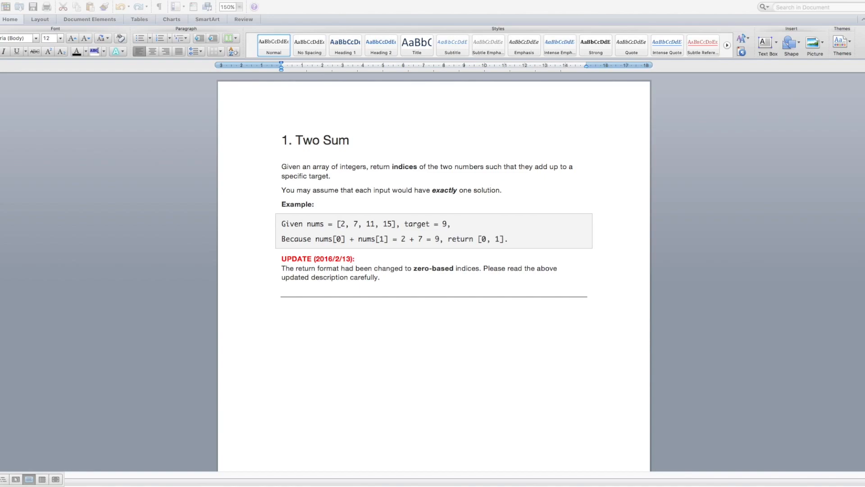
mouse_move(303, 320)
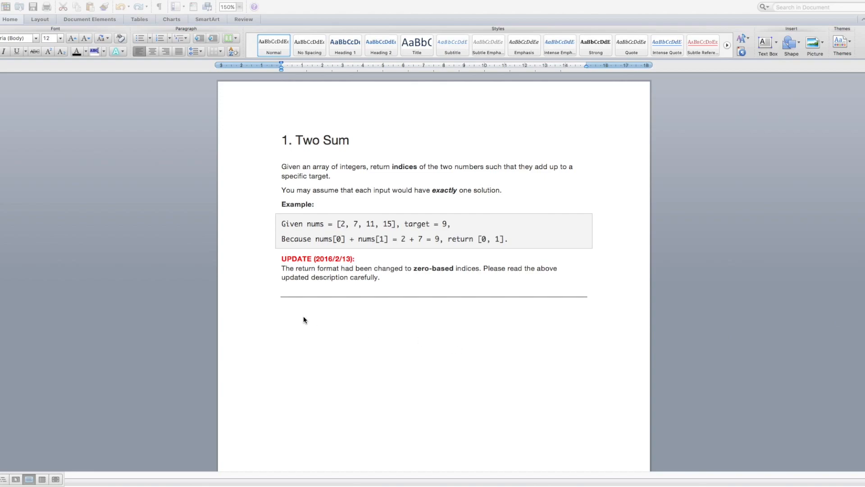
Note the example "[2, 7, 11, 15], target = 9" and beneath it the answer "2 + 7 = 9"
left_click(281, 312)
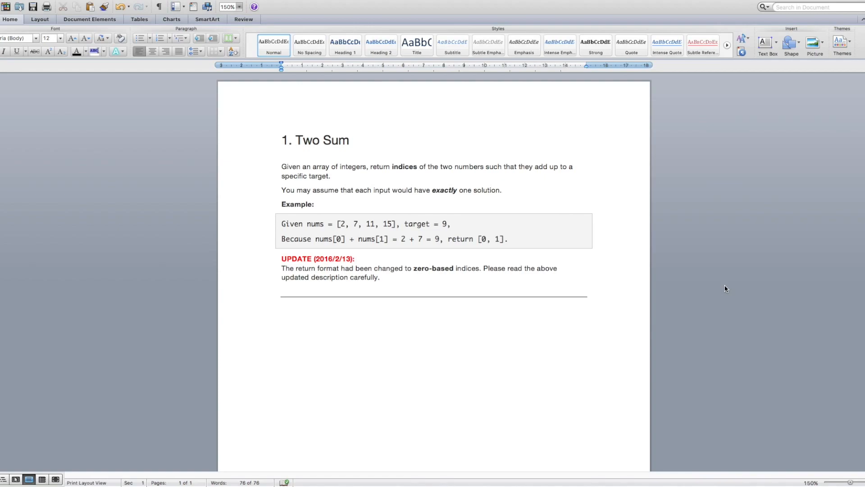
left_click(281, 312)
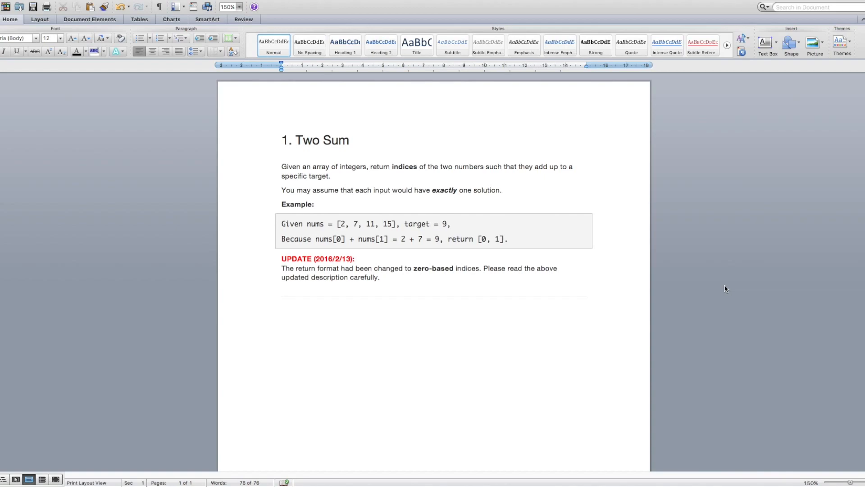
left_click(281, 312)
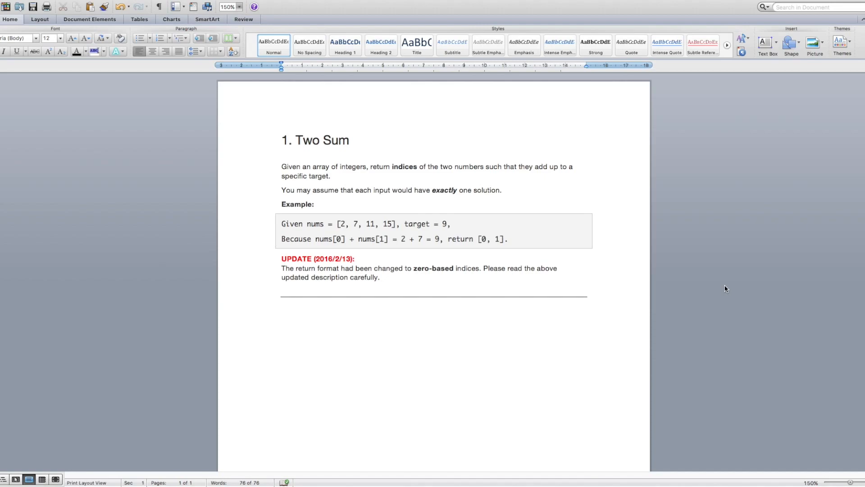
type("[")
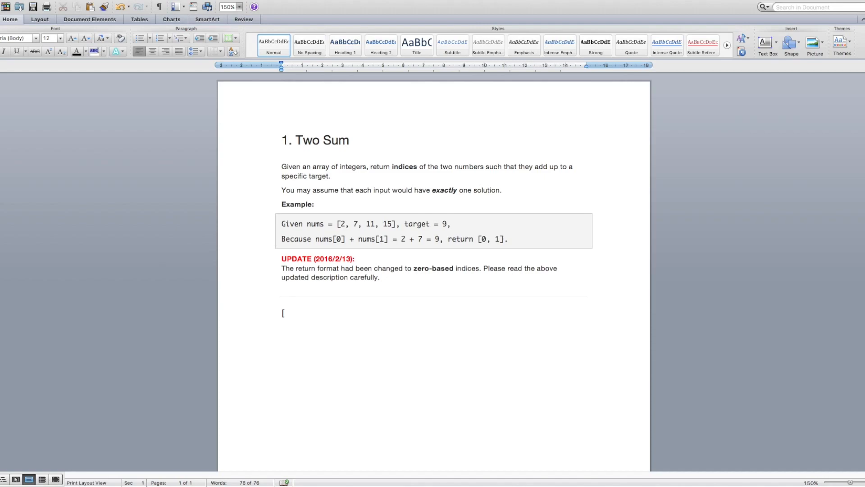
type("2,")
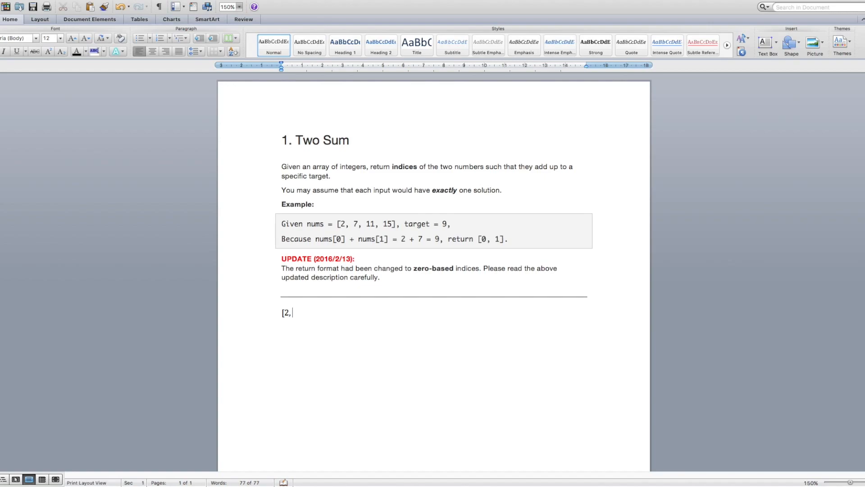
type("7, 11,")
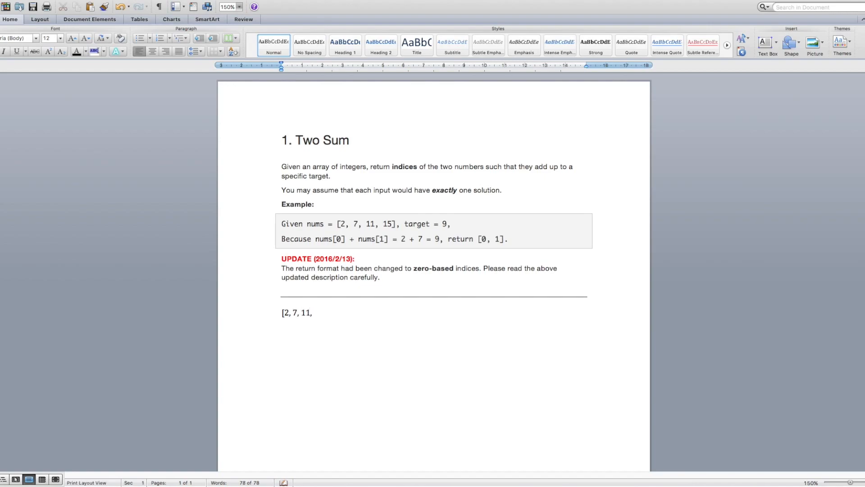
type("15], target")
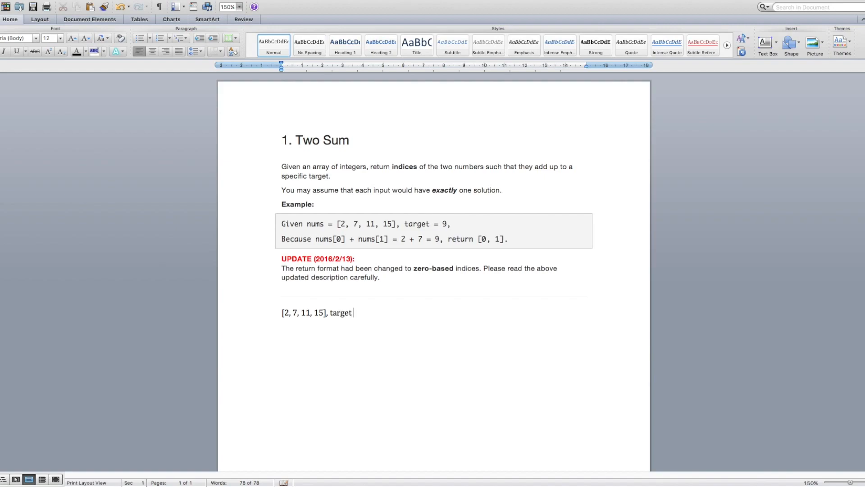
type("= 9")
type("2")
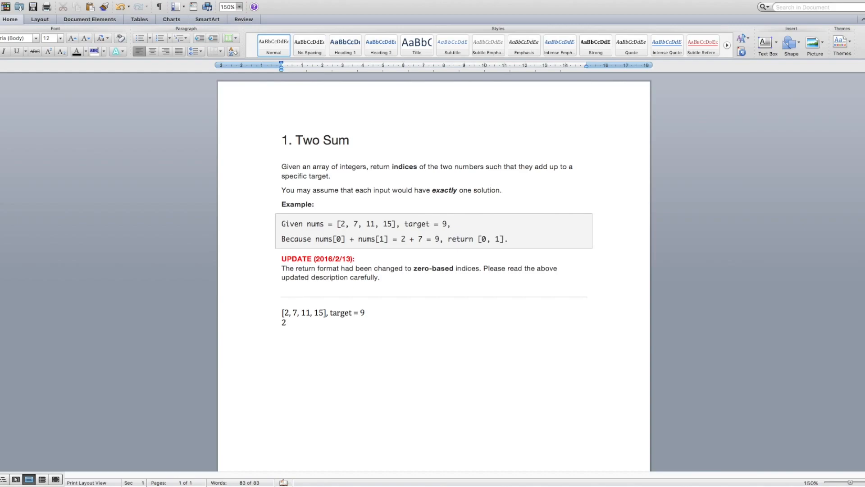
type("+ 7 = 9")
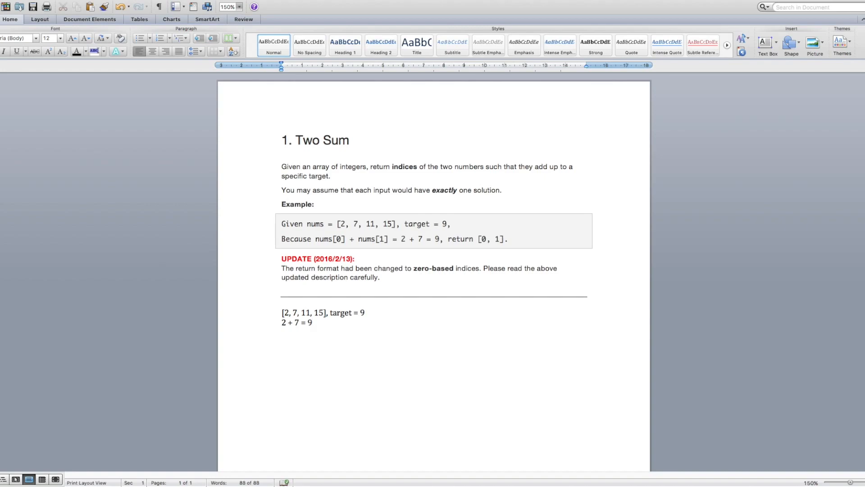
left_click(312, 323)
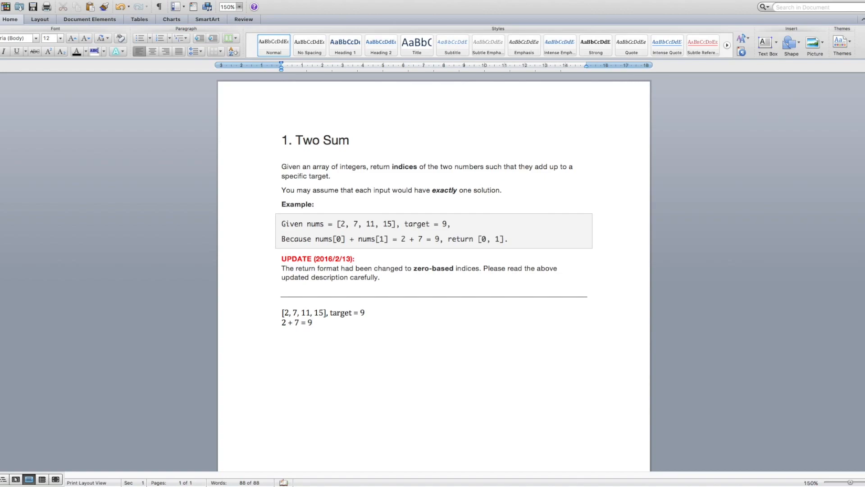
Add a second example line "[2, 7, 11, 15], target = 22"
type("[2, 7")
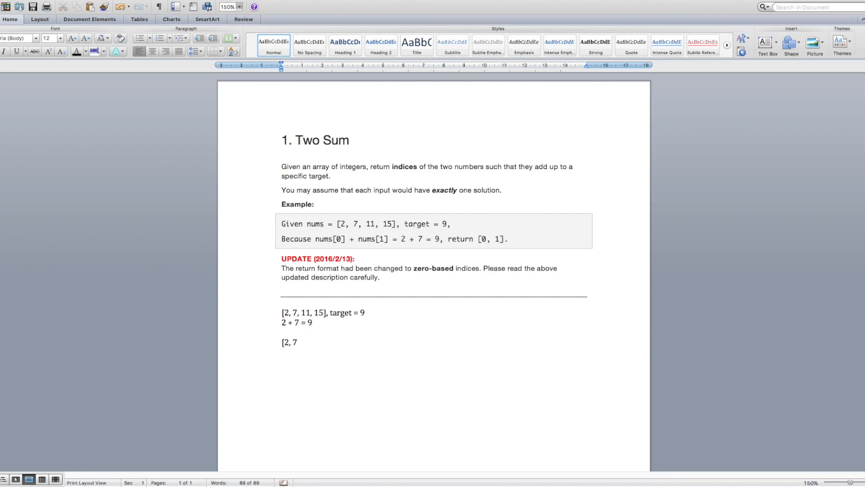
type(", 11, 15")
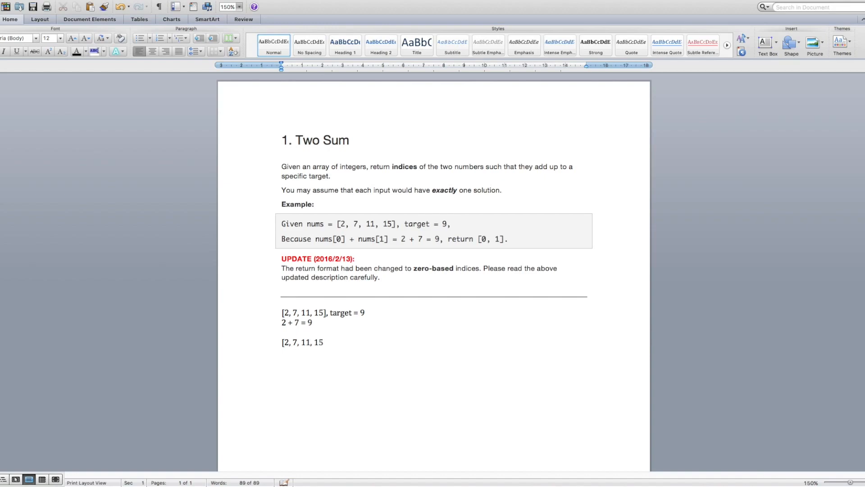
type(", tar")
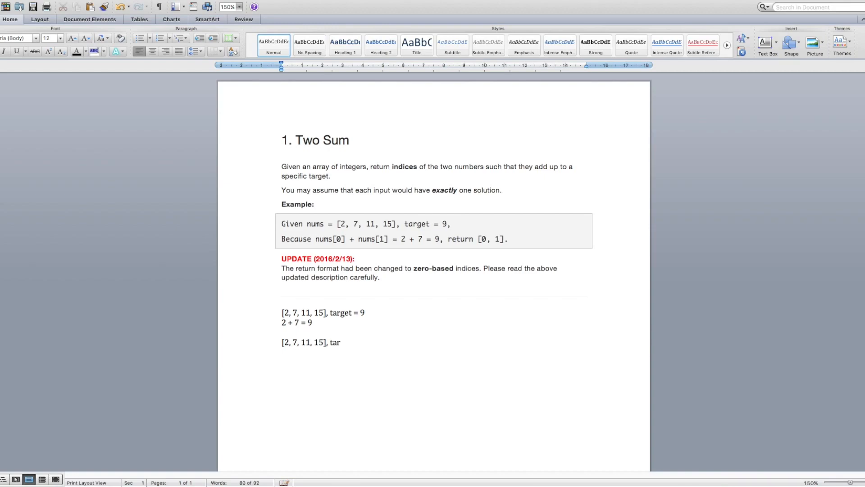
type("get =")
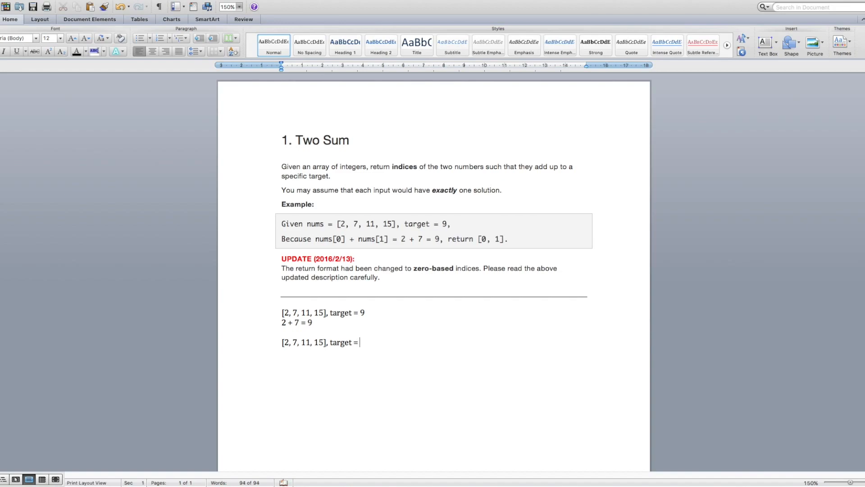
type("22")
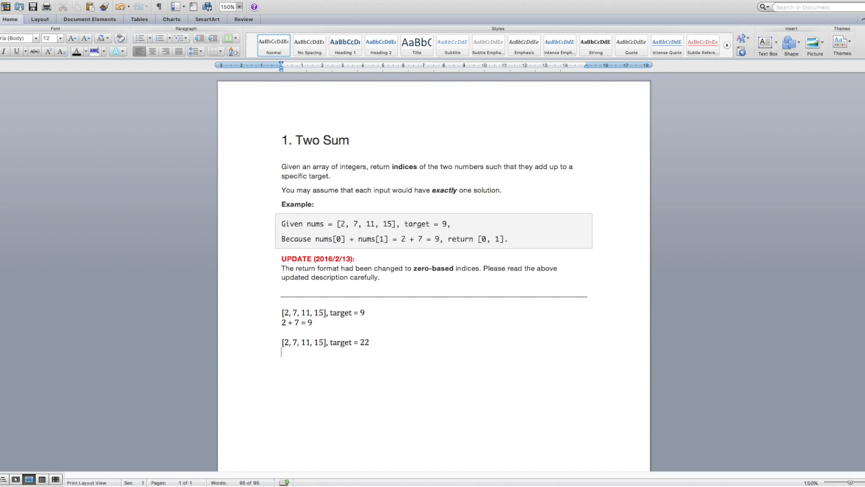
List the pair sums starting from 2: 2 + 7 = 9, 2 + 11 = 13, 2 + 15 = 17
type("2 +")
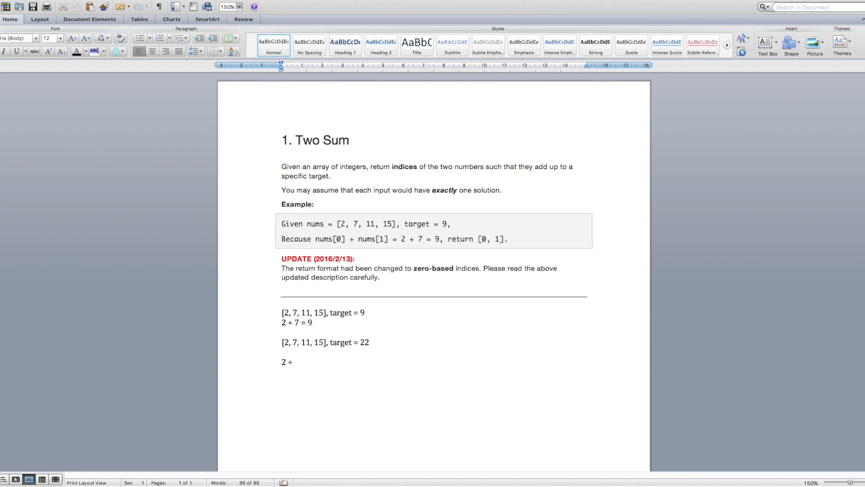
type("7 = 9")
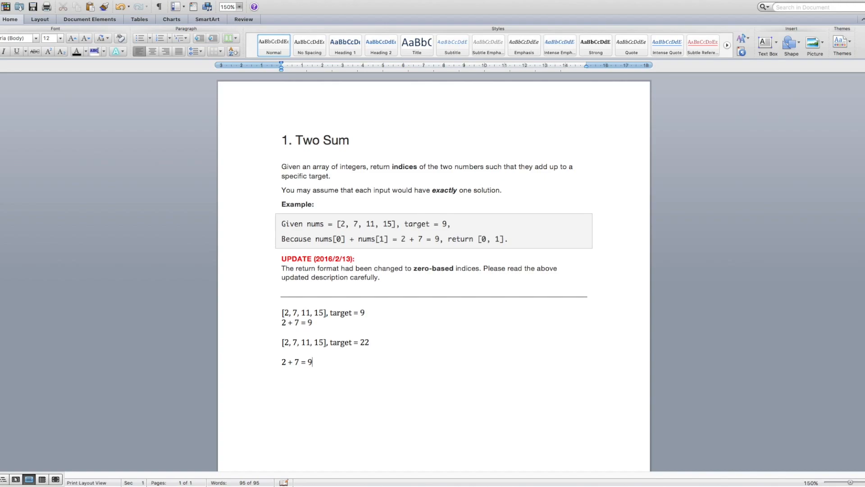
type("2")
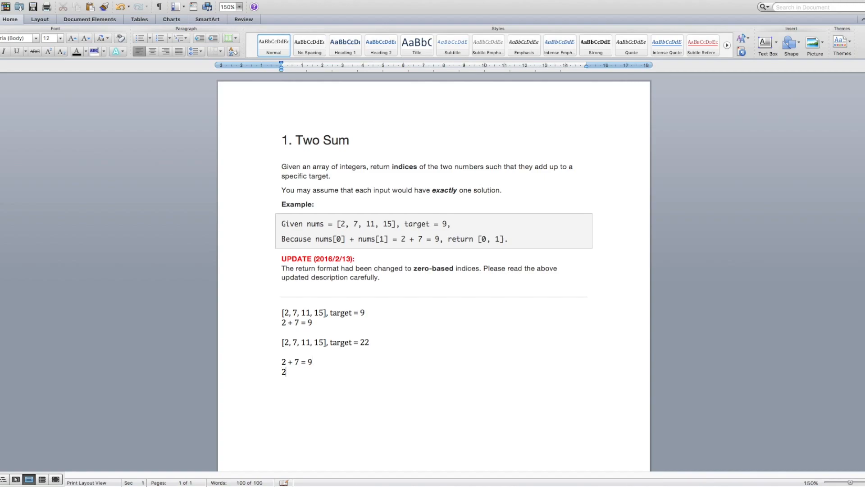
type("+ 11")
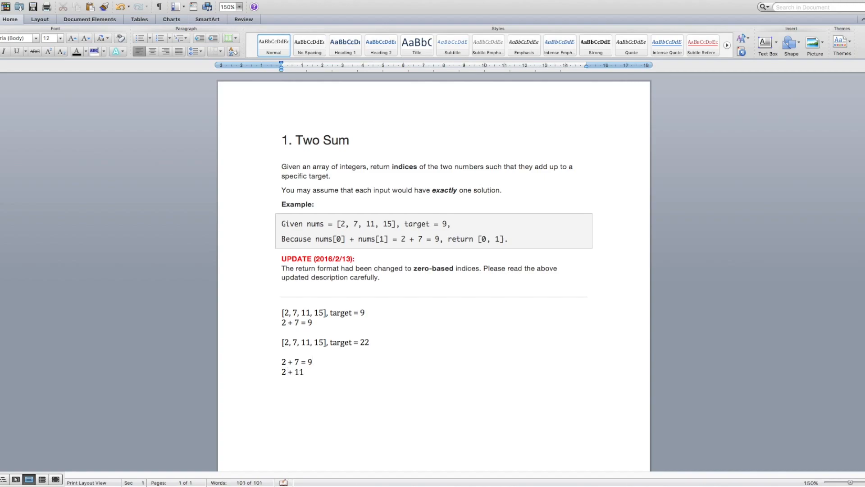
type("= 13")
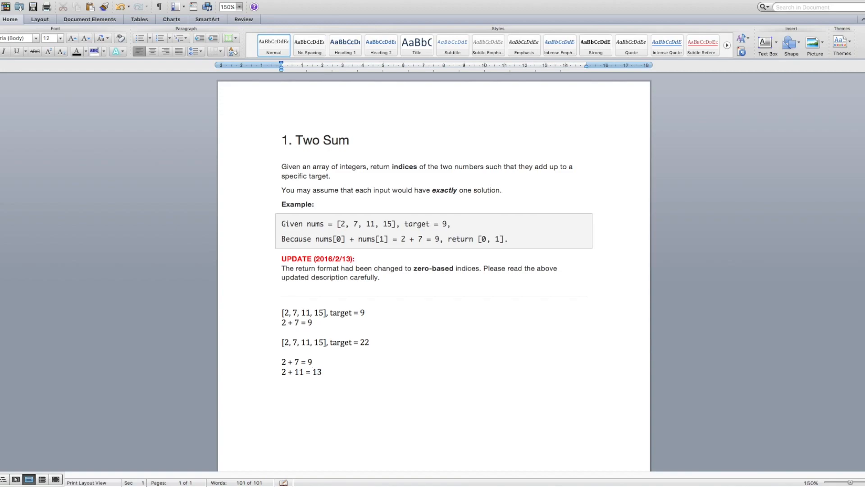
type("2")
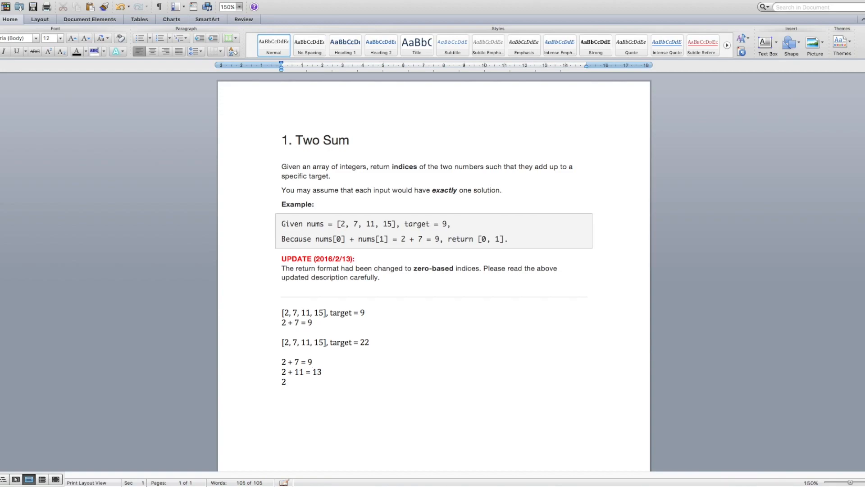
type("+ 15 =")
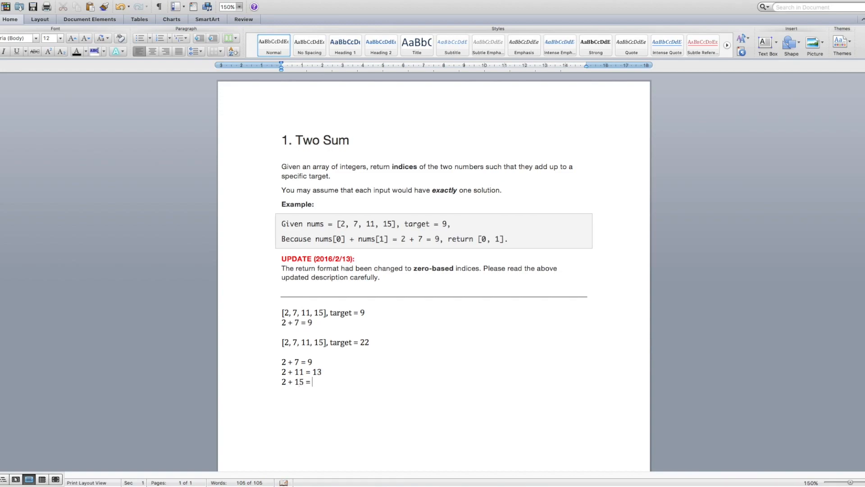
type("17")
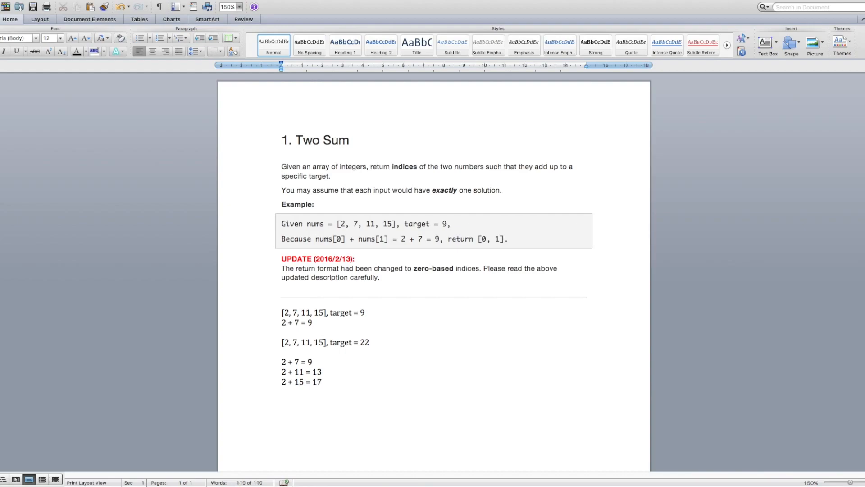
Continue with the pairs from 7: 7 + 11 = 18 and 7 + 15 = 22, reaching the target
type("7")
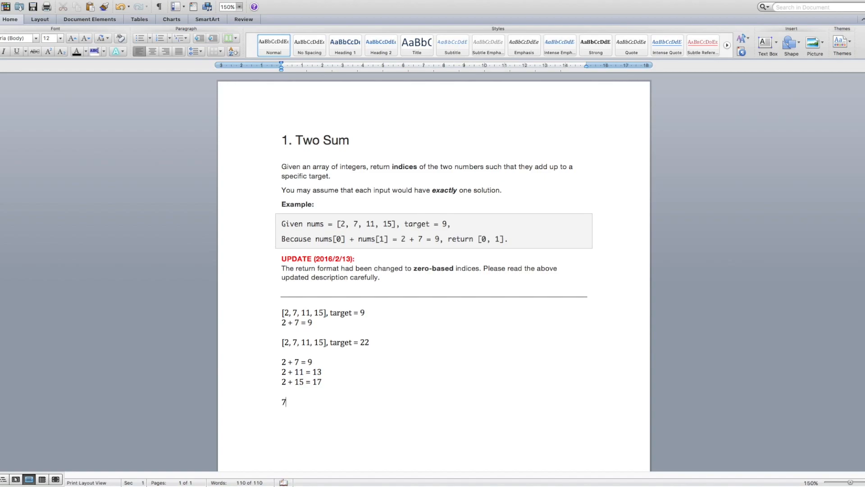
type("+ 11")
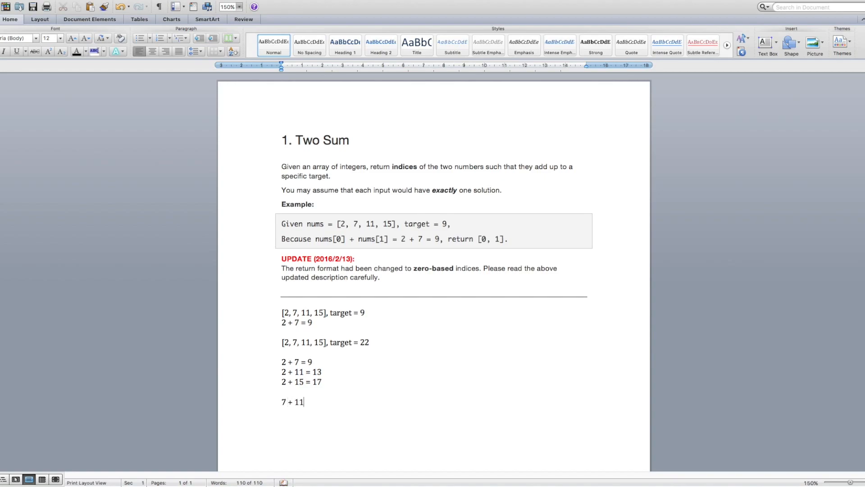
type("= 18")
type("7")
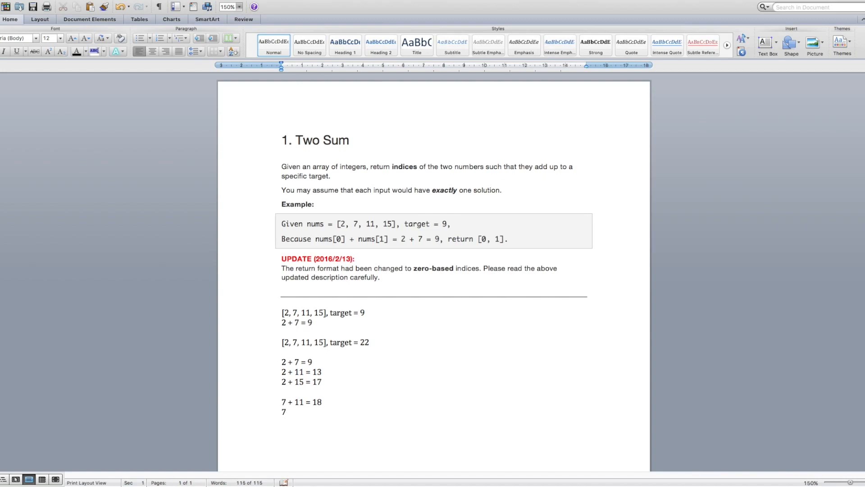
type("+ 15 =")
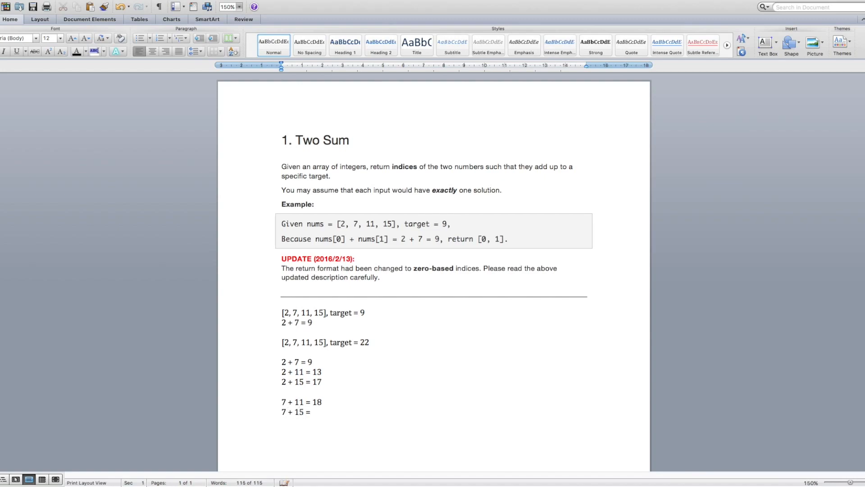
type("22")
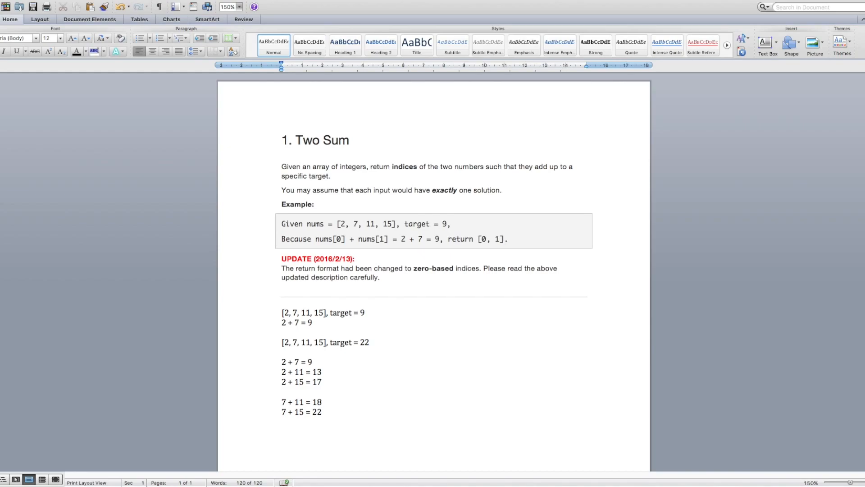
left_click(322, 412)
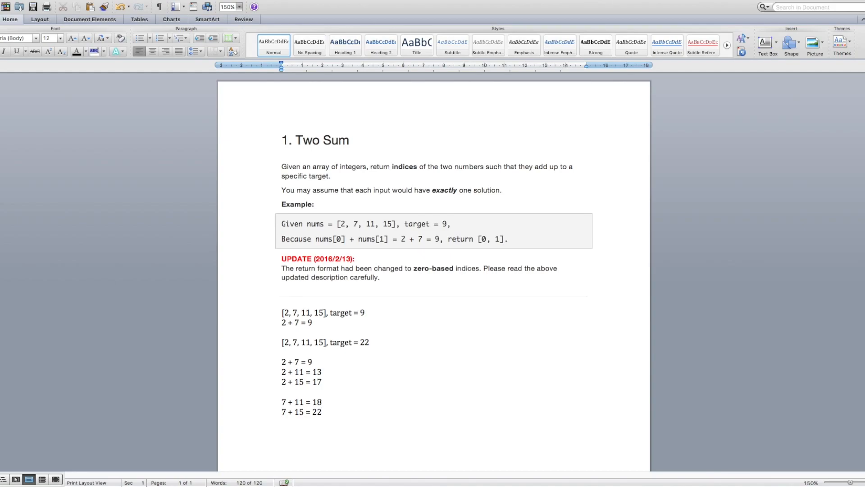
left_click(322, 411)
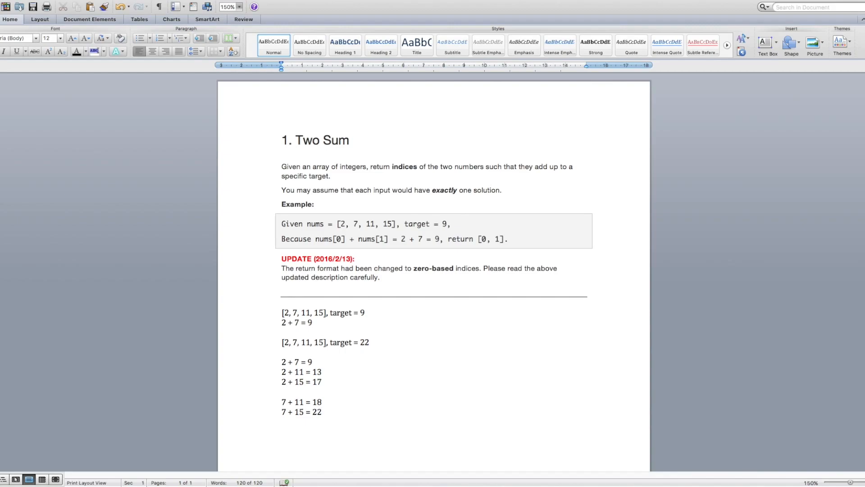
left_click(323, 412)
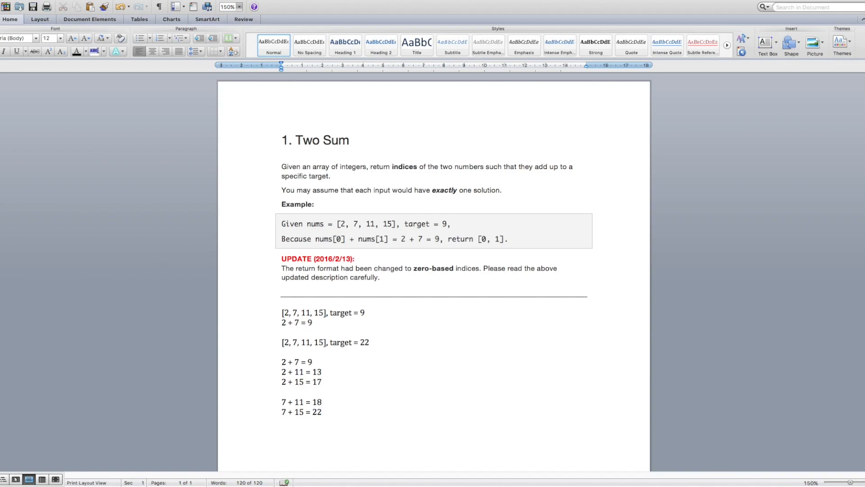
left_click(323, 411)
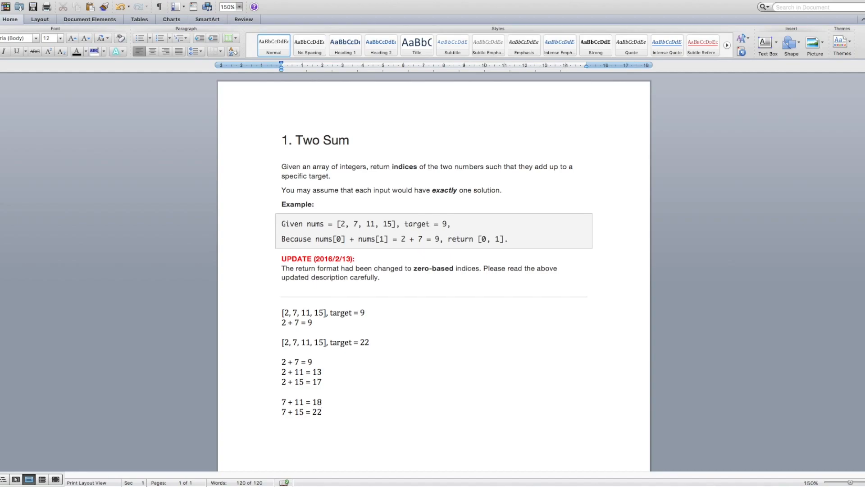
left_click(322, 412)
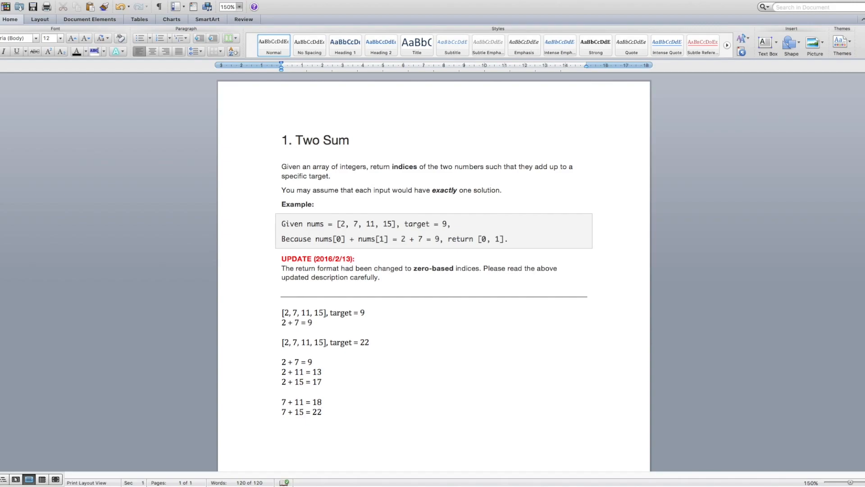
left_click(321, 412)
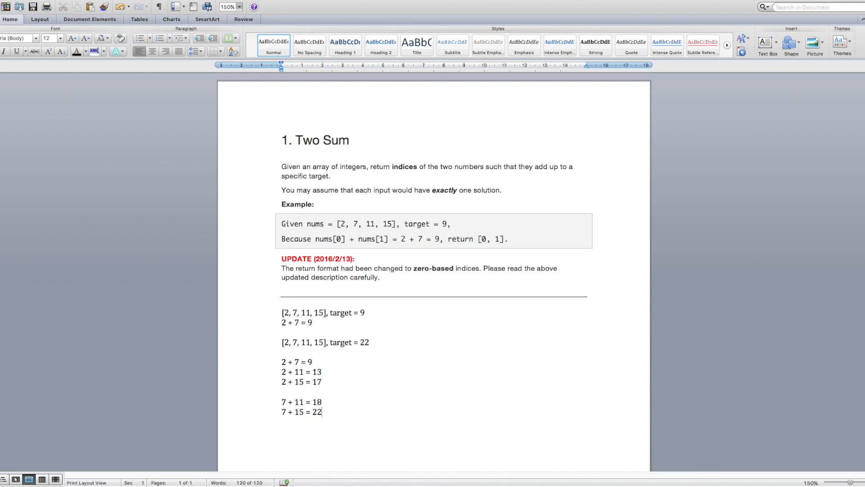
mouse_move(572, 245)
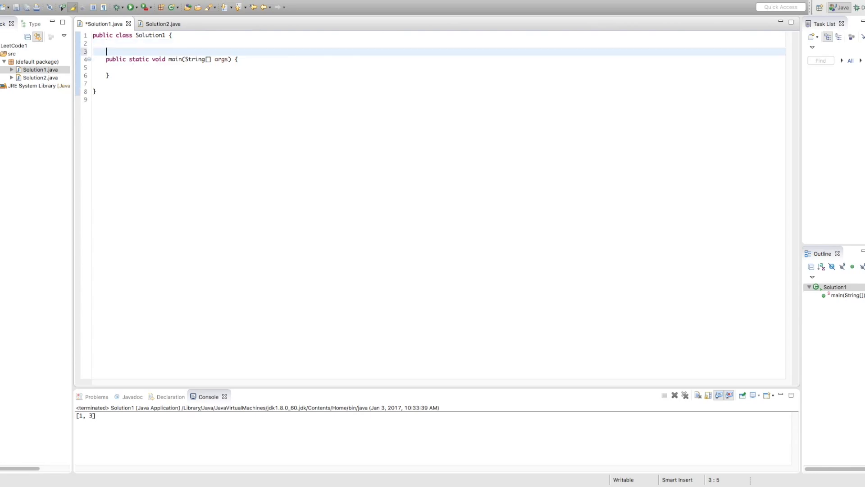
Declare the method signature public static int[] twoSum(int[] nums, int target)
type("public")
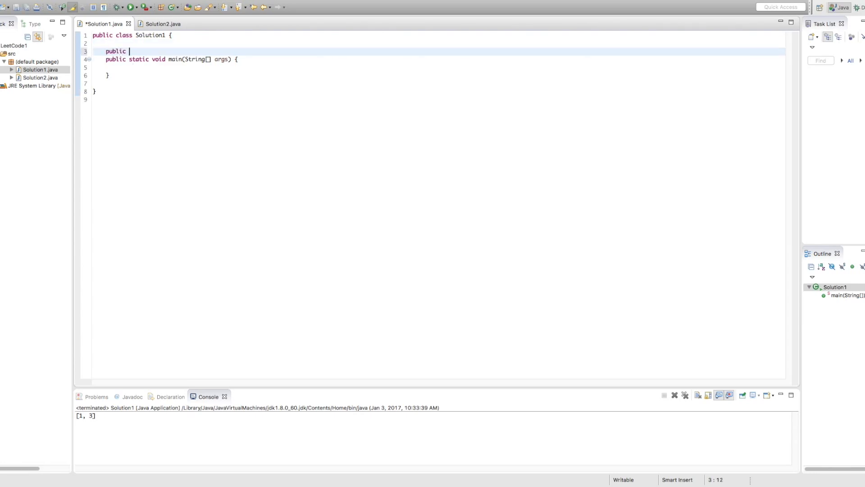
type("static in")
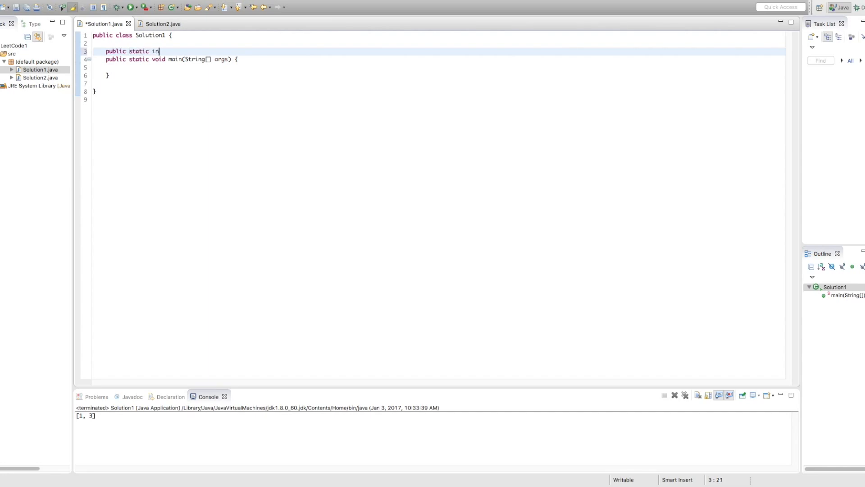
type("t")
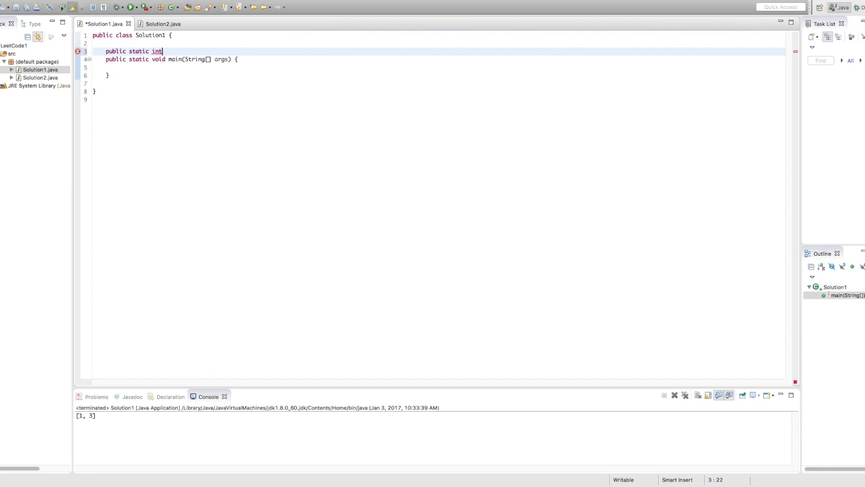
type("[]")
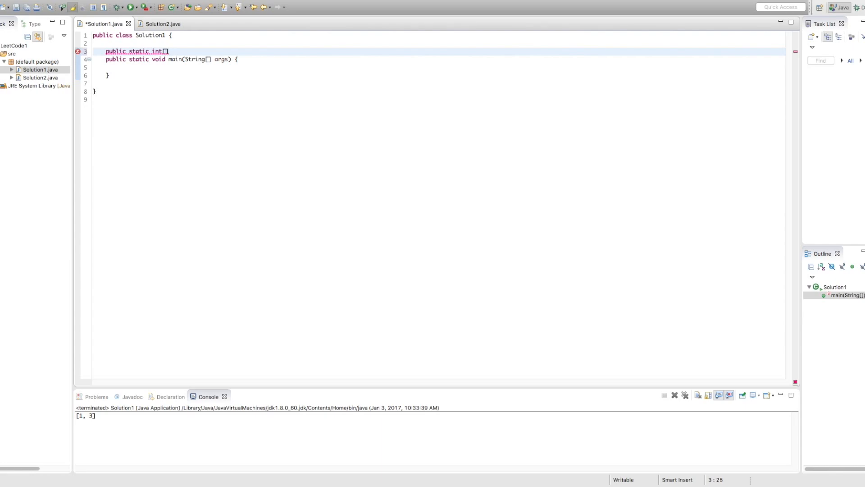
type("two")
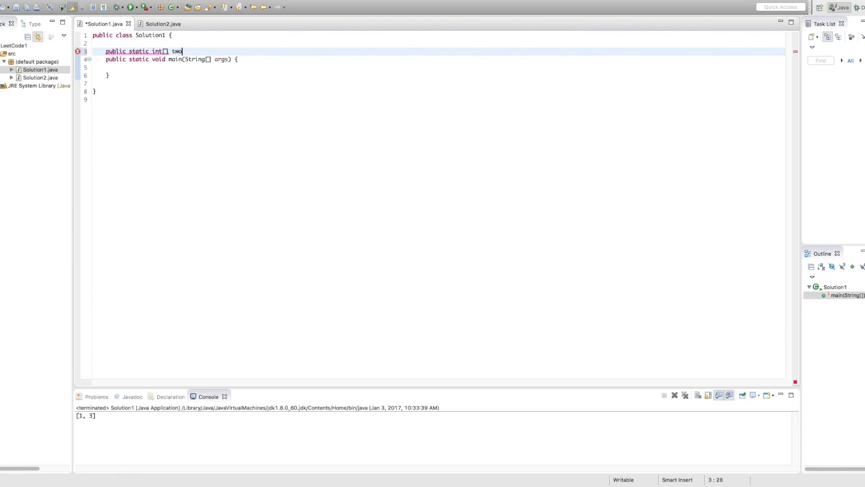
type("Sum")
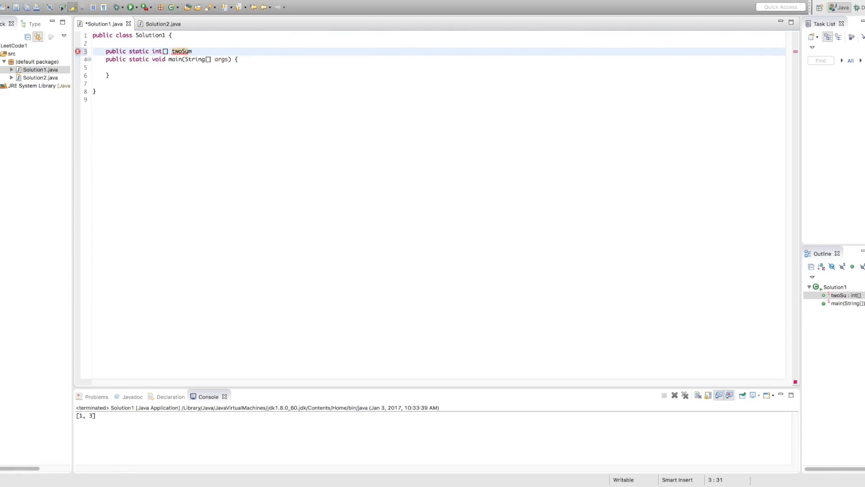
type("(int[]")
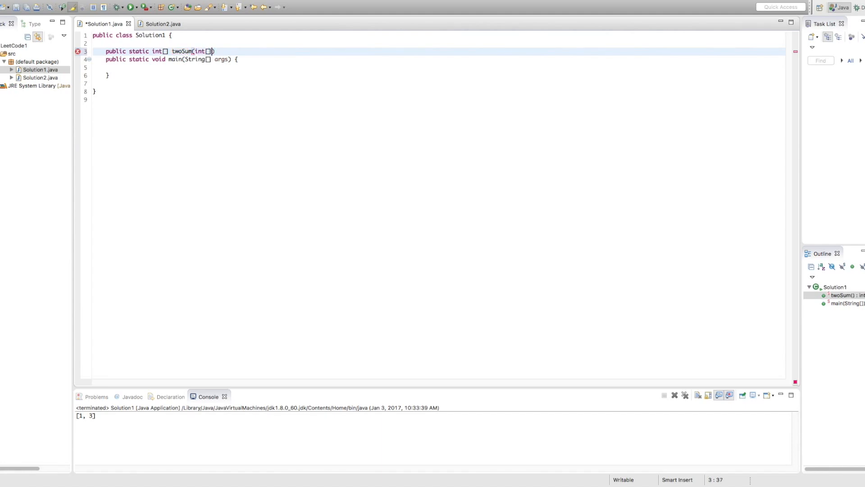
type("nums, int t")
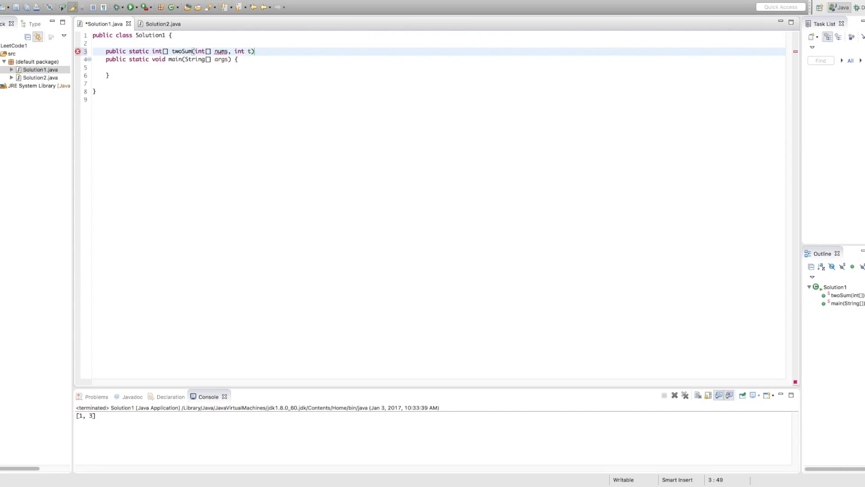
type("arget")
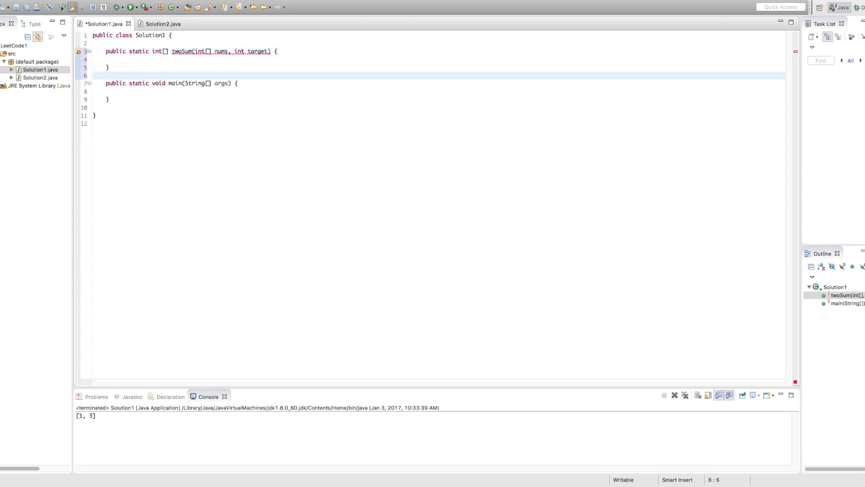
left_click(138, 59)
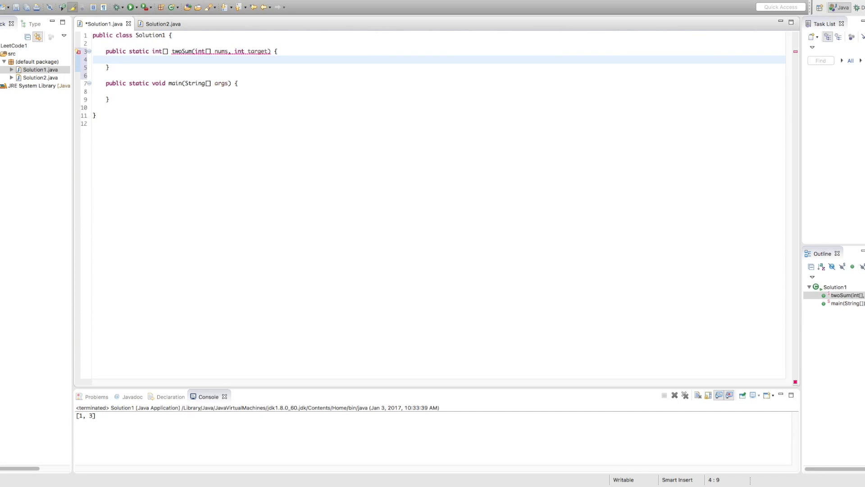
Give twoSum a placeholder body returning new int[] {-1, -1}
left_click(119, 59)
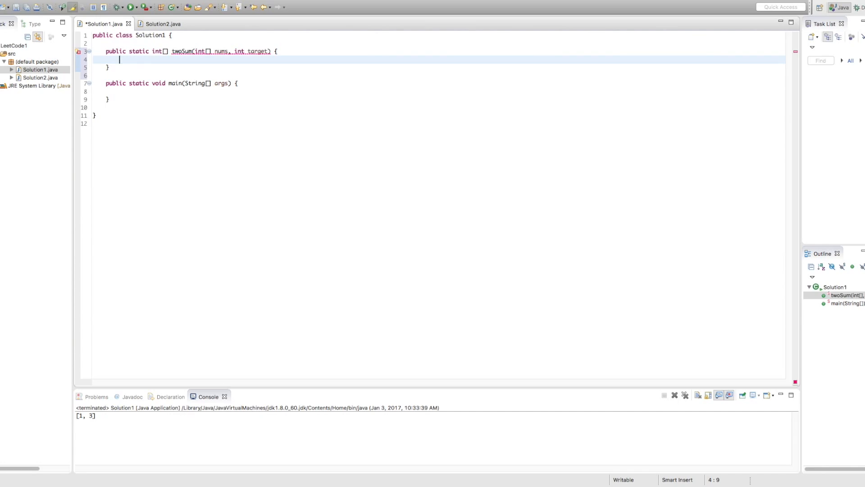
type("r")
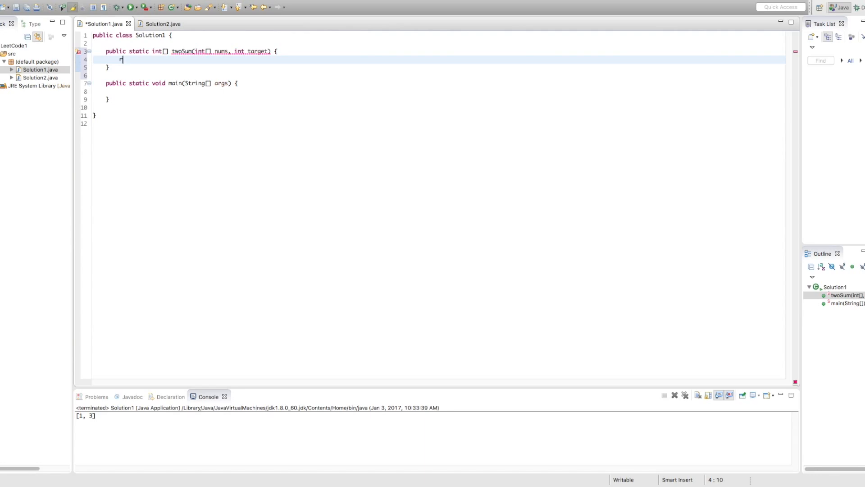
type("eturn n")
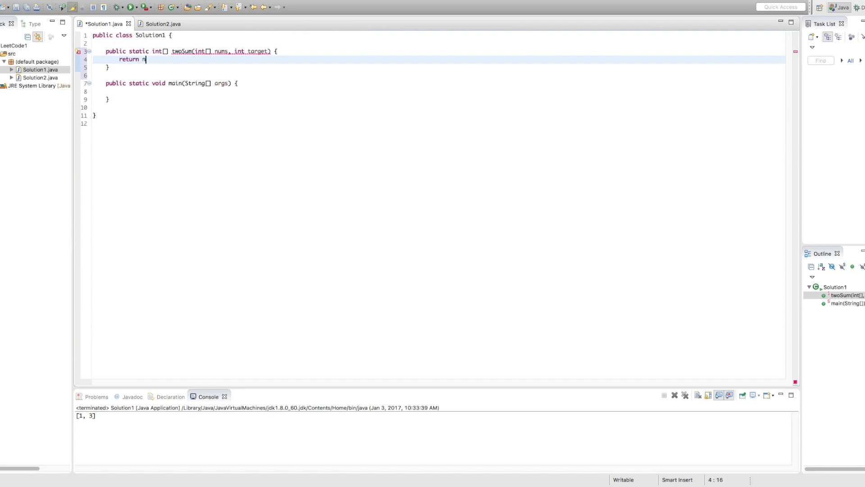
type("ew int[]")
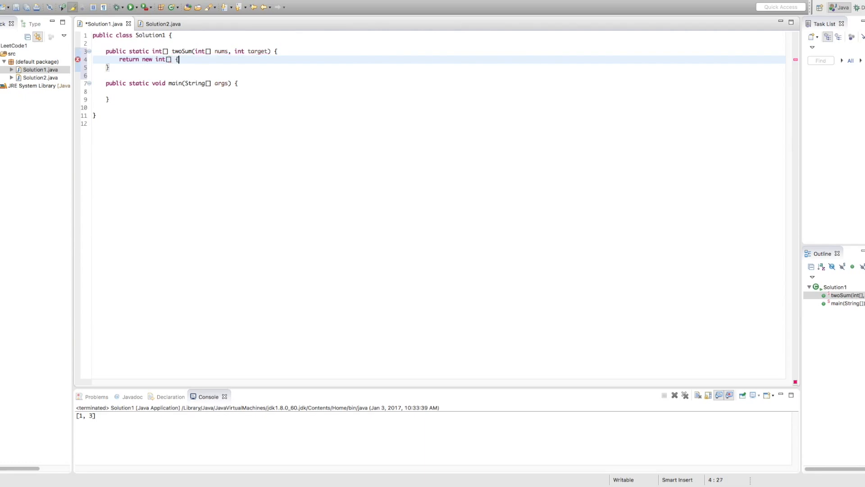
type("{-1, -1}")
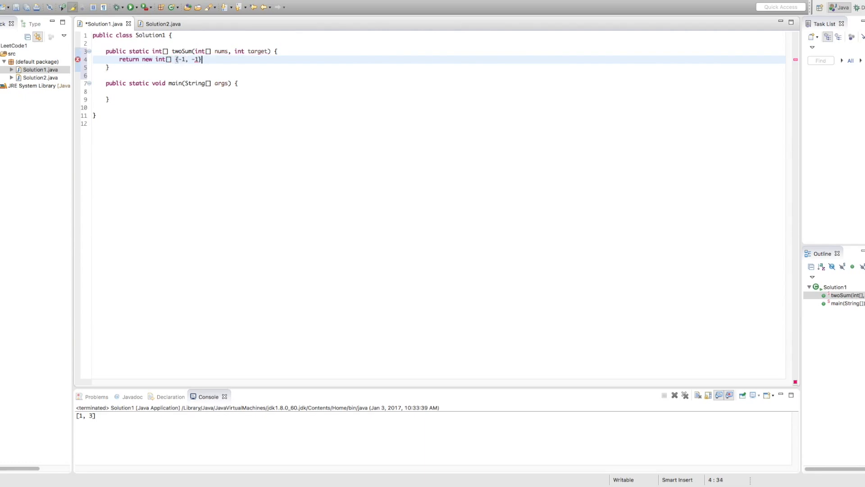
type(";")
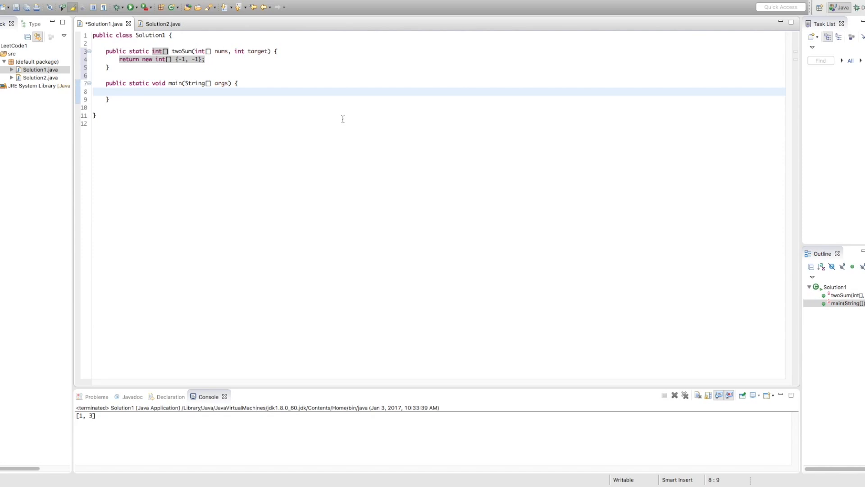
In main, store twoSum(new int[] {2, 7, 11, 15}, 9) in an int[] result
type("int[]")
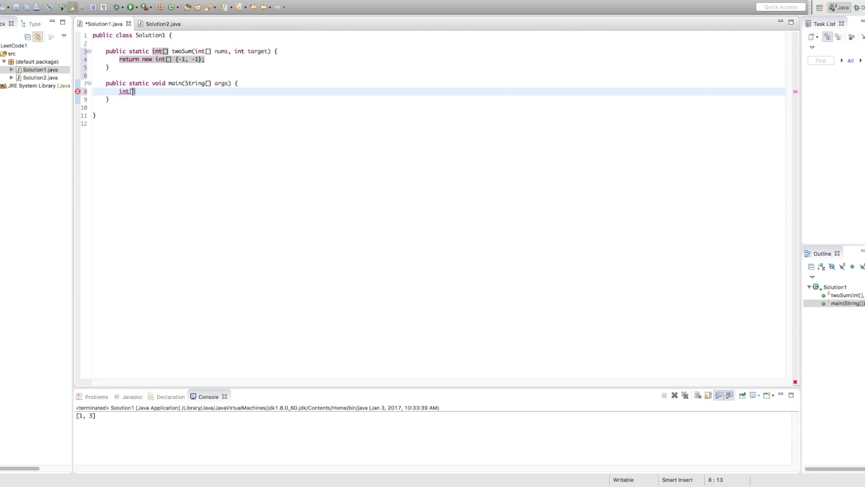
type("result")
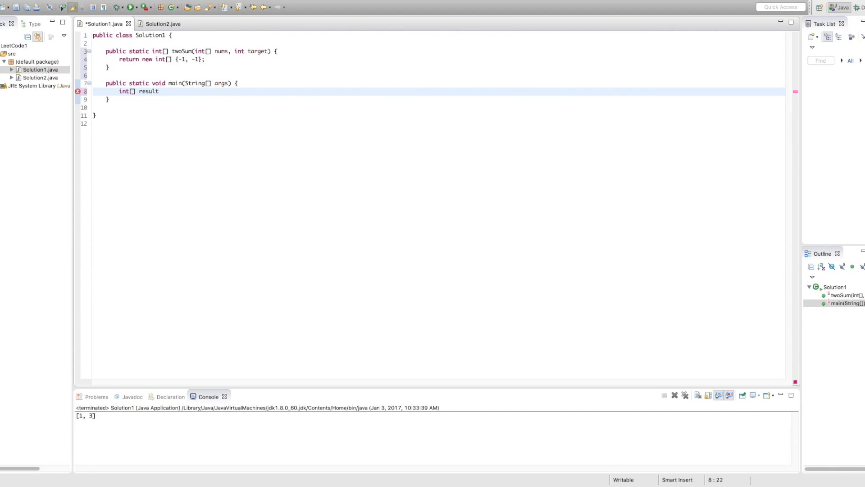
type("= tw")
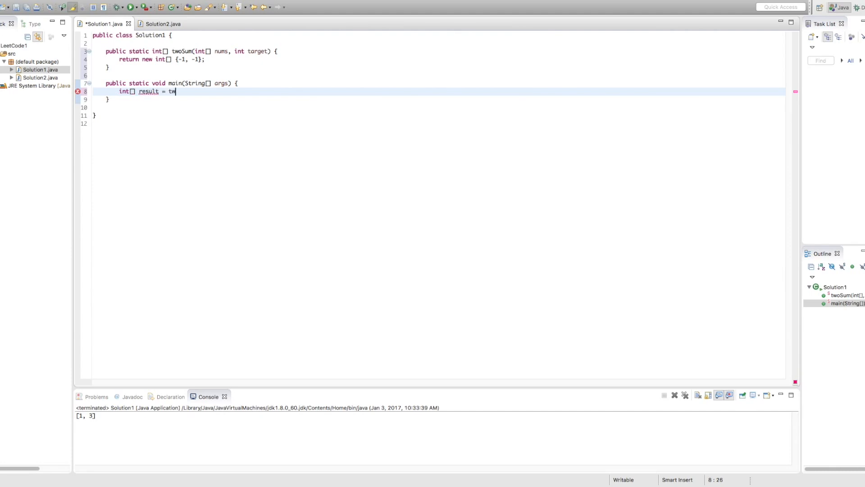
type("oSum(n")
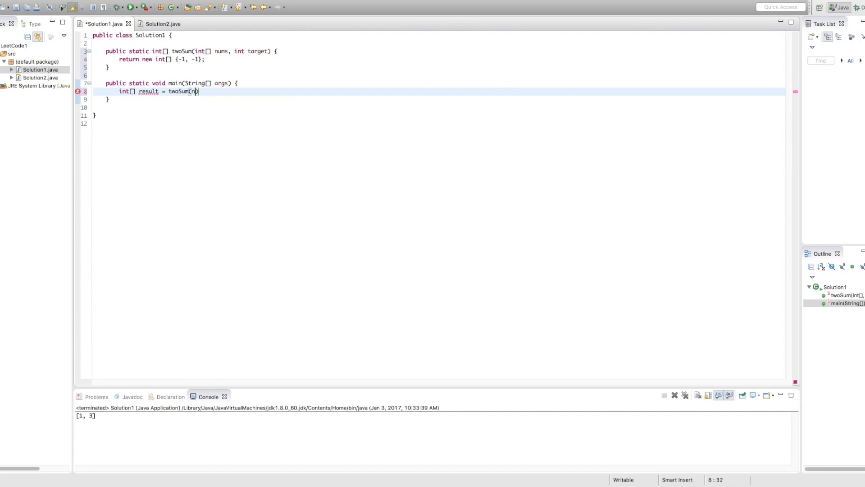
type("ew int[] {")
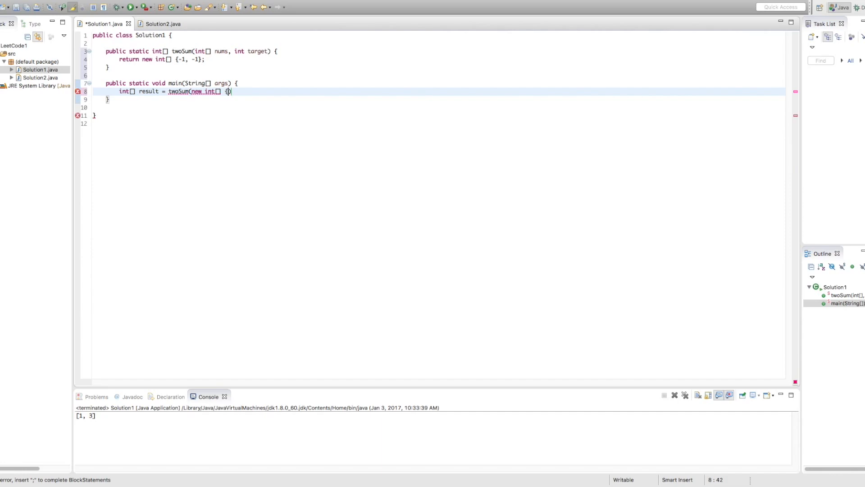
type("2, 7, 11")
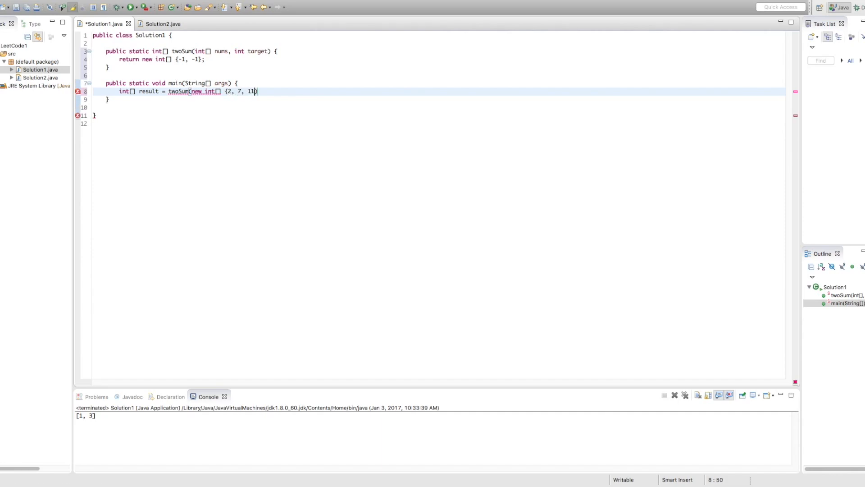
type(", 15},")
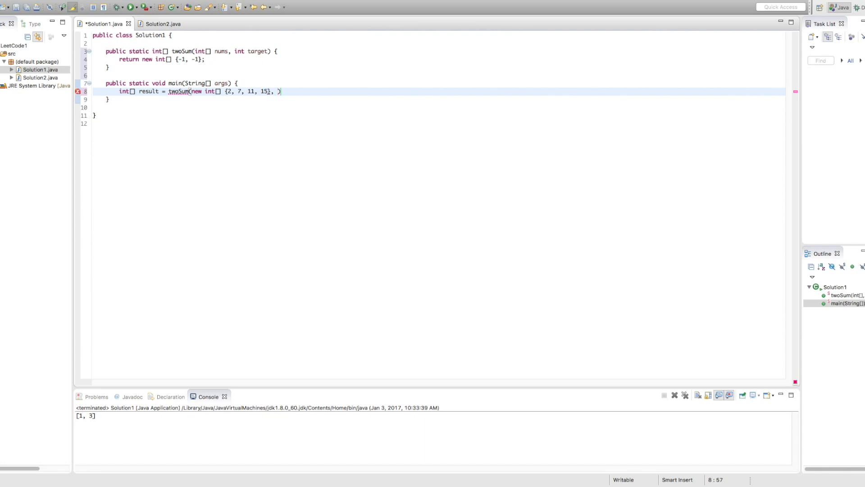
type("9);")
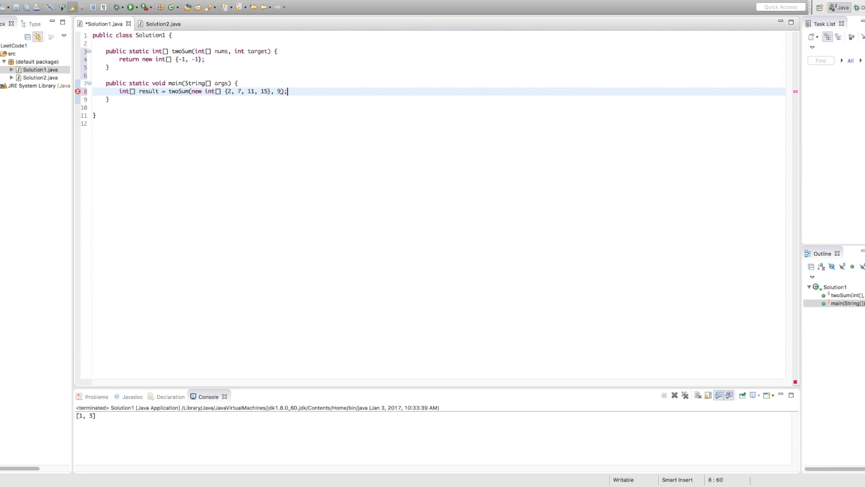
Print the result with System.out.println(Arrays.toString(result)), importing java.util.Arrays
type("System.ou")
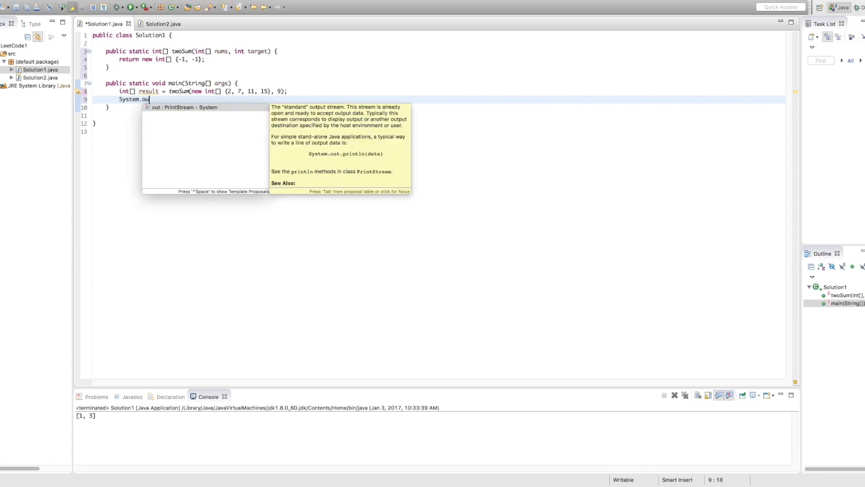
type(".println(Arrays.toString(result));")
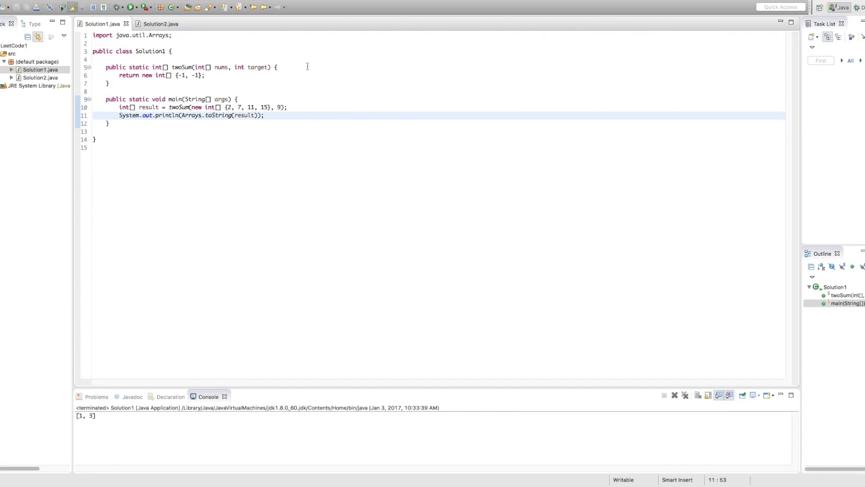
key("Enter")
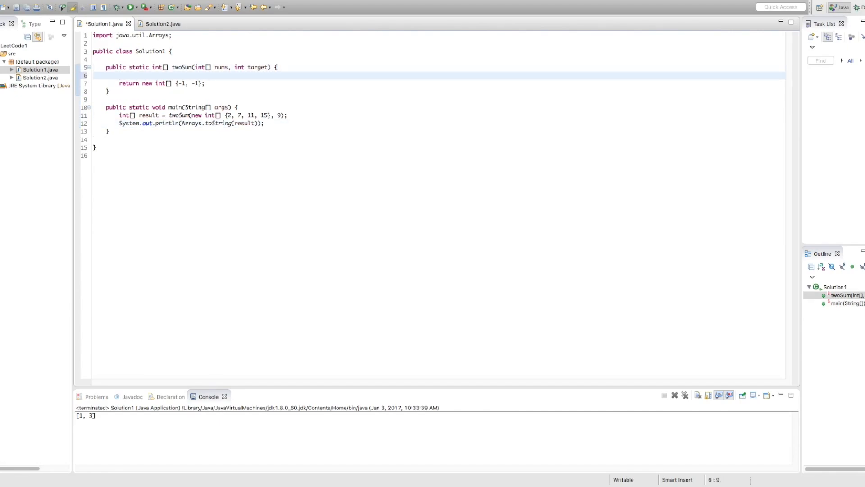
Write the outer loop for(int i = 0; i < nums.length - 1; i++), pointing at 15 and 11 in the test array
left_click(228, 116)
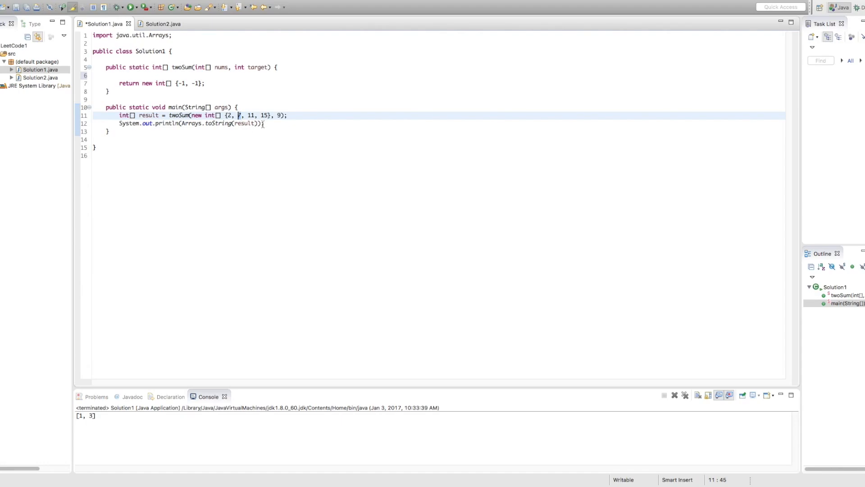
left_click(119, 76)
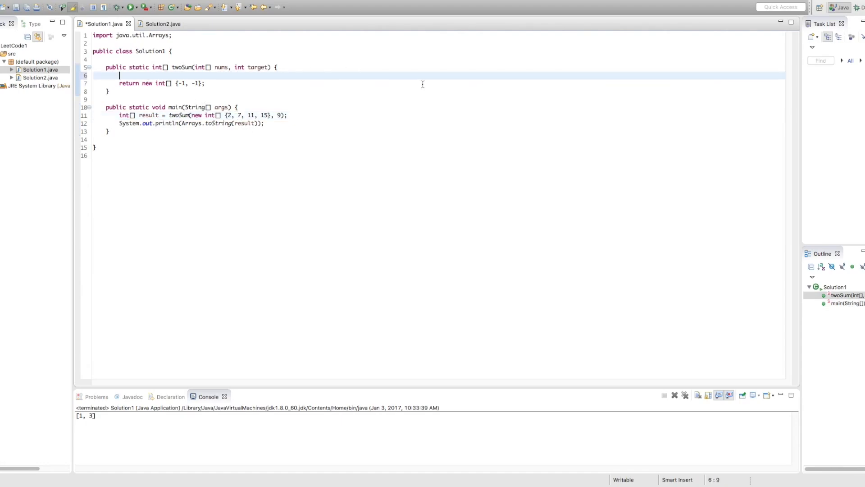
type("for(int")
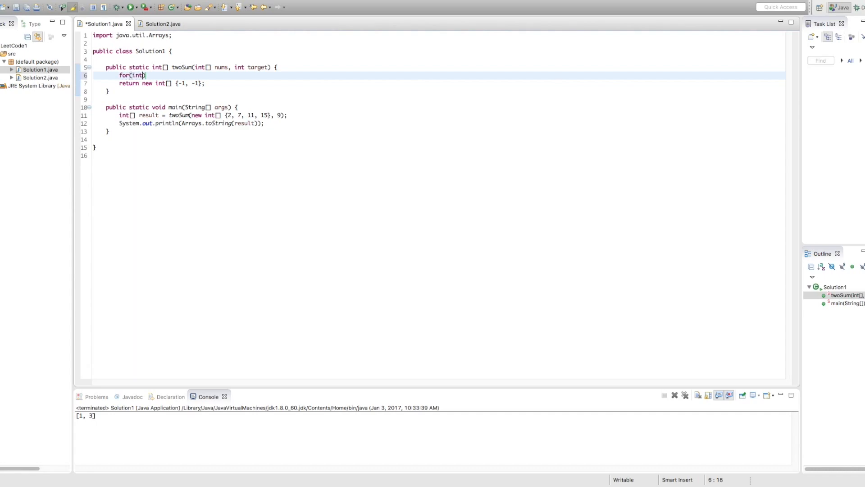
type("i = 0; i")
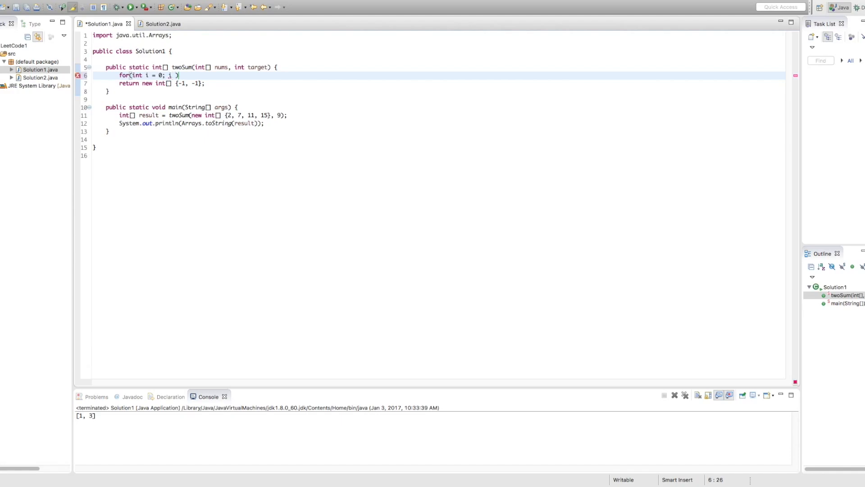
type("< n")
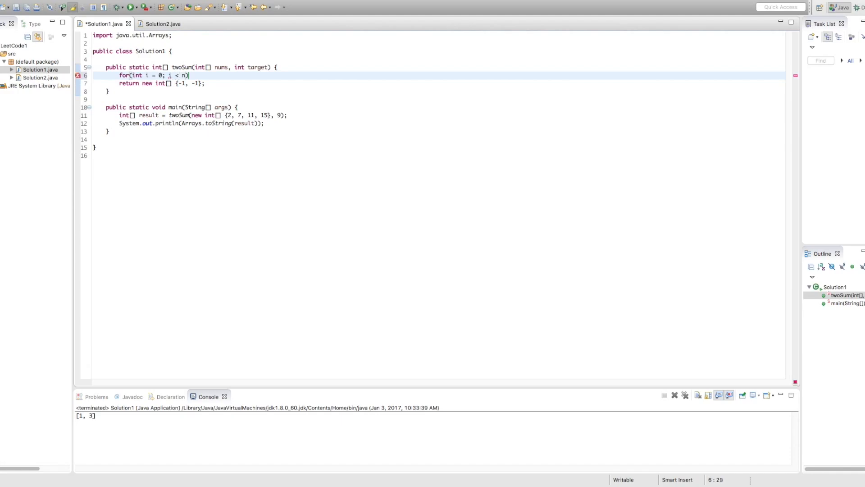
type("ums.length - 1; i++")
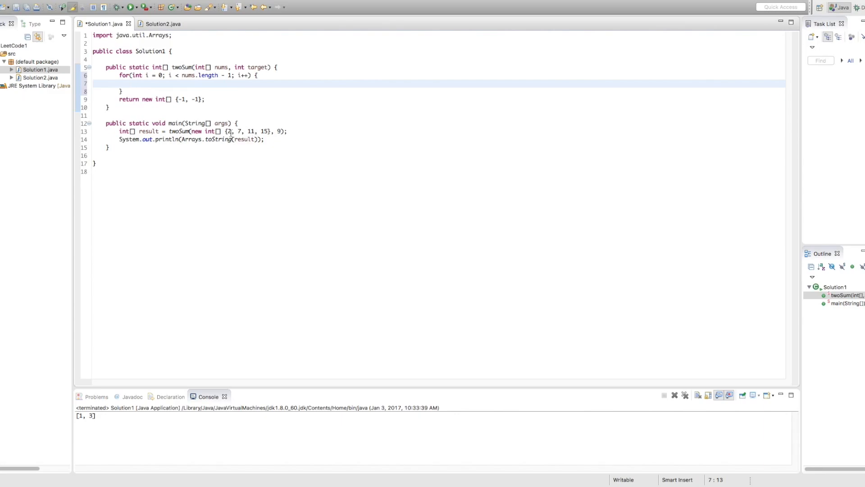
left_click(253, 132)
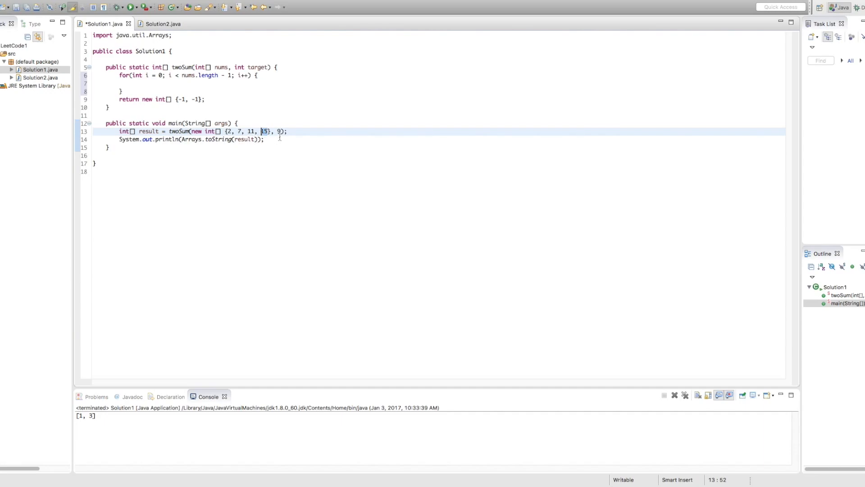
left_click(252, 130)
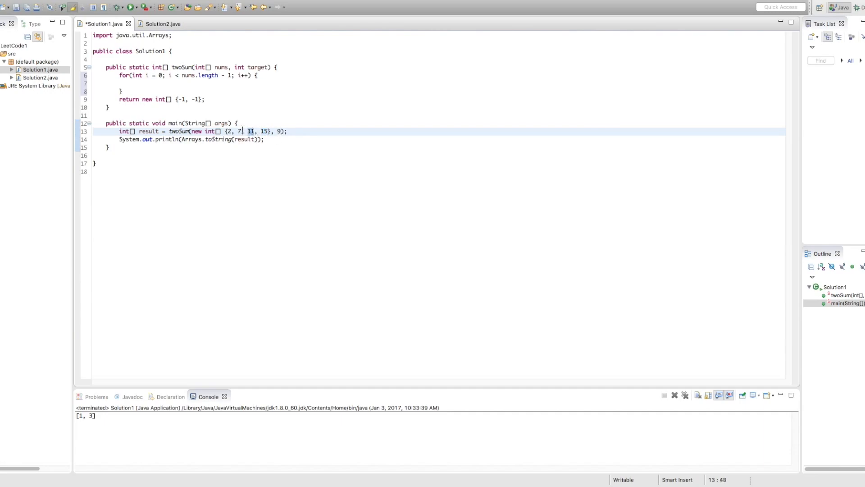
left_click(133, 83)
type("for(int j = ")
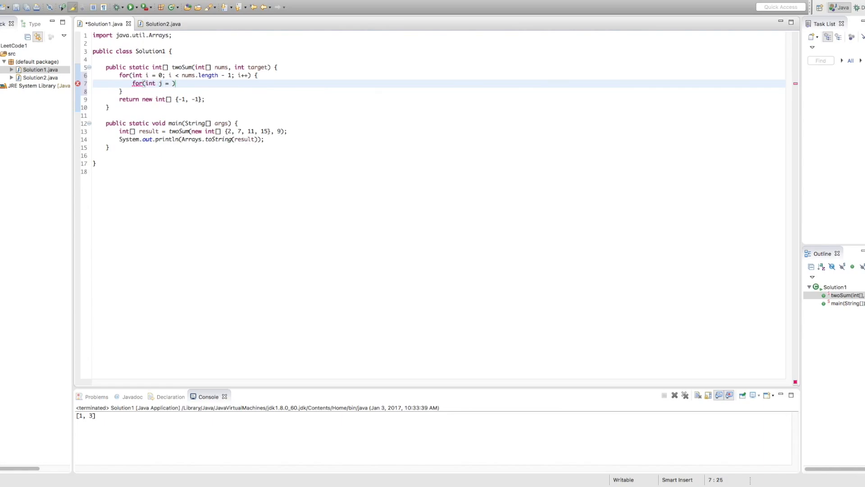
Nest the inner loop for(int j = i + 1; j < nums.length; j++) with an empty body
type("i + 1; j")
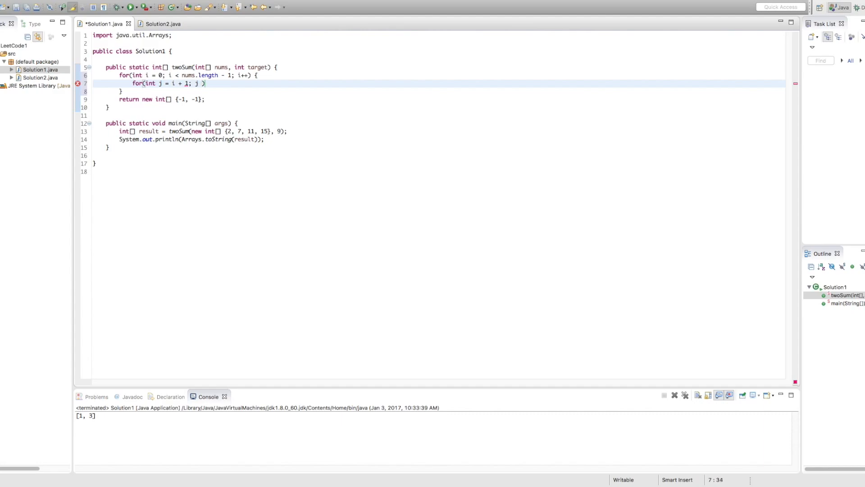
type("< num")
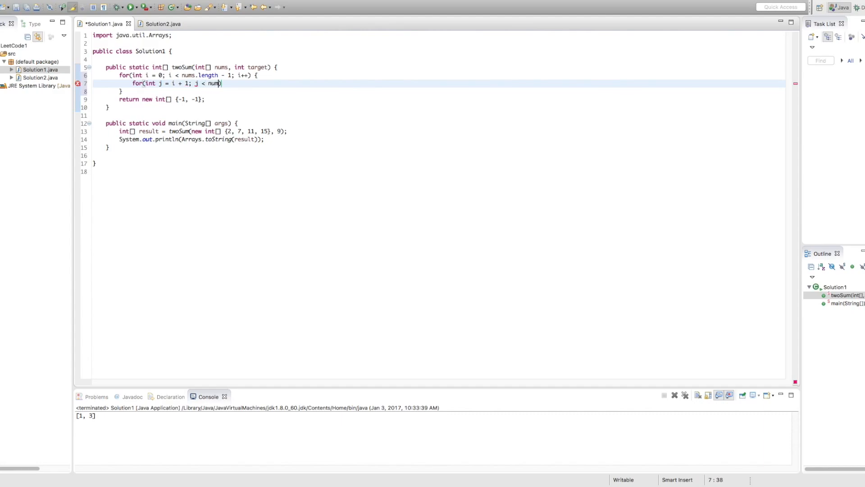
type("s.length; j++")
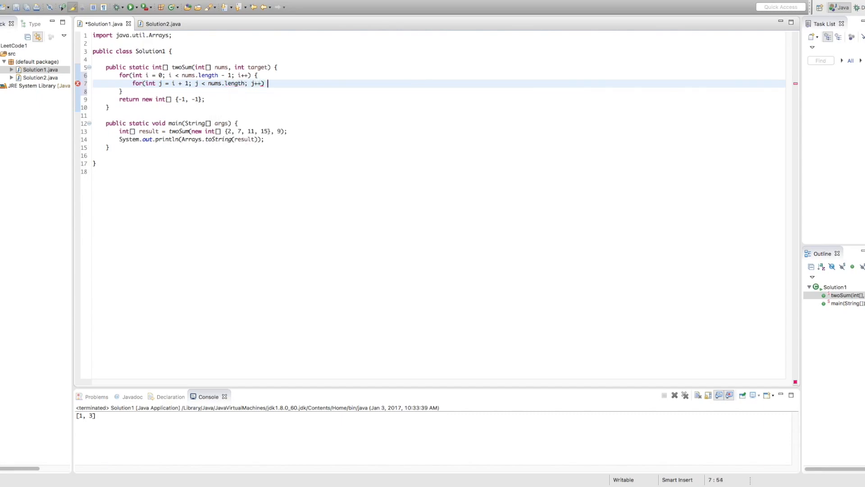
key("Return")
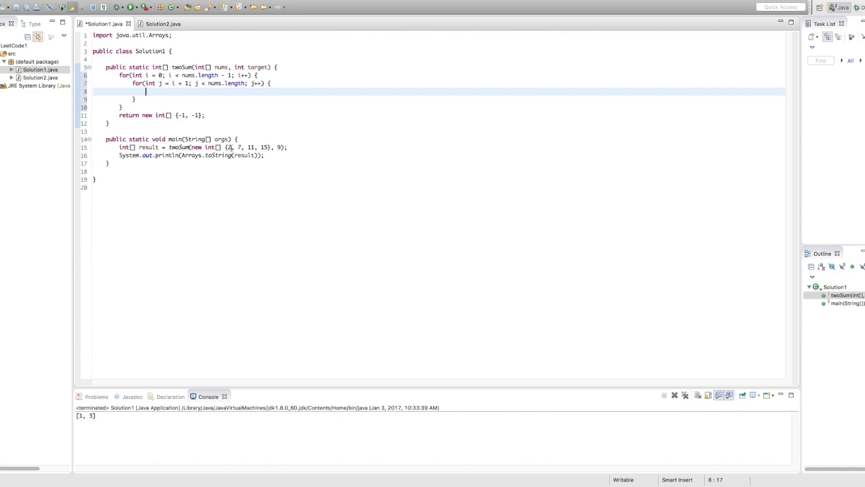
left_click(239, 147)
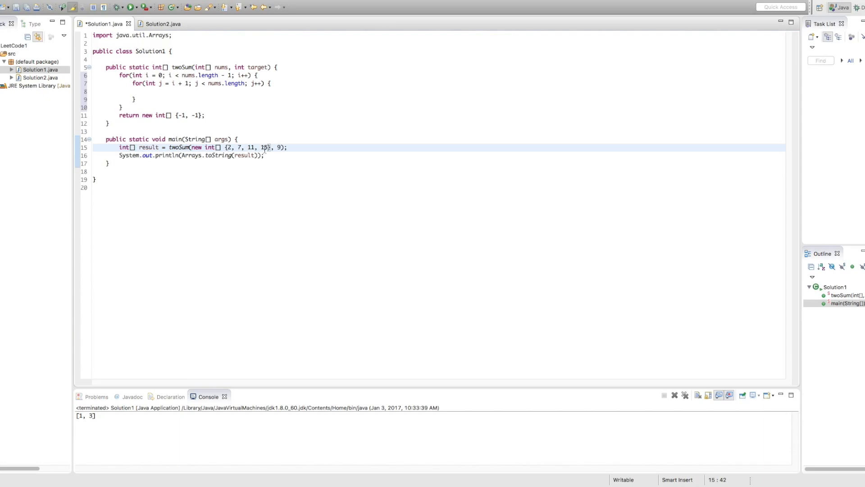
left_click(207, 92)
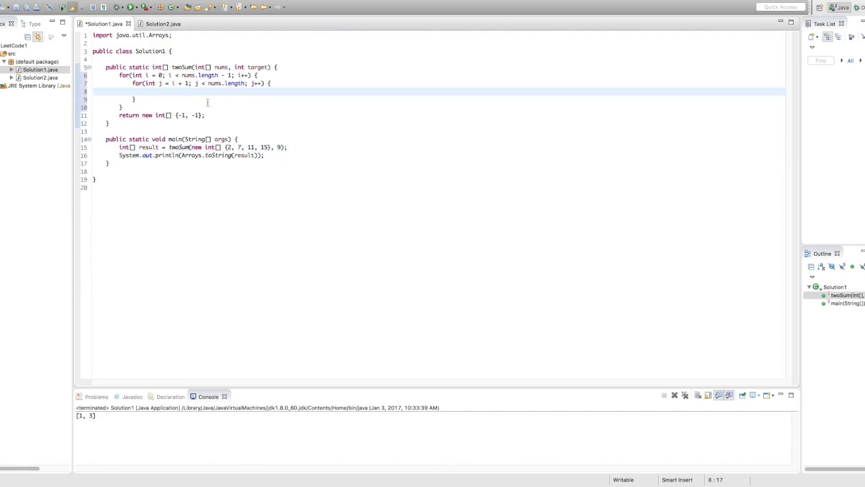
mouse_move(353, 145)
type("if(nums[i] ")
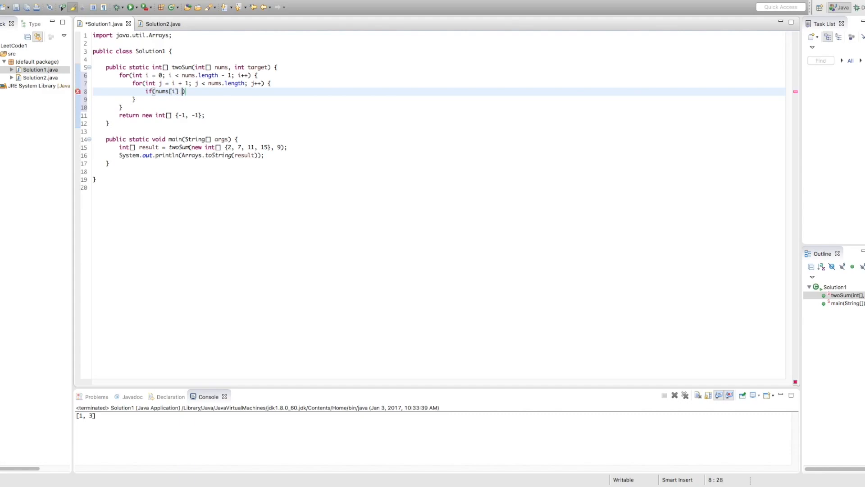
Inside the inner loop, return new int[] {i, j} when nums[i] + nums[j] == target
type("+ nums[j]")
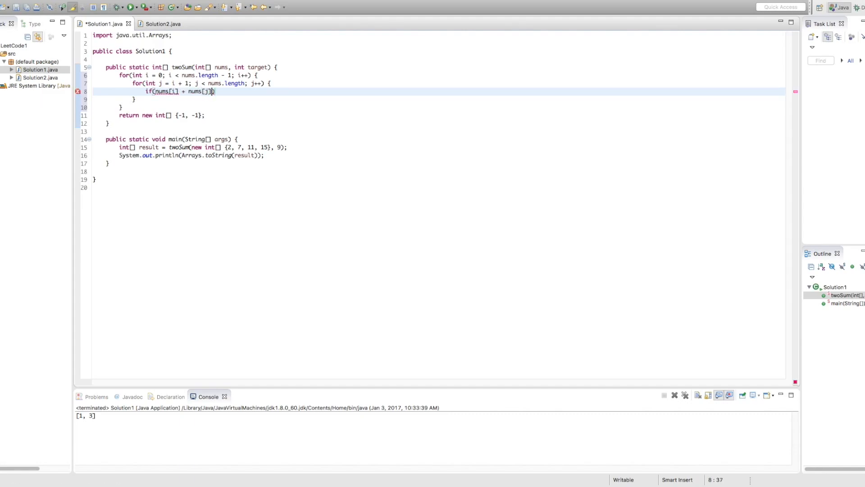
type("== target")
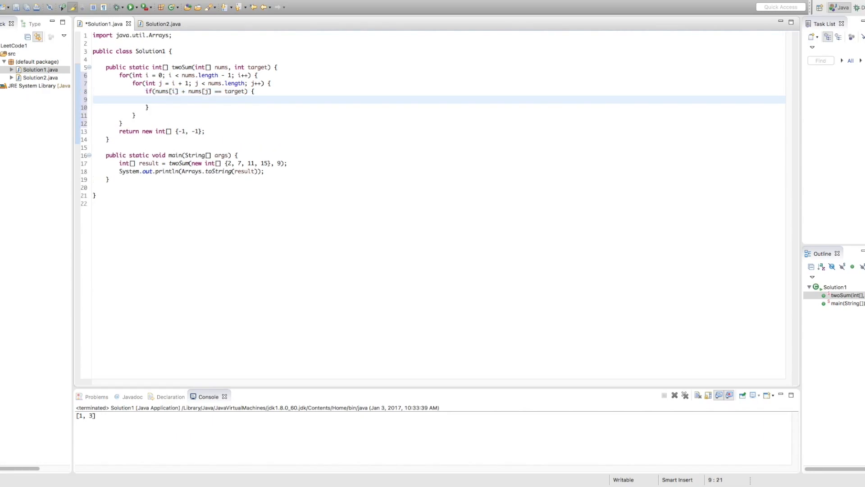
type("return new int[")
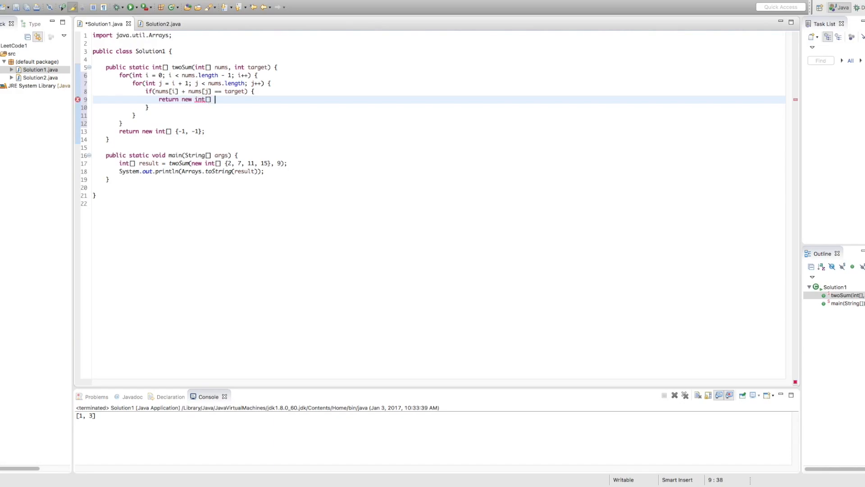
type("{i, j")
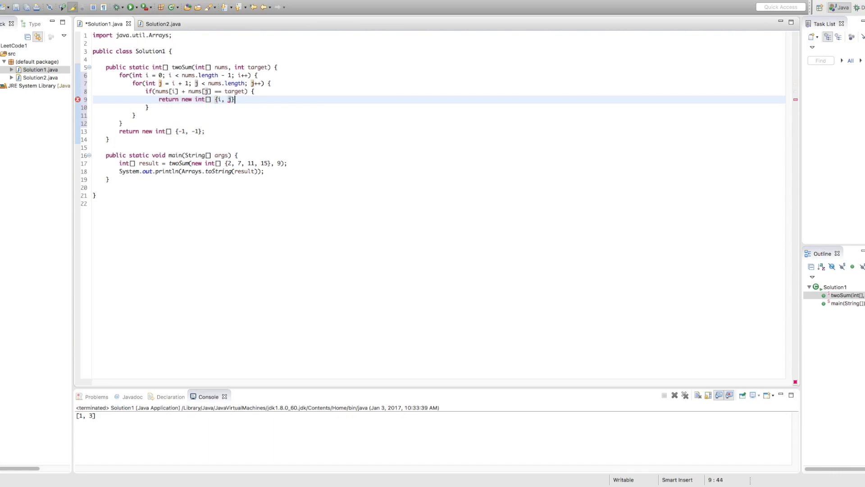
type(";")
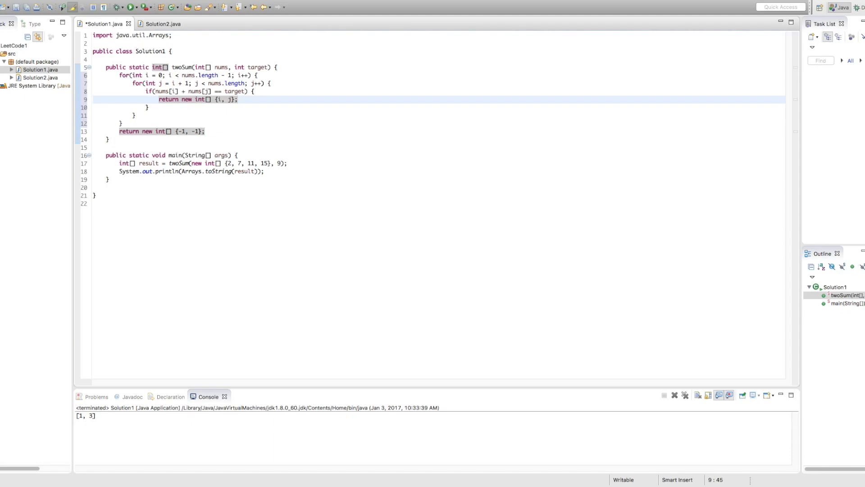
mouse_move(343, 159)
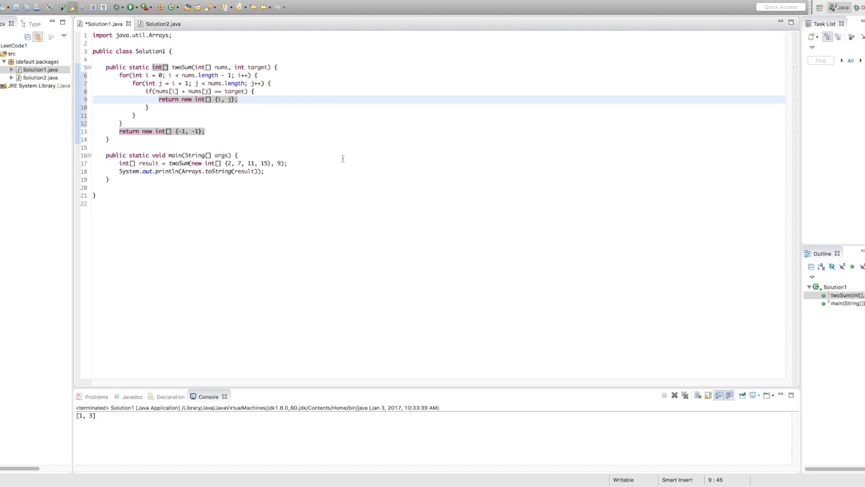
left_click(130, 7)
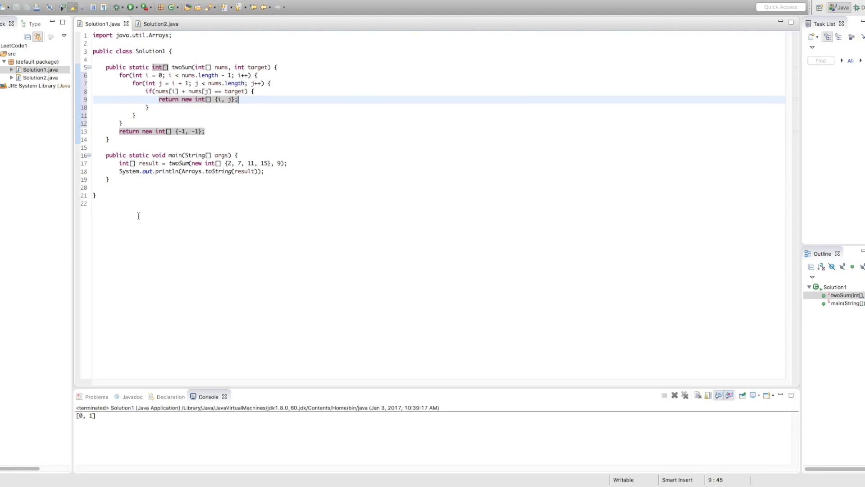
mouse_move(104, 421)
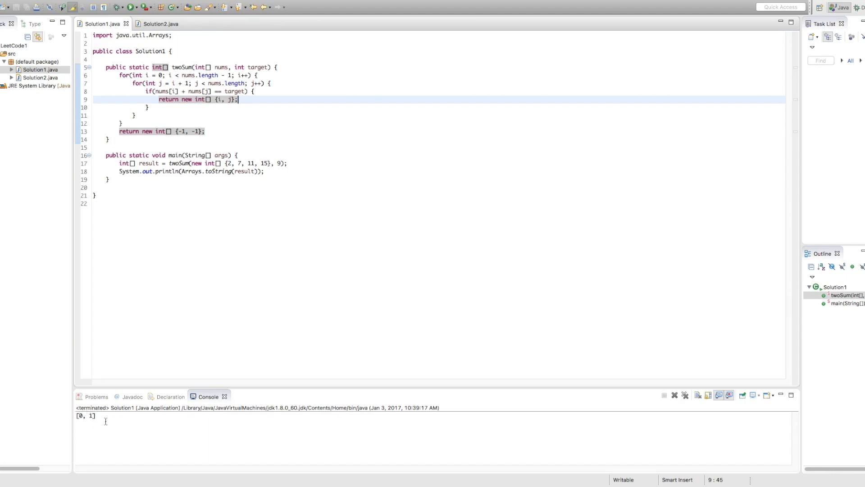
left_click(278, 163)
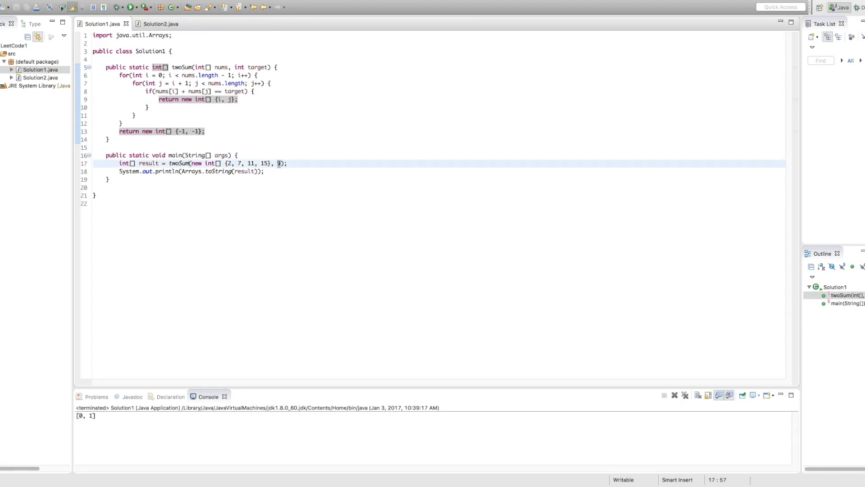
type("22")
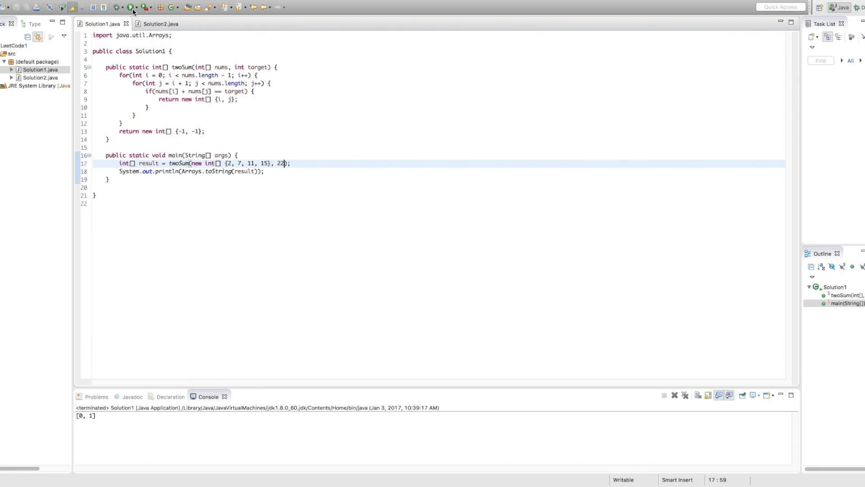
left_click(130, 7)
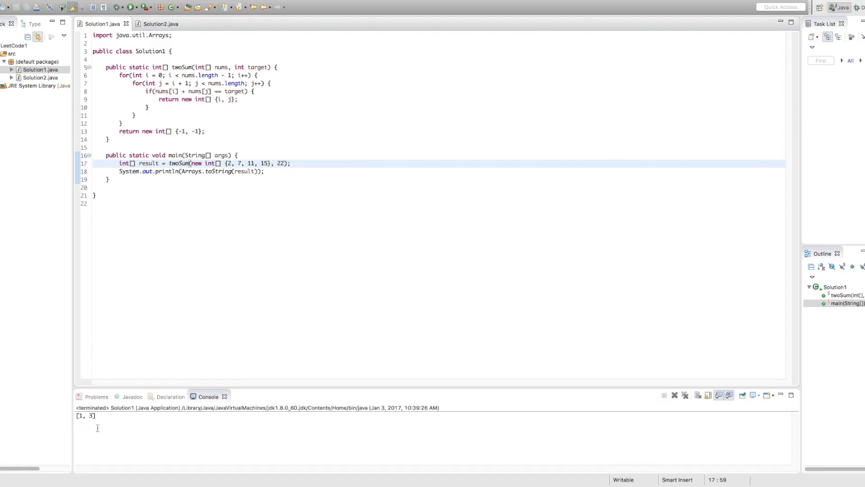
mouse_move(267, 212)
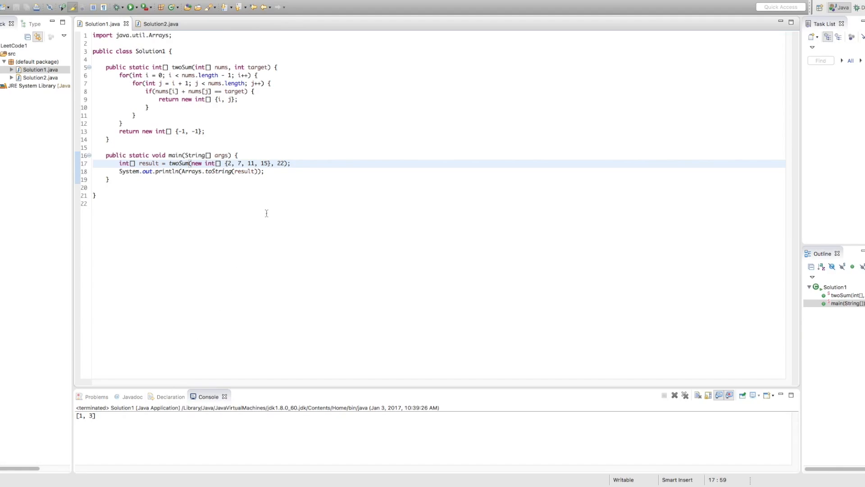
mouse_move(273, 191)
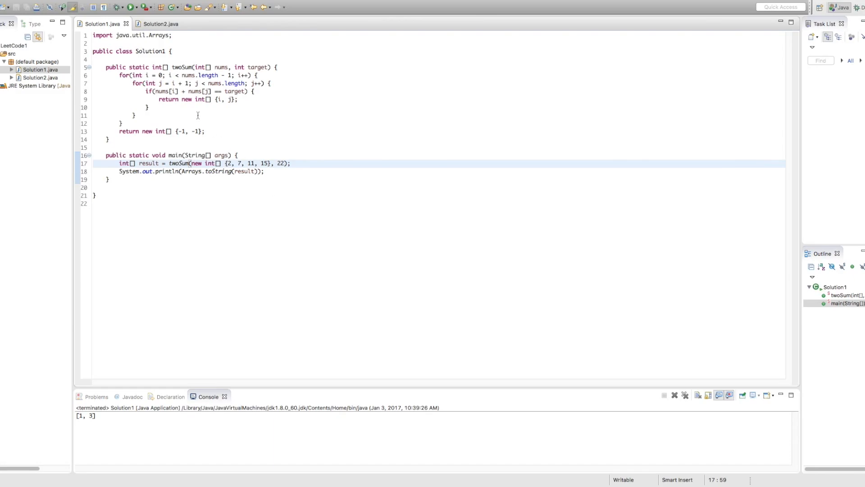
mouse_move(187, 111)
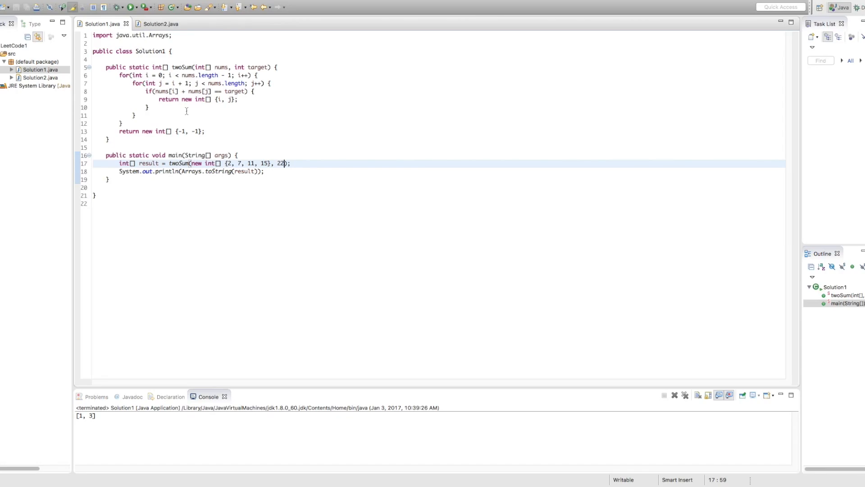
mouse_move(283, 163)
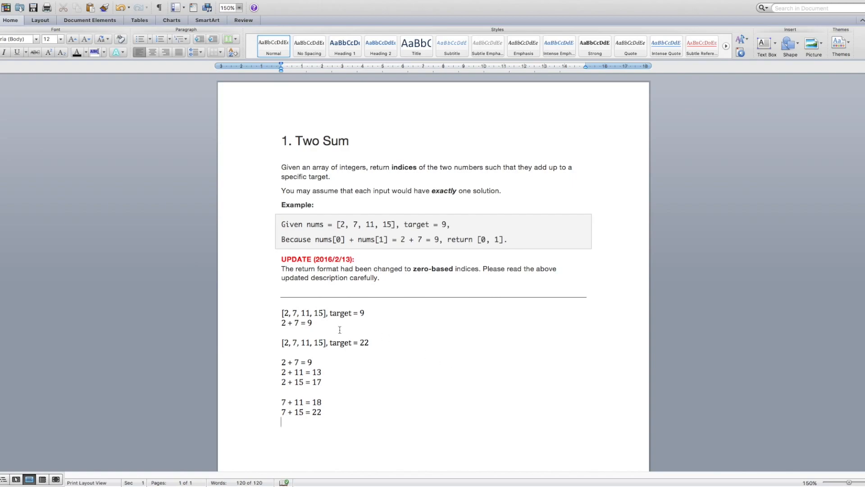
mouse_move(322, 346)
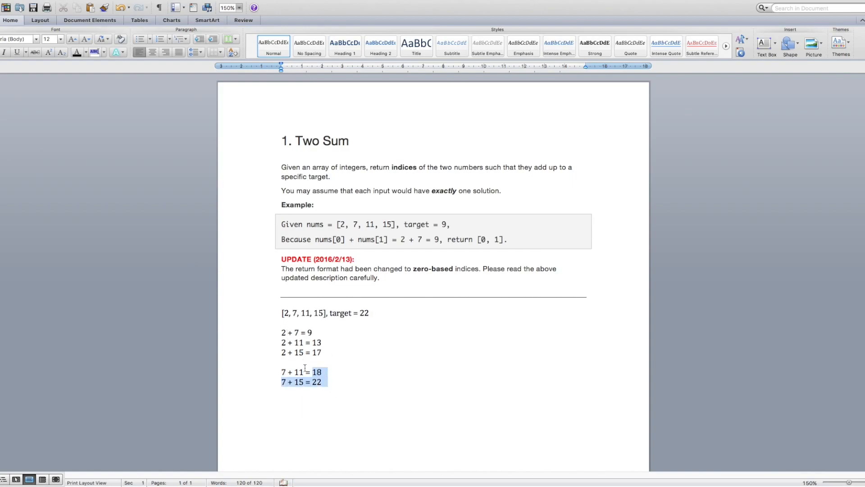
Delete the target-9 example and all pair-sum lines, keeping only the target = 22 line
key("delete")
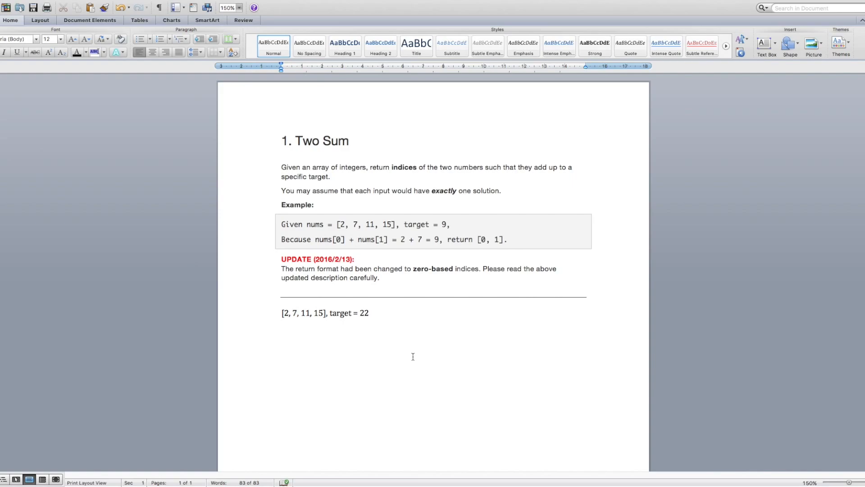
key("return")
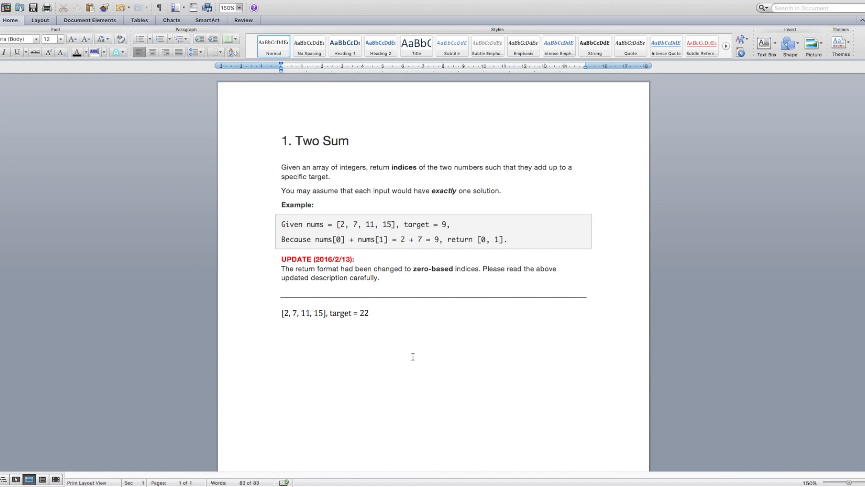
mouse_move(296, 333)
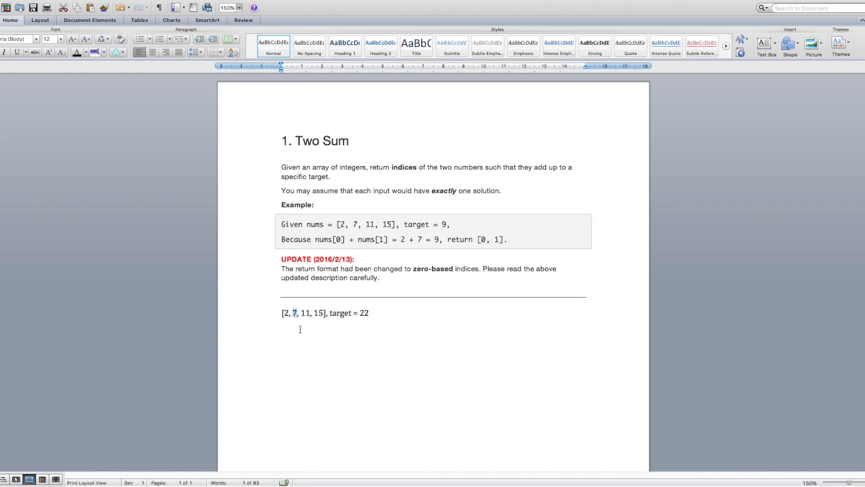
mouse_move(367, 322)
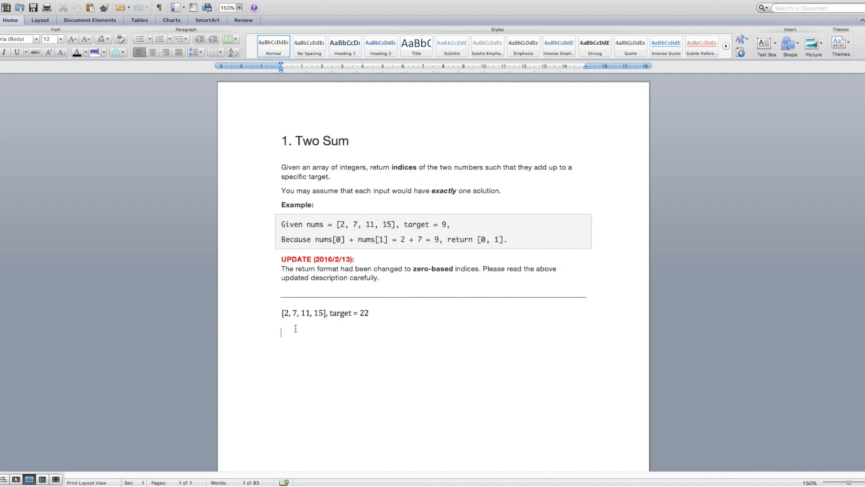
Derive the partner of 7: x + 7 = 22, x = 22 - 7, x = 15
type("x +")
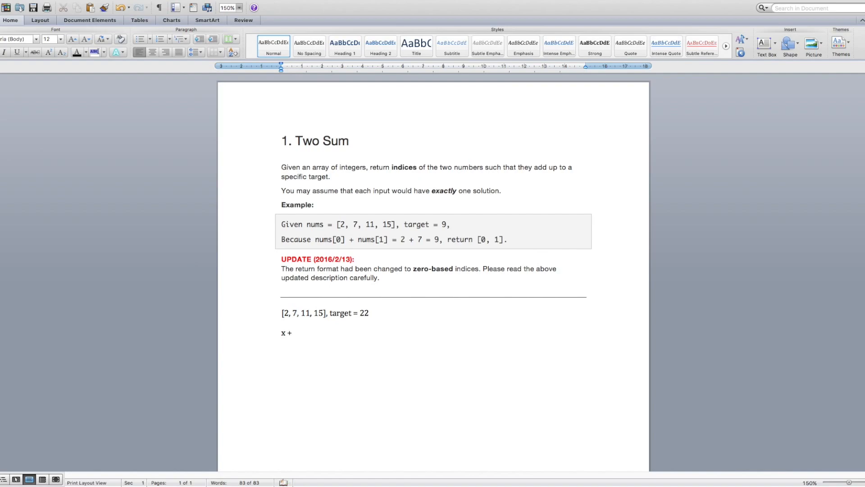
type("7 = 2")
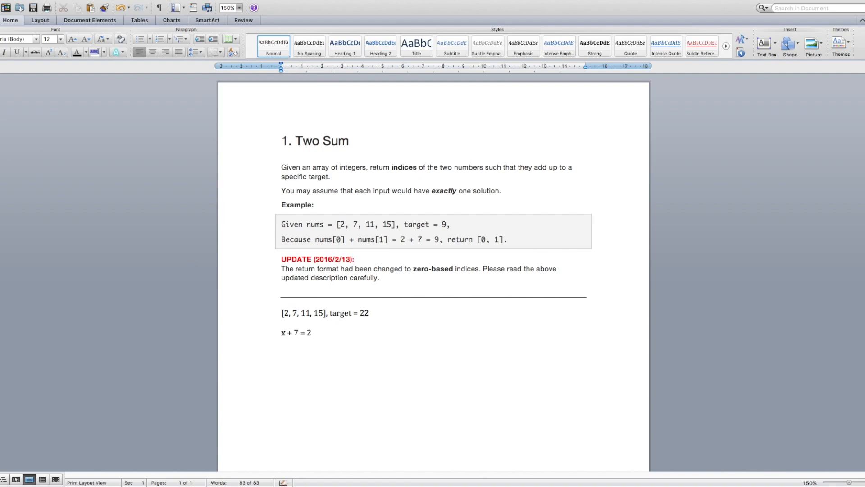
type("2")
type("x =")
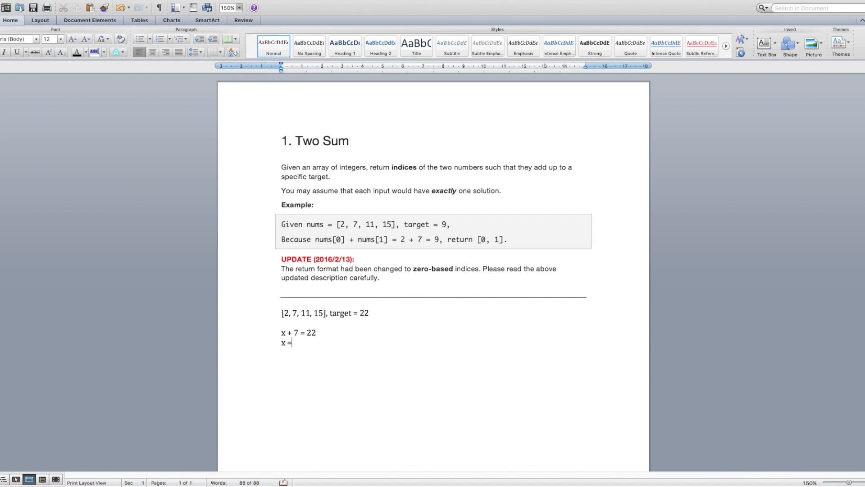
type("22 -")
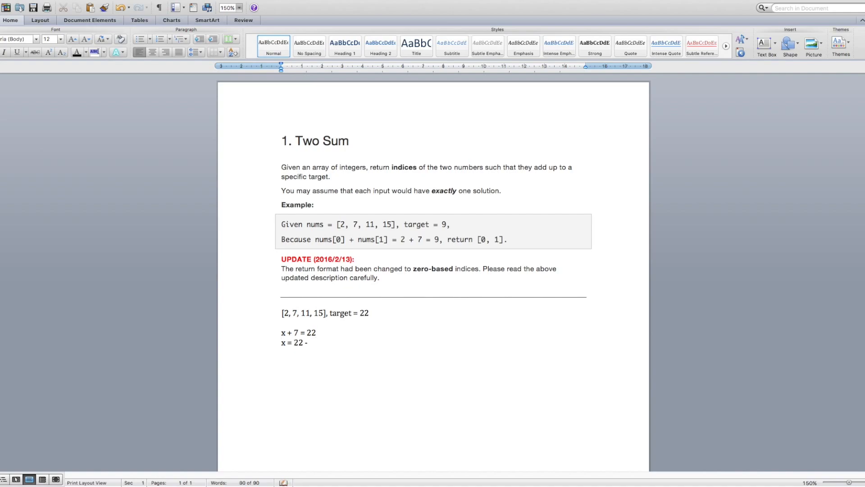
type("7")
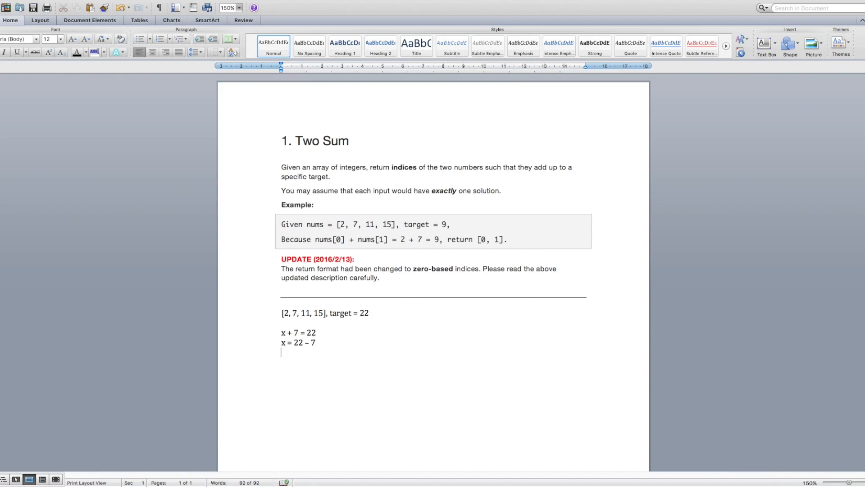
type("x =")
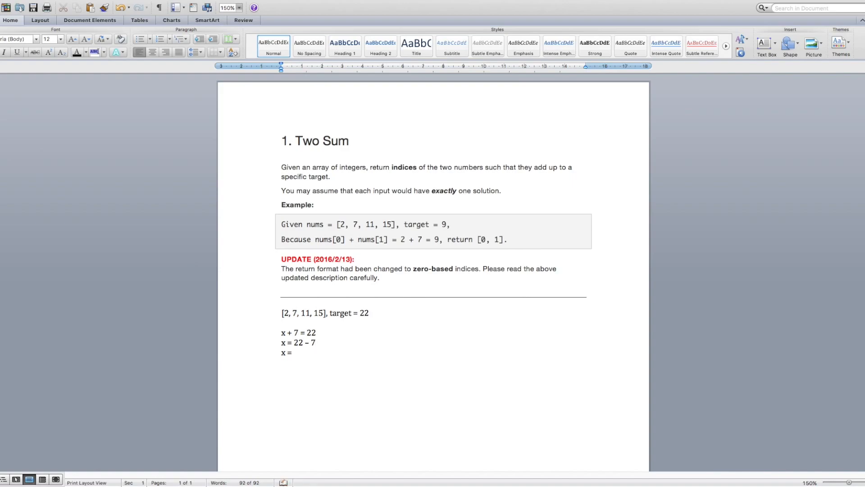
type("15")
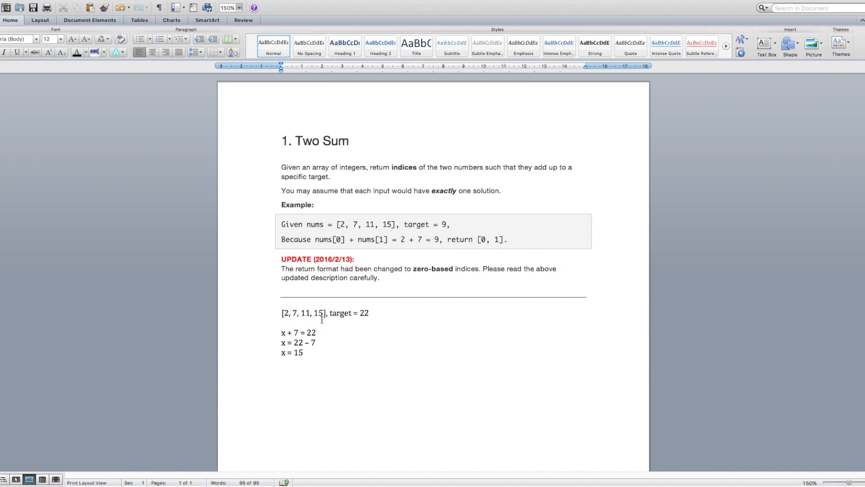
mouse_move(318, 350)
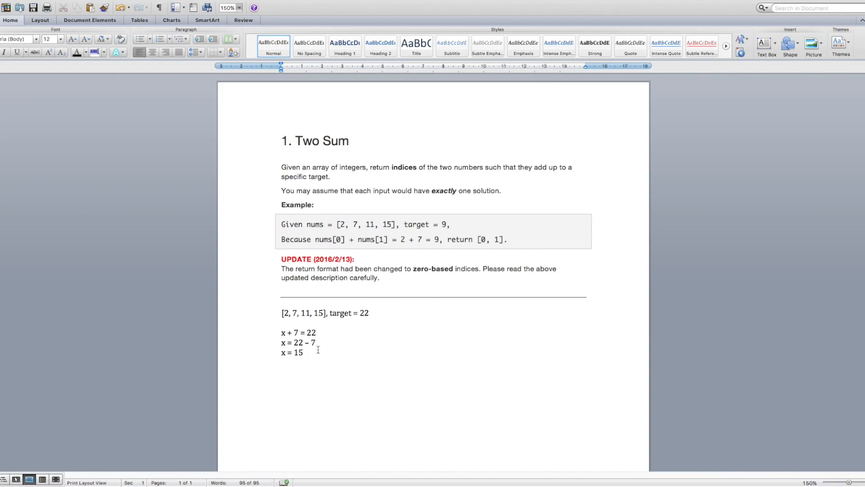
Delete the three x-equation lines, leaving only "[2, 7, 11, 15], target = 22"
left_click(302, 352)
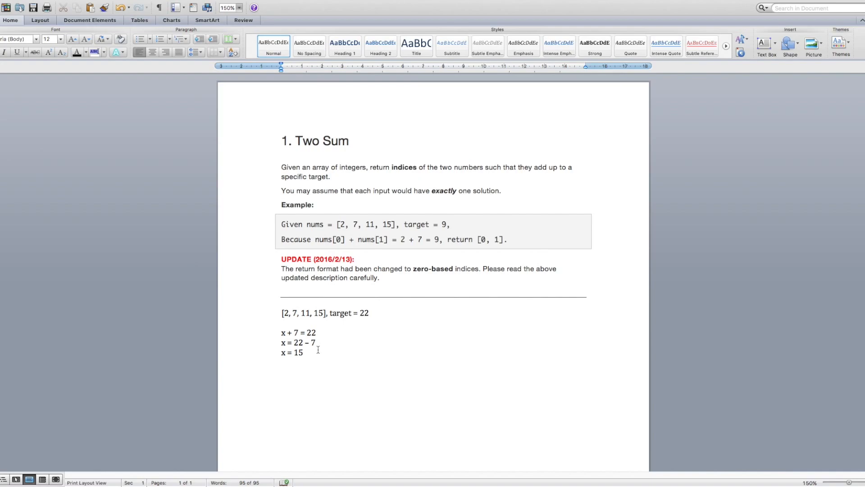
left_click(302, 352)
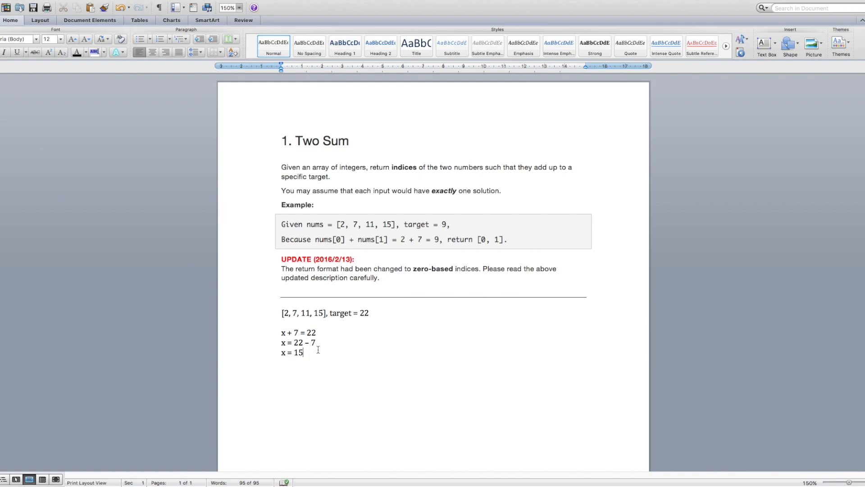
mouse_move(303, 353)
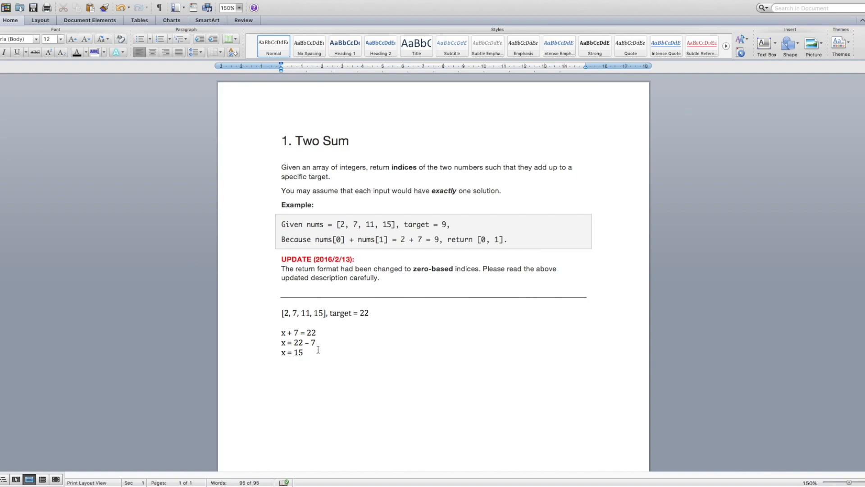
left_click(303, 353)
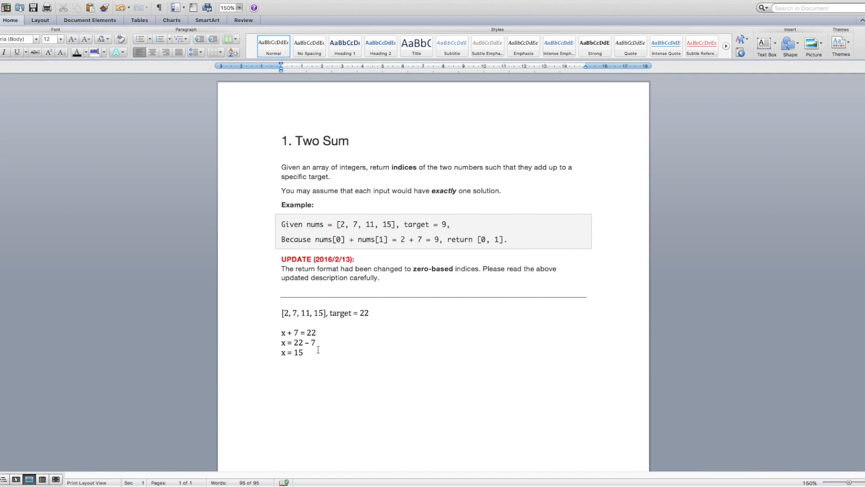
left_click(302, 353)
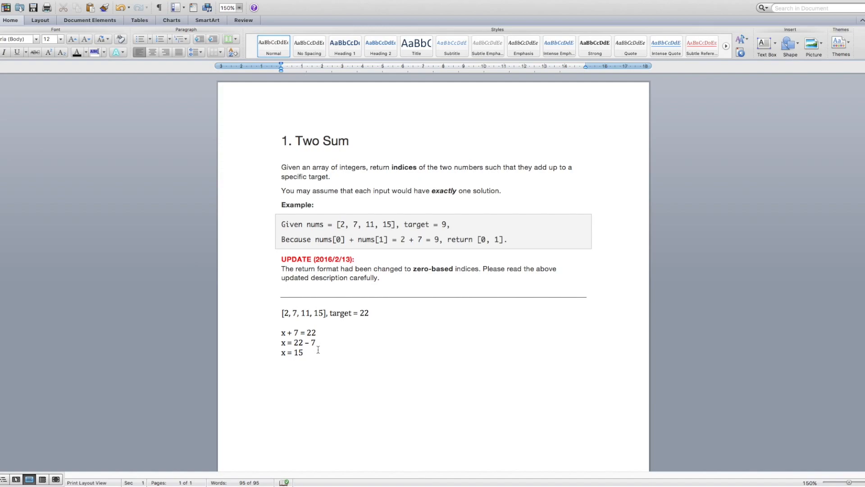
left_click(303, 352)
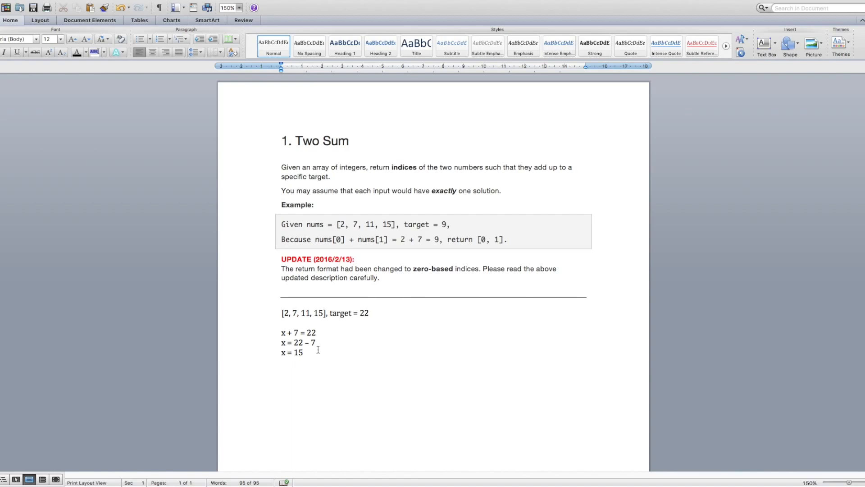
left_click(303, 353)
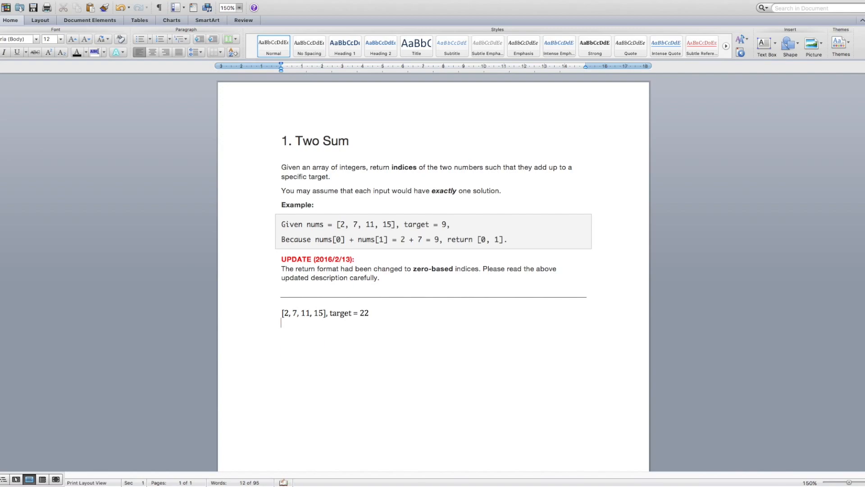
Begin the trace line "HM:" with the first entry (2, 0), keeping a scratch value below it
type("HM:")
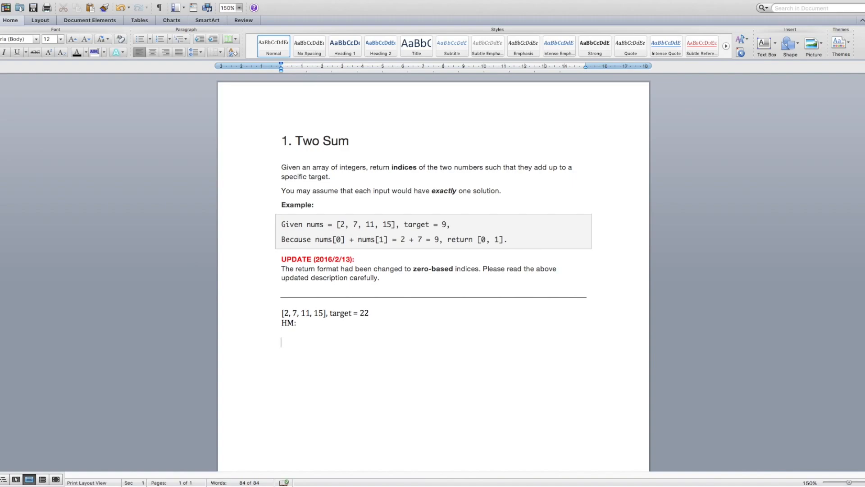
type("2")
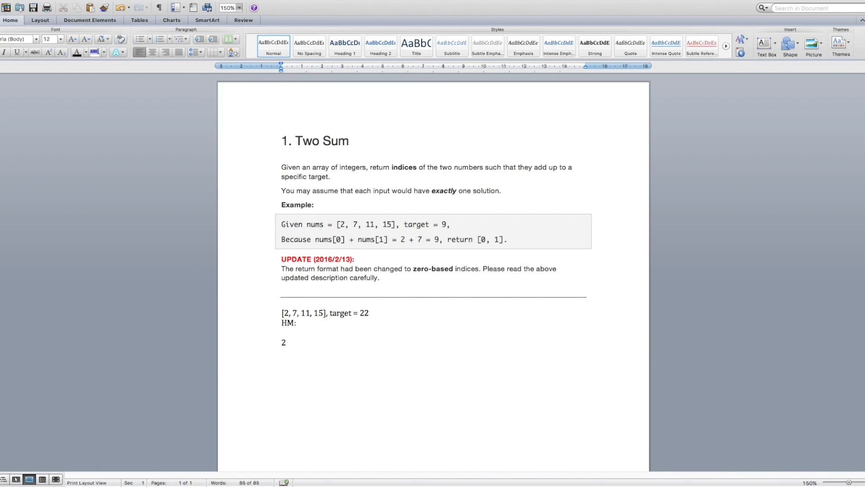
left_click(285, 342)
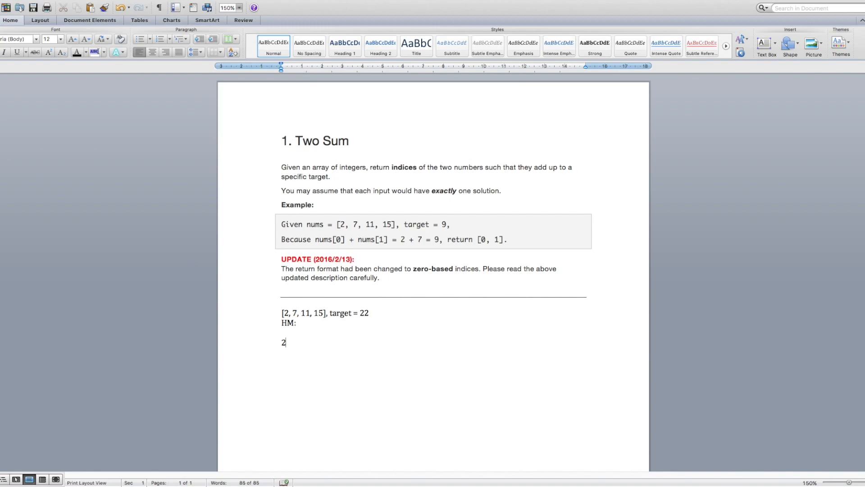
key("Backspace")
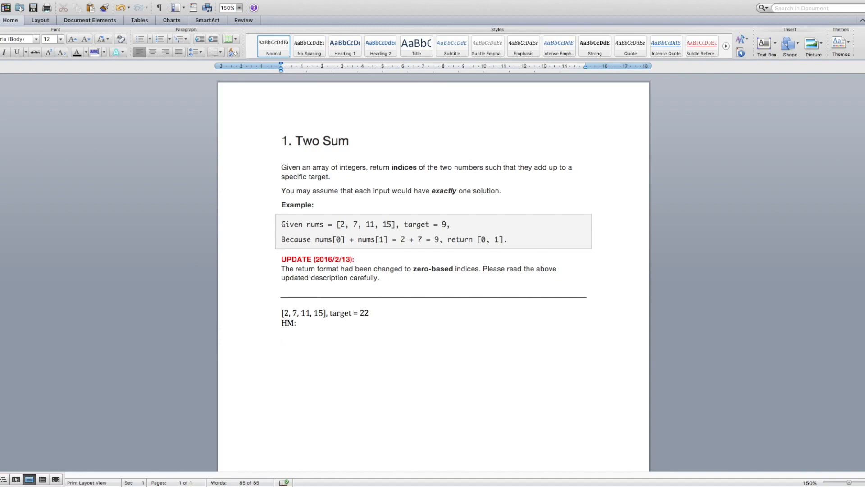
type("20")
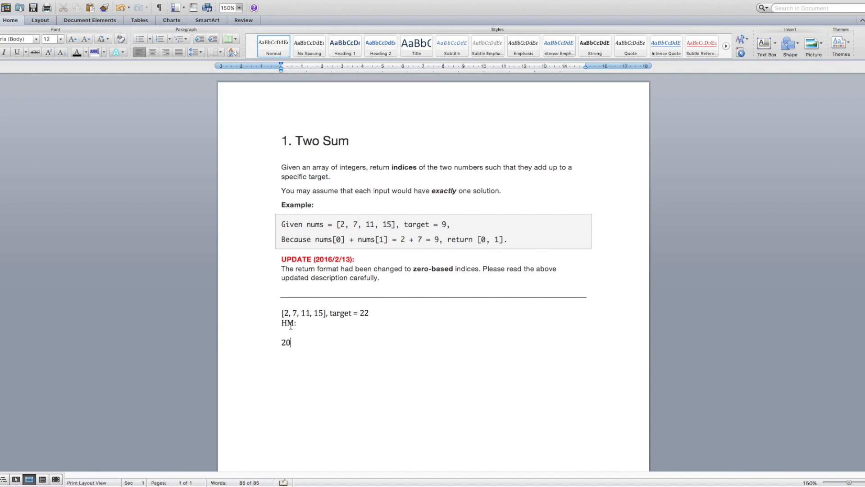
mouse_move(299, 345)
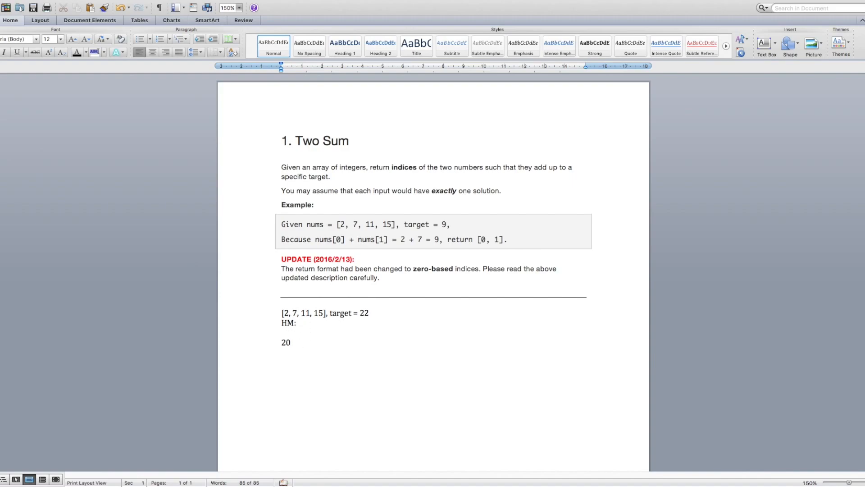
type("(2")
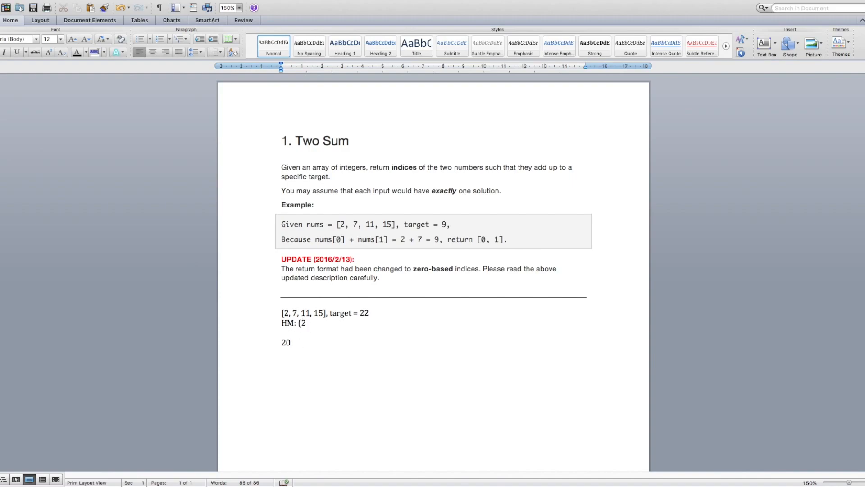
type(",")
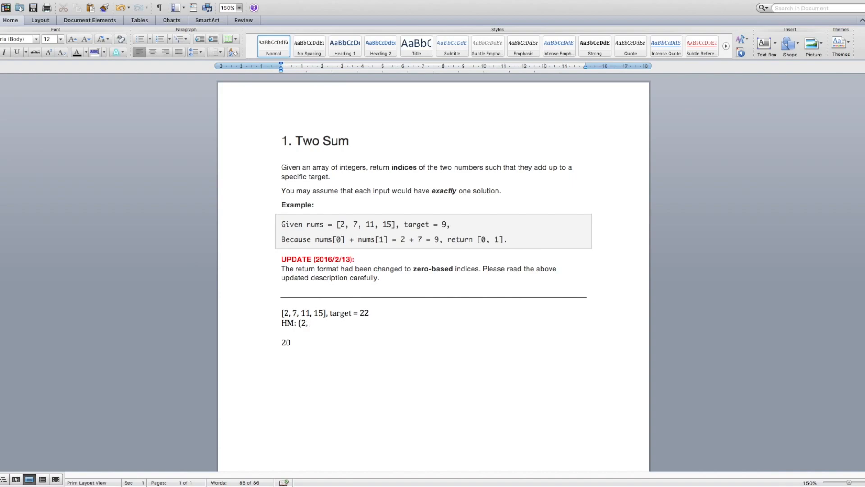
type("0)")
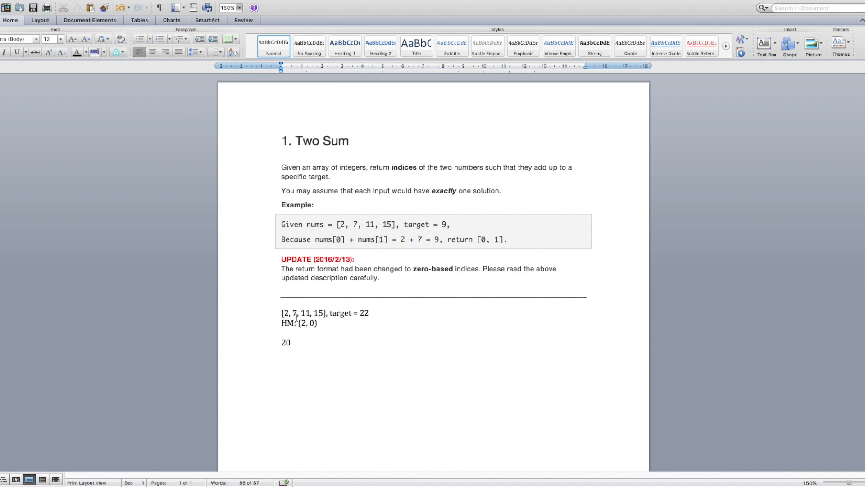
Extend the HM line with the entries (7, 1) and (11, 2)
type("7")
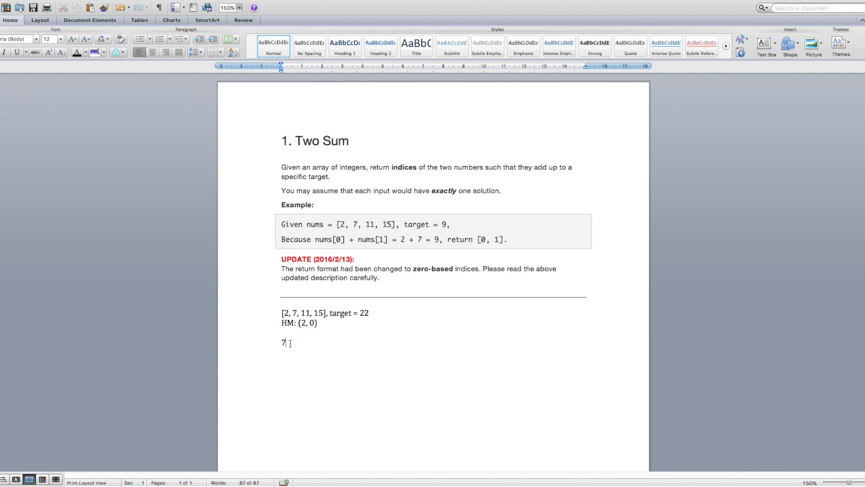
mouse_move(313, 340)
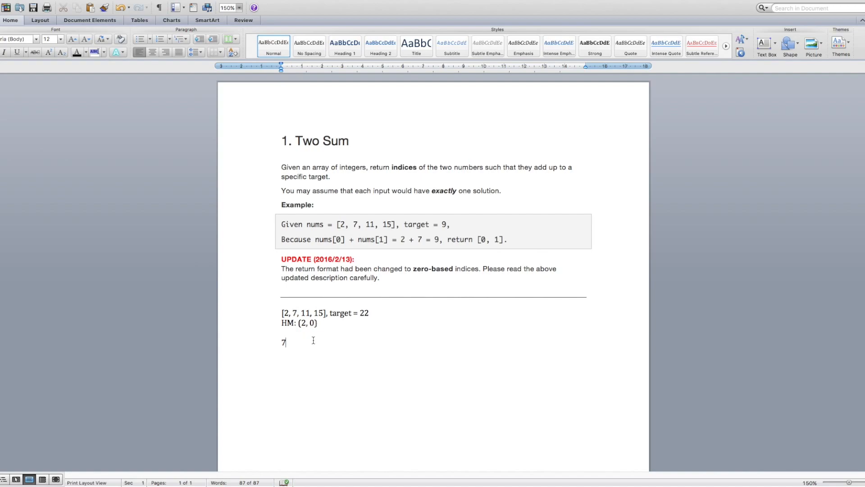
mouse_move(294, 323)
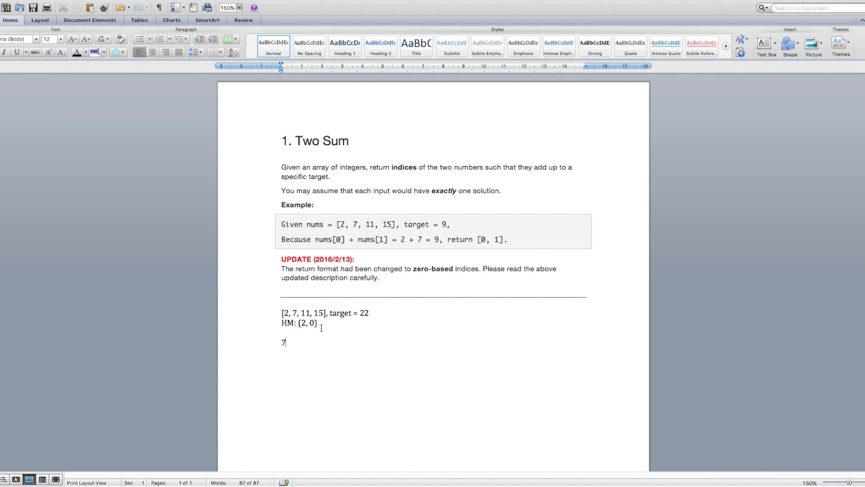
type(",")
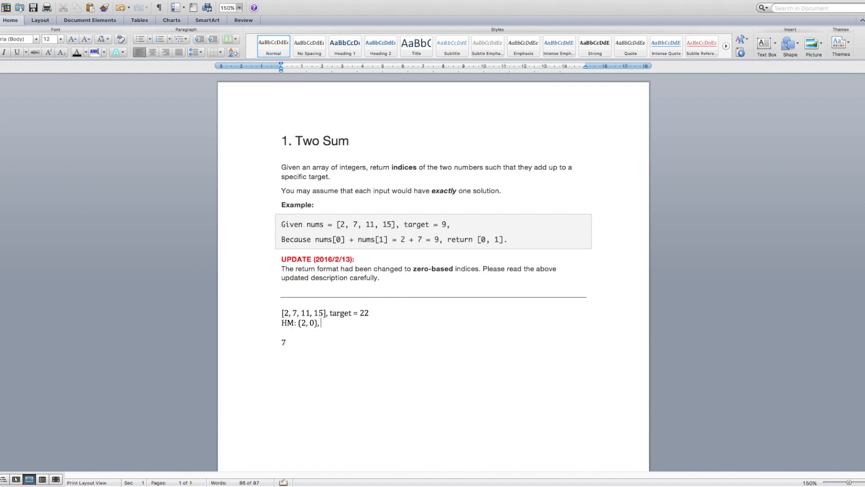
type("(7,")
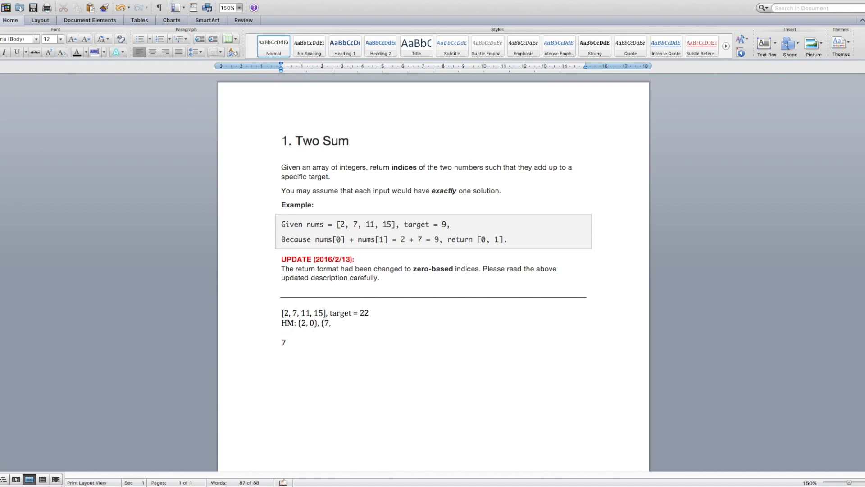
type("1)")
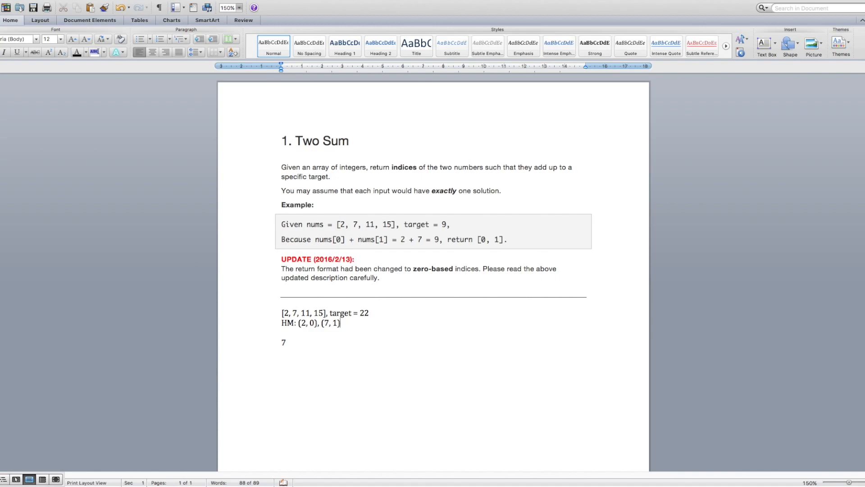
type("1")
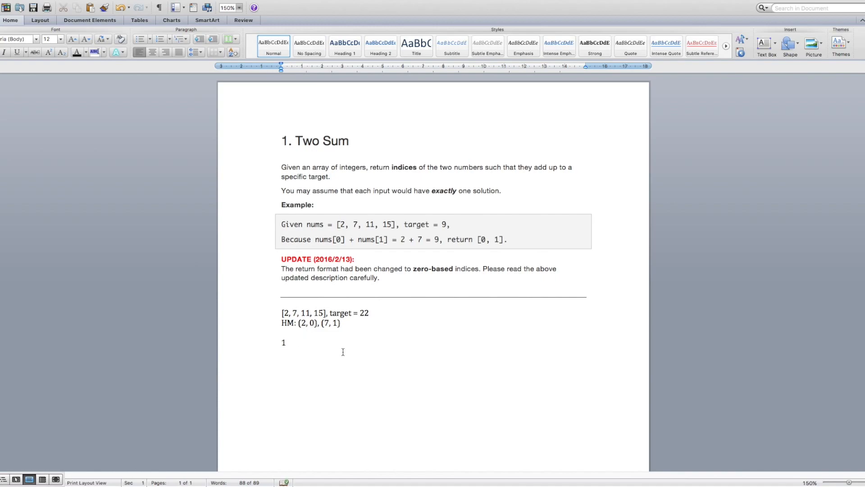
type("1")
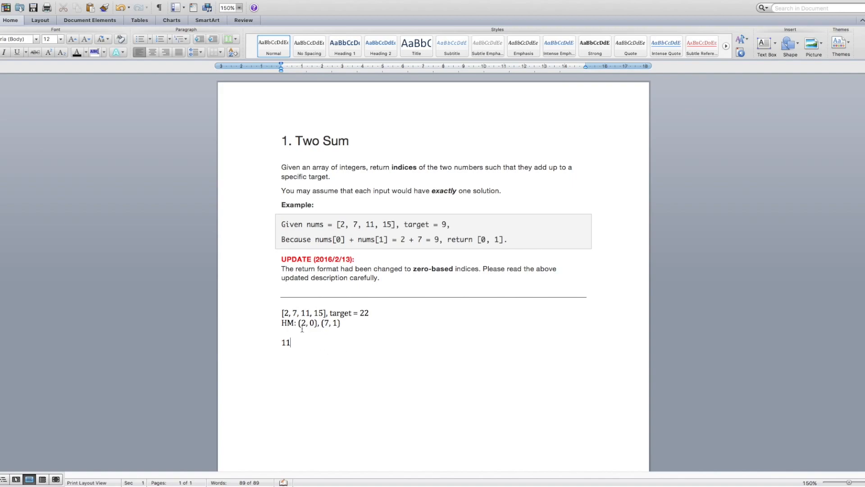
mouse_move(328, 327)
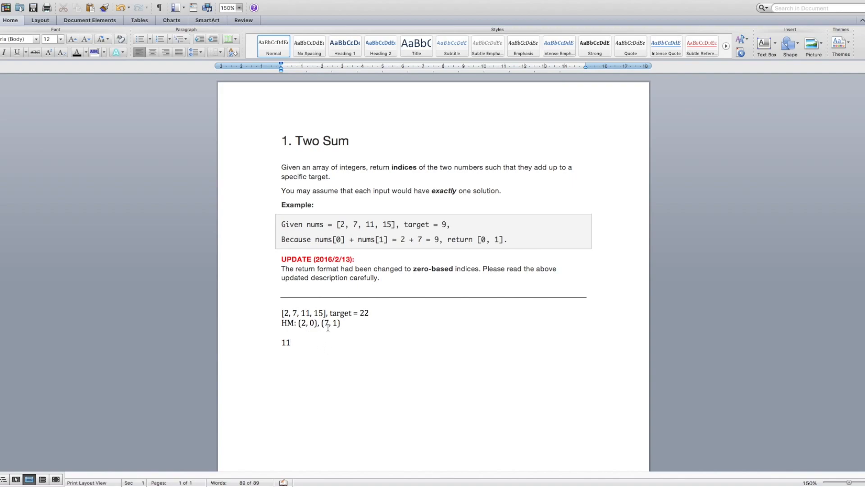
left_click(291, 343)
type(", (11")
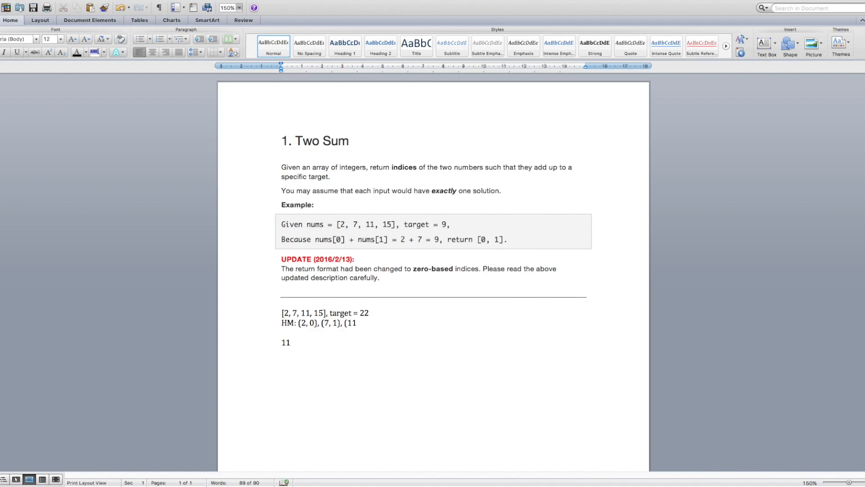
type(", 2)")
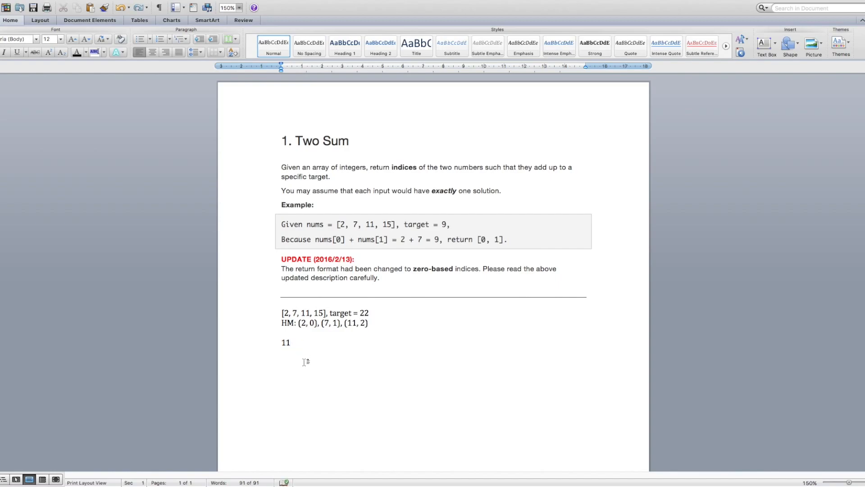
Note the result 1, 3 below the HM line and return to the Eclipse editor
left_click(291, 343)
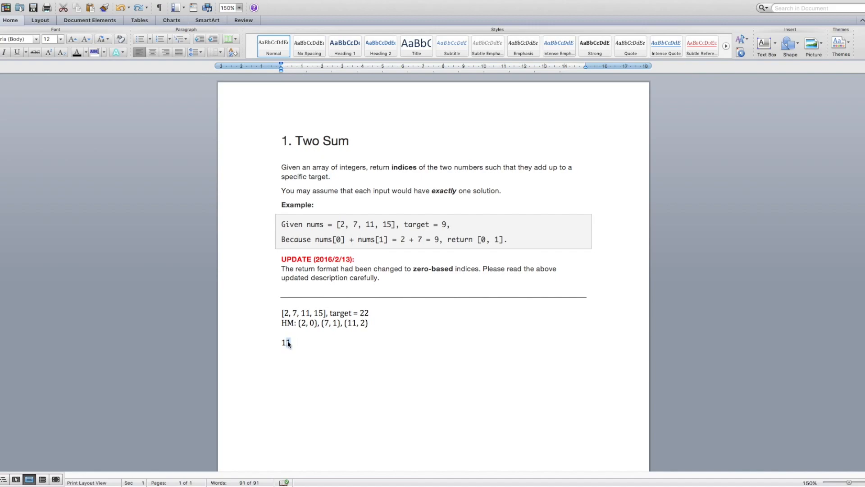
type("5")
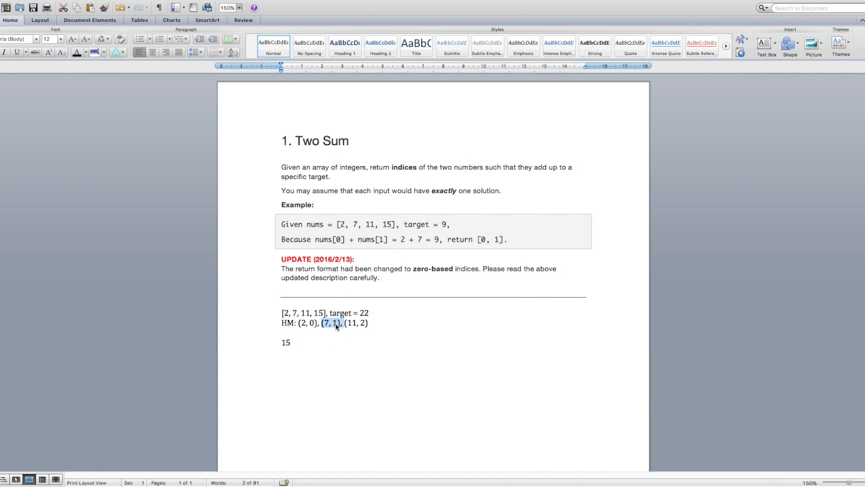
double_click(284, 342)
type("1,")
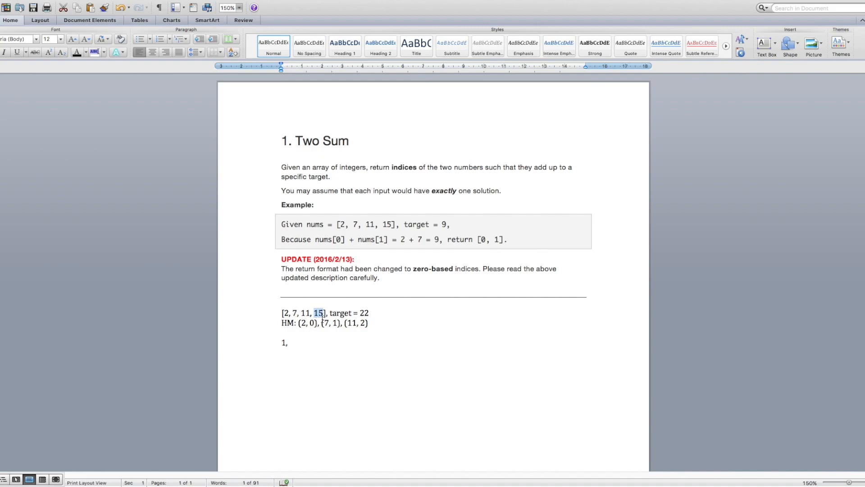
type("3")
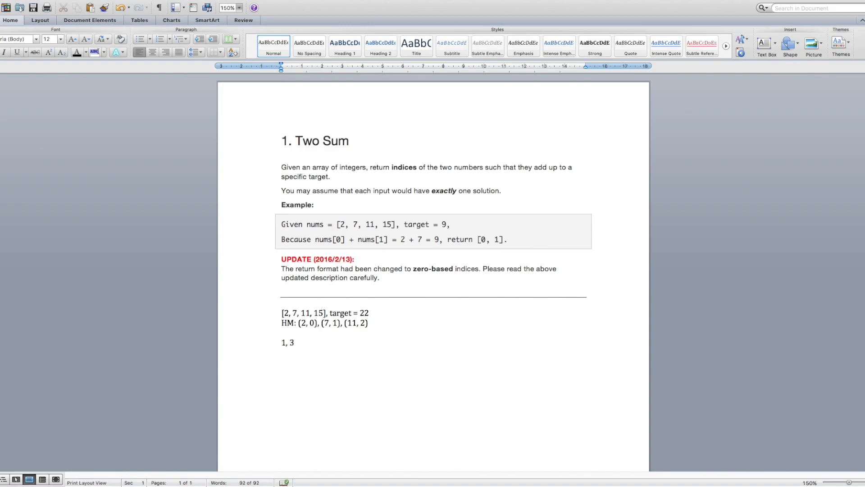
left_click(295, 342)
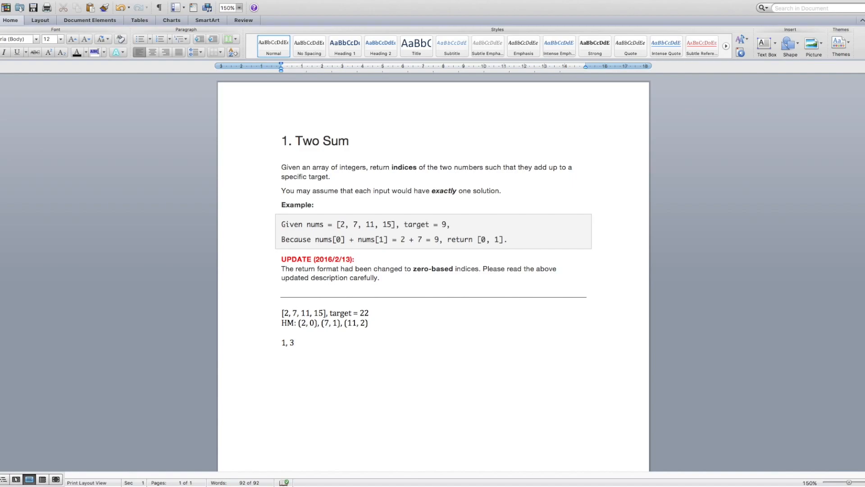
left_click(296, 342)
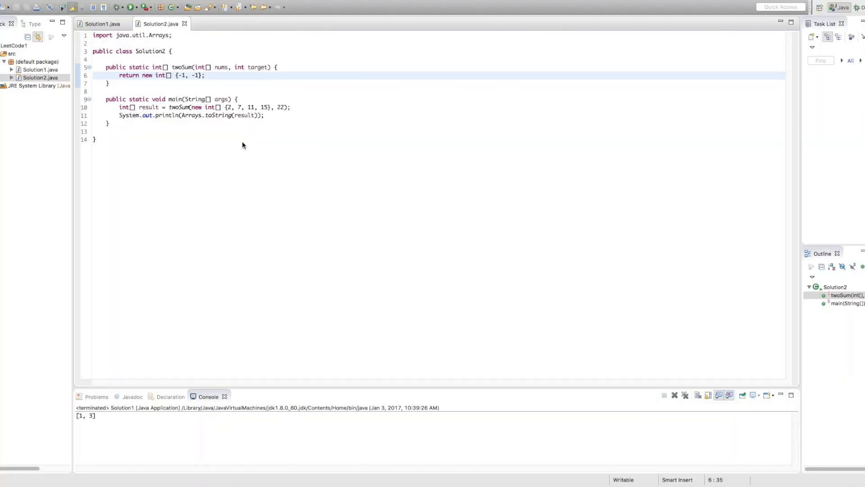
mouse_move(178, 134)
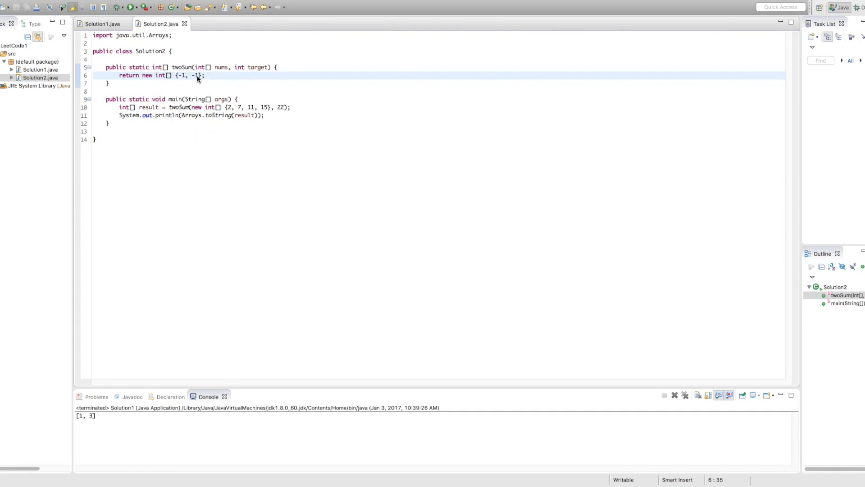
mouse_move(183, 83)
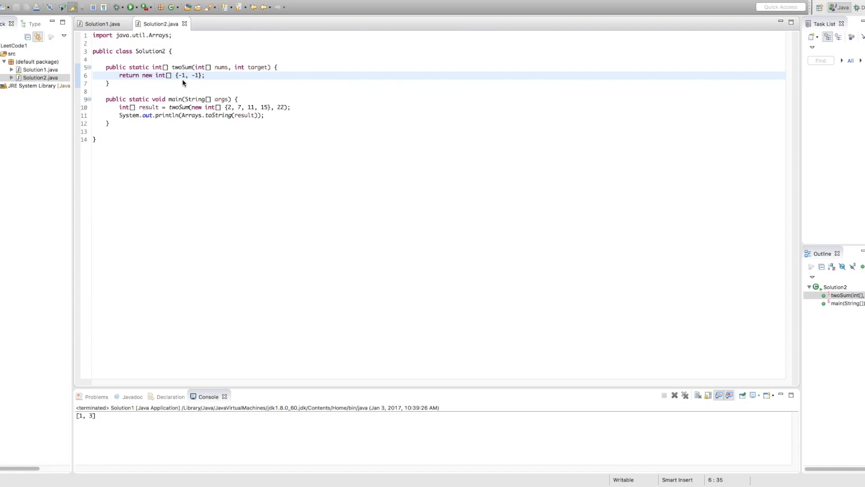
mouse_move(198, 82)
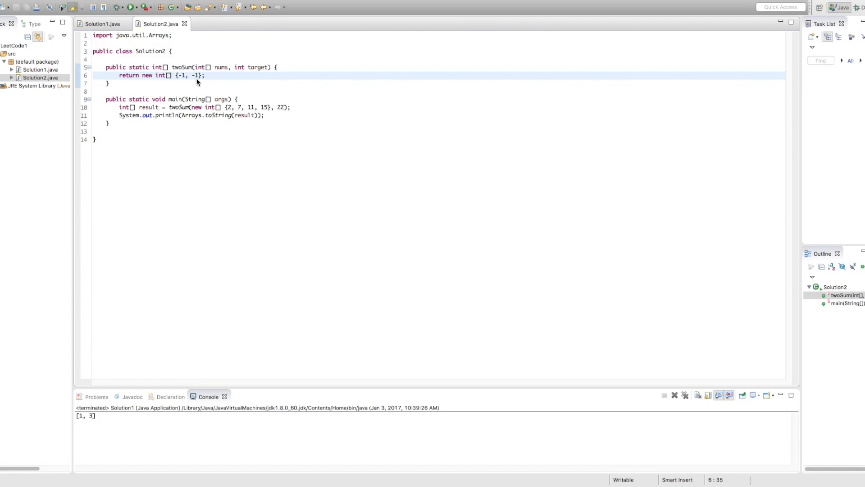
mouse_move(171, 124)
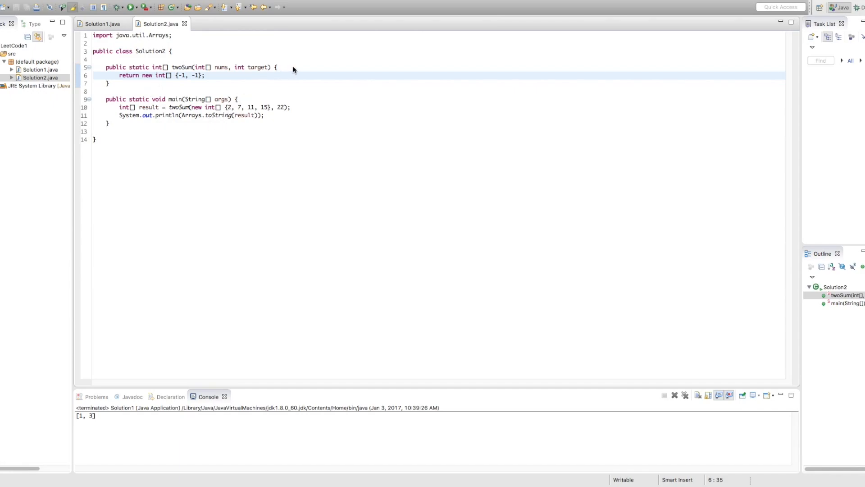
Declare HashMap<Integer, Integer> hm = new HashMap<Integer, Integer>(); as the first line of twoSum
left_click(293, 66)
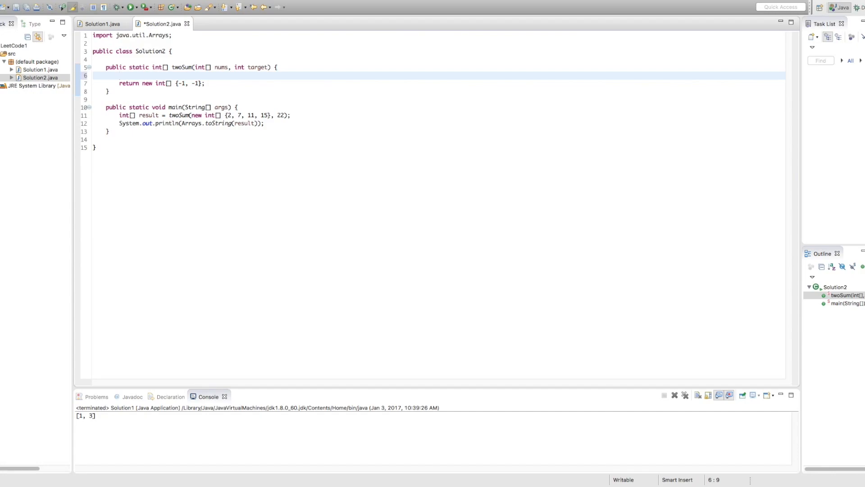
type("HashMap")
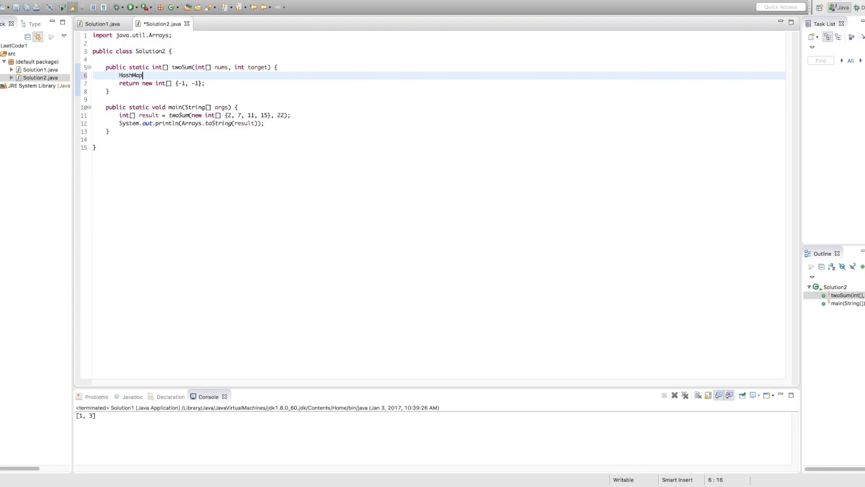
type("<>")
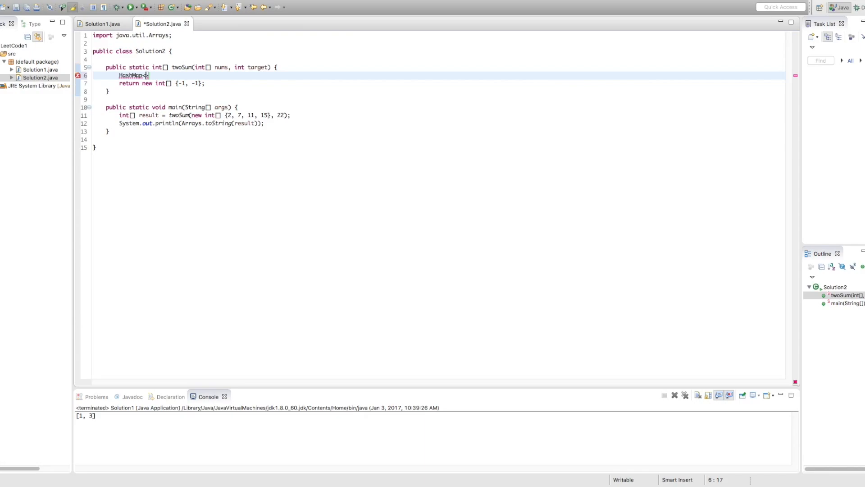
type("Integer,")
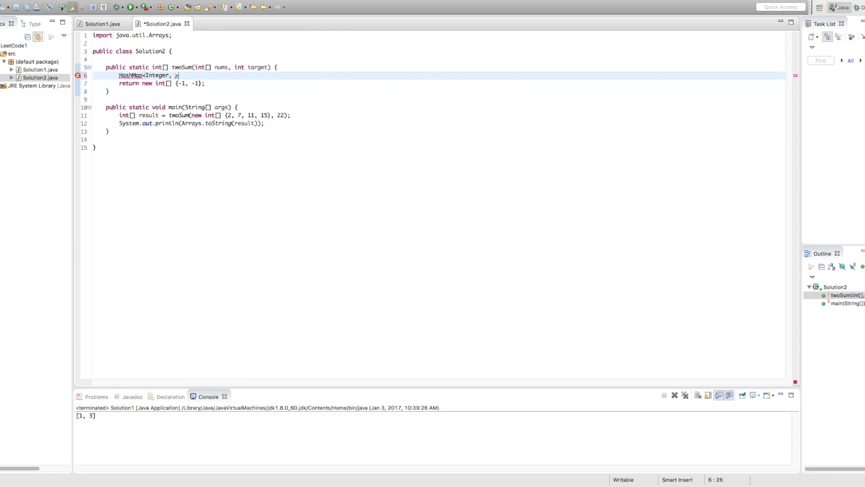
type("Integer>")
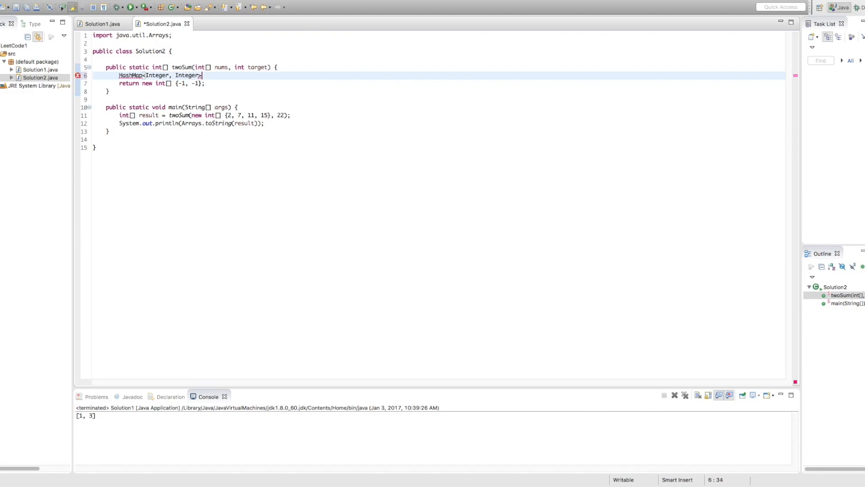
type("hm =")
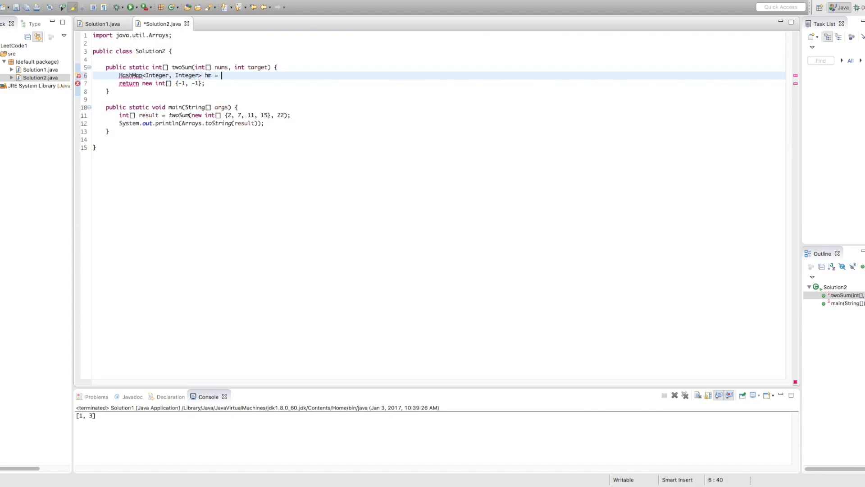
type("new HashMap<Intege>")
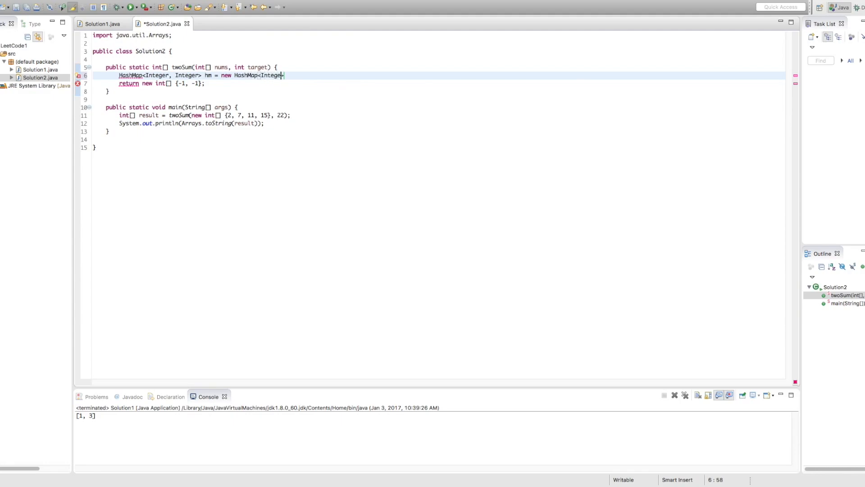
type(", Integer")
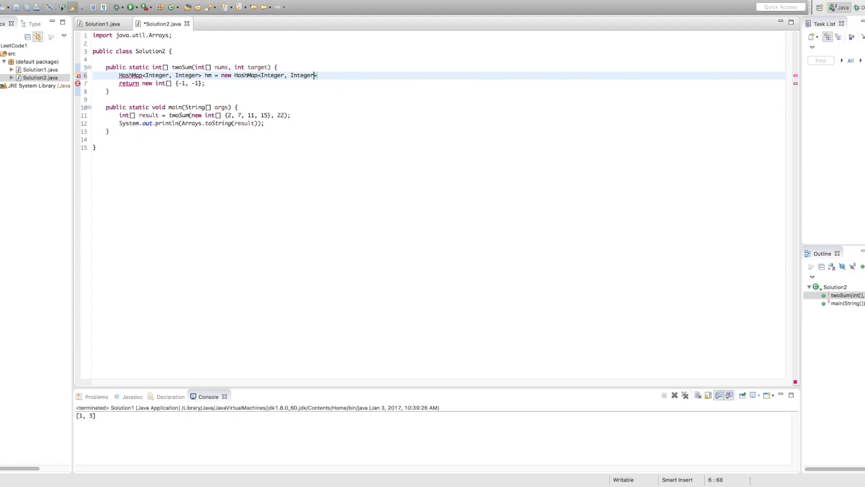
type("()")
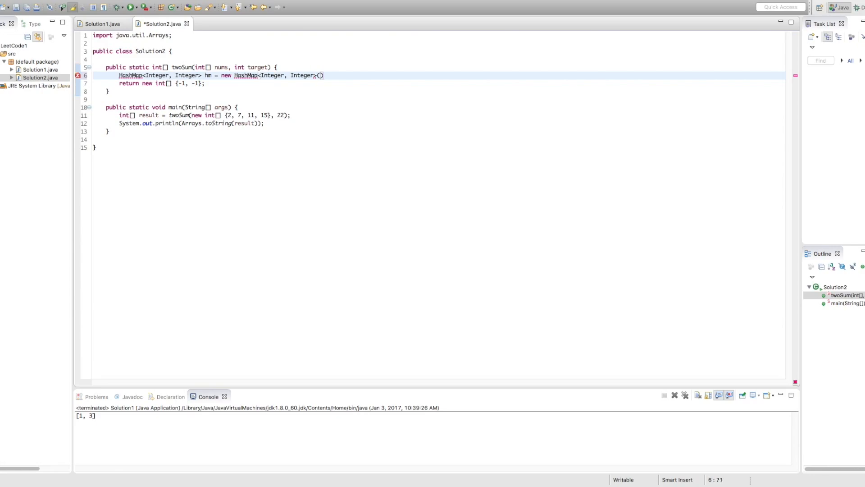
type(";")
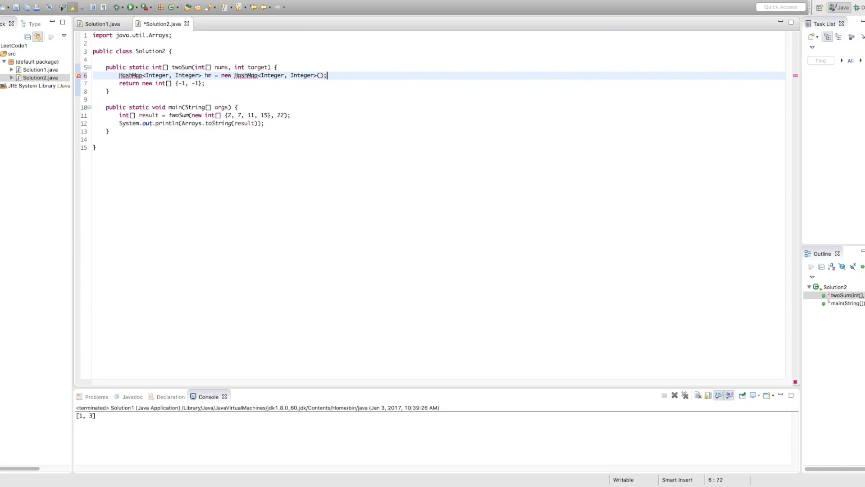
key("Return")
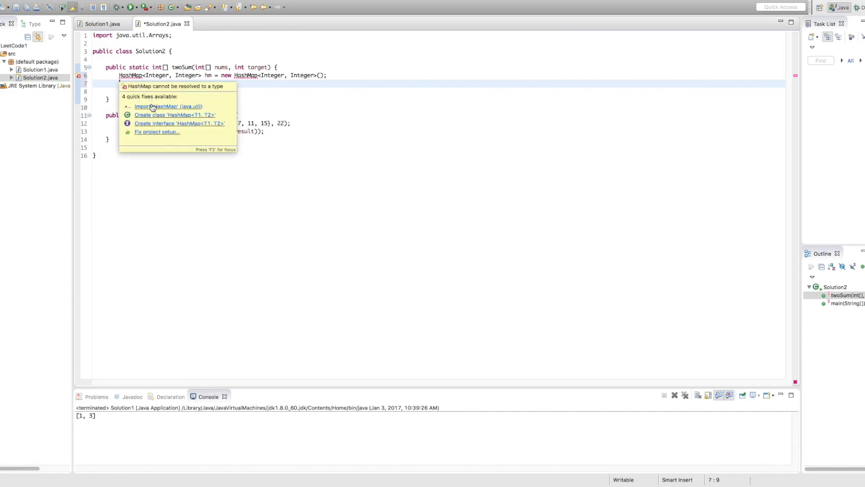
Apply the quick fix importing java.util.HashMap to resolve the hm declaration
left_click(168, 107)
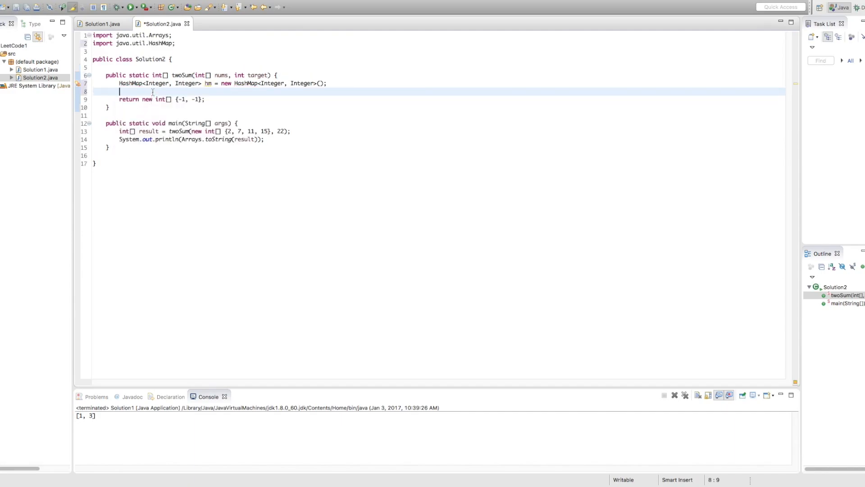
mouse_move(380, 159)
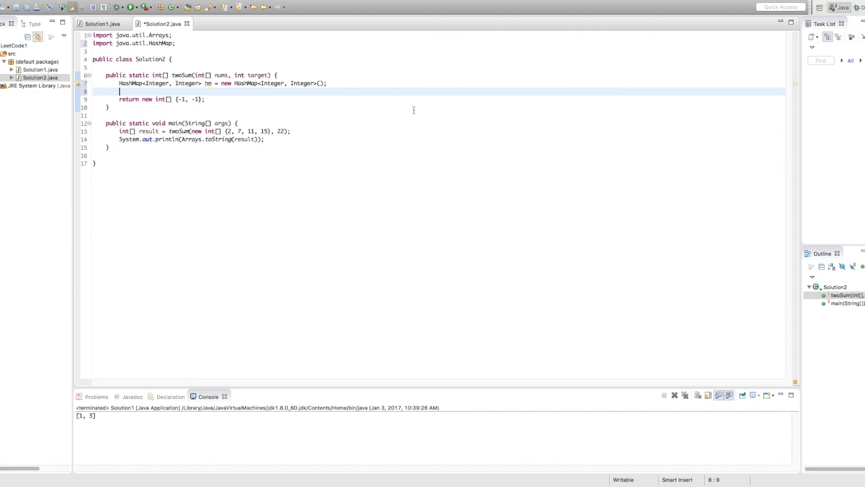
Write for(int i = 0; i < nums.length; i++) { } and place the cursor in its empty body
type("for")
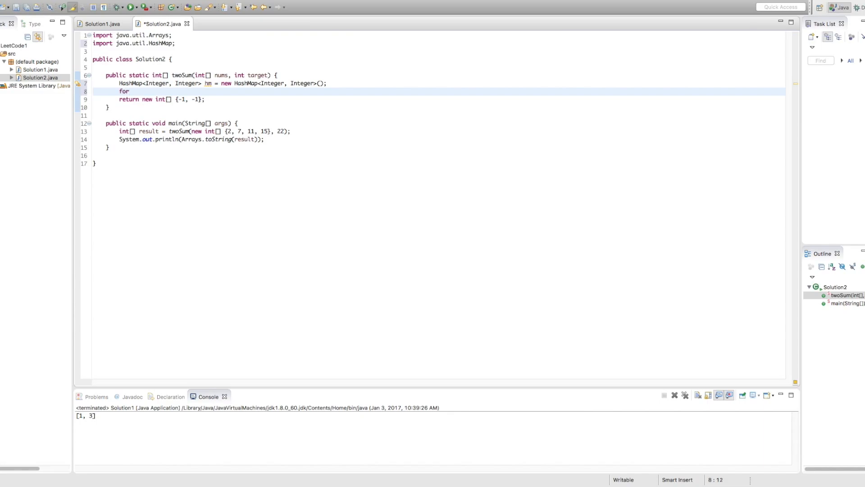
type("( )")
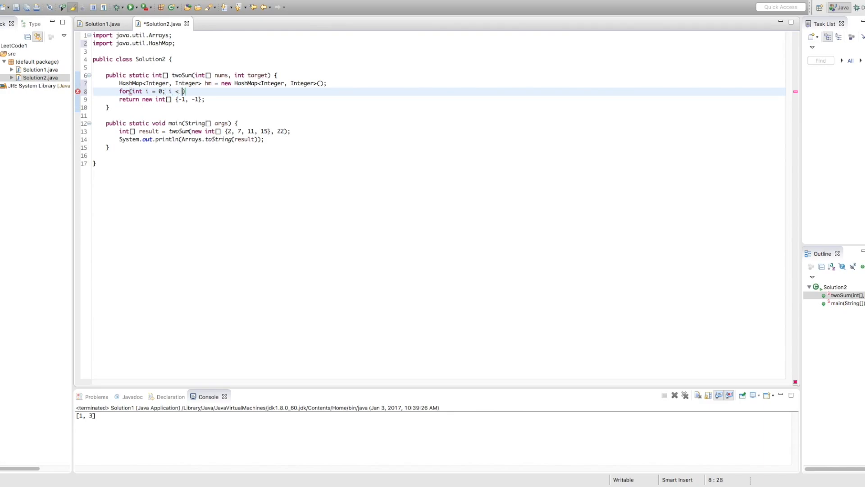
type("nums.length; i++")
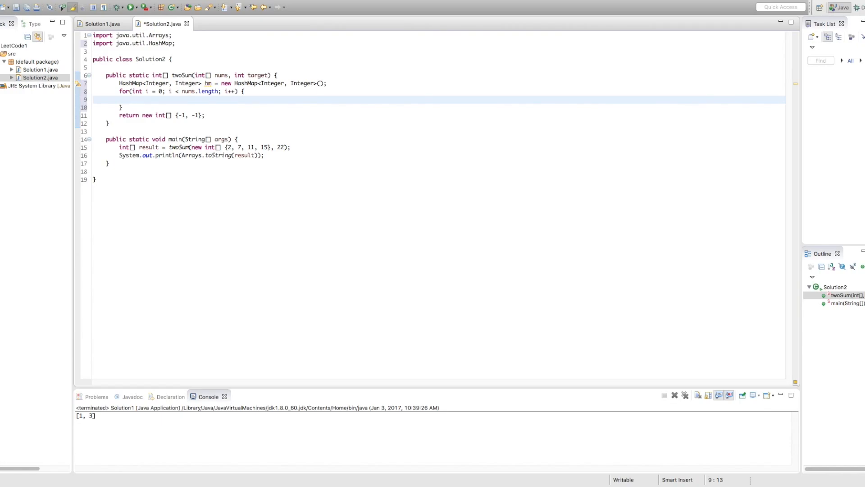
left_click(132, 99)
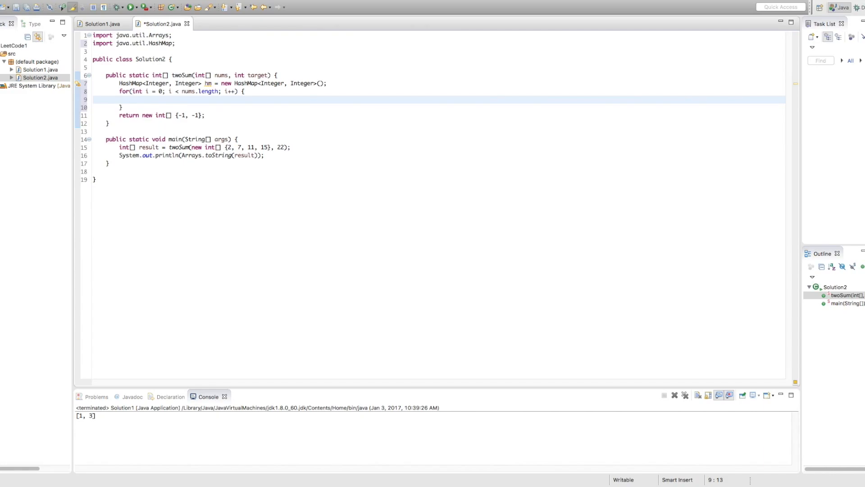
left_click(133, 100)
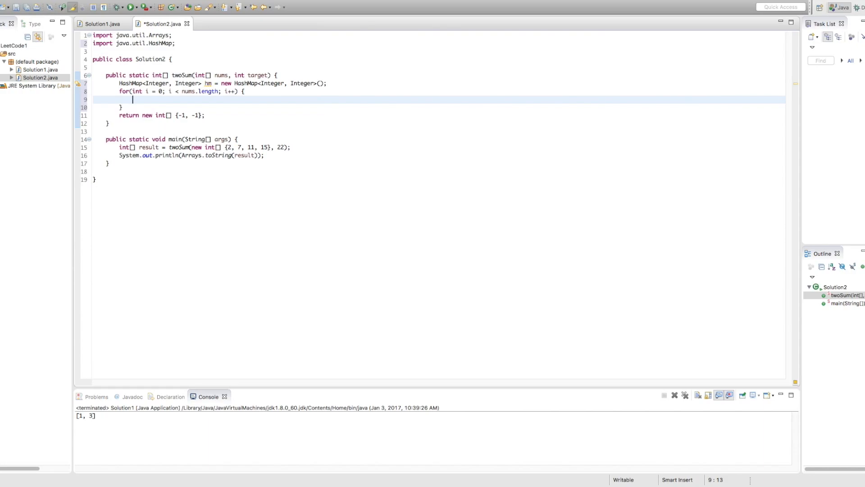
Write if(hm.containsKey(target - nums[i])) returning new int[] {hm.get(target - nums[i]), i}
type("i")
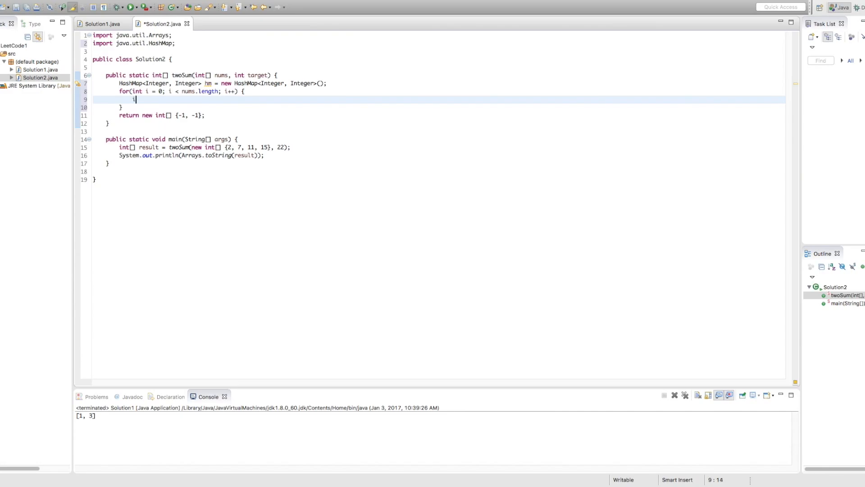
type("if()")
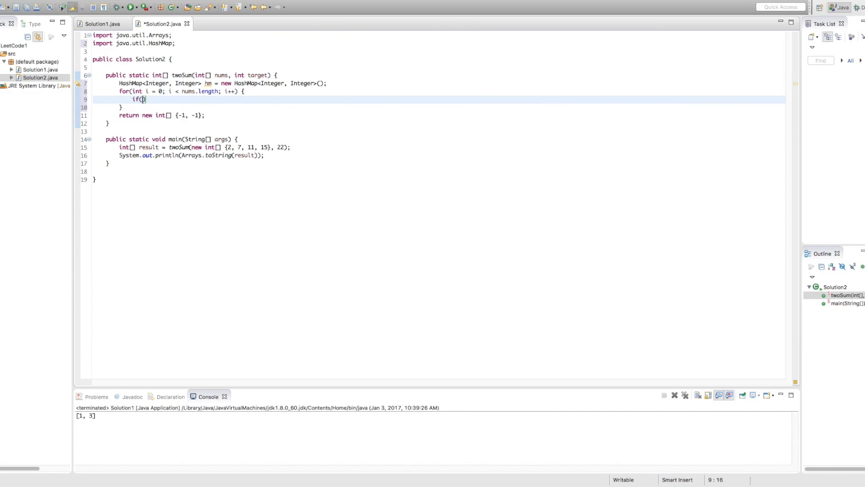
type("hm.containsKey(target - nums[i")
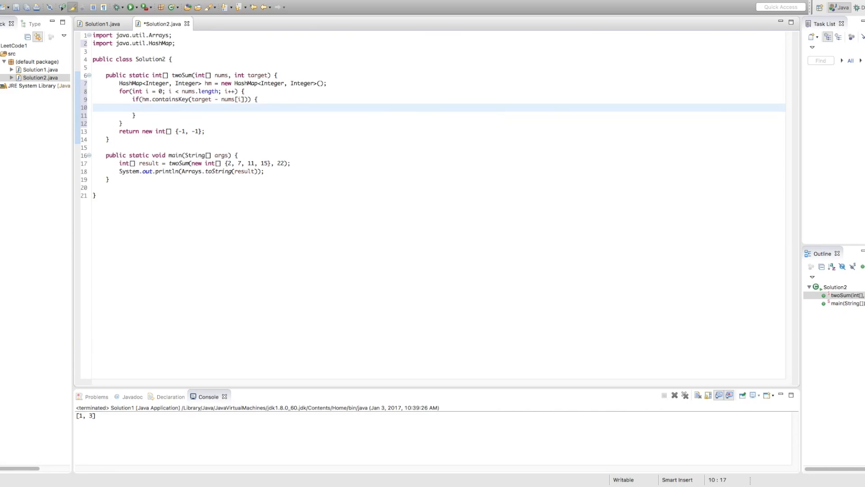
type("return new")
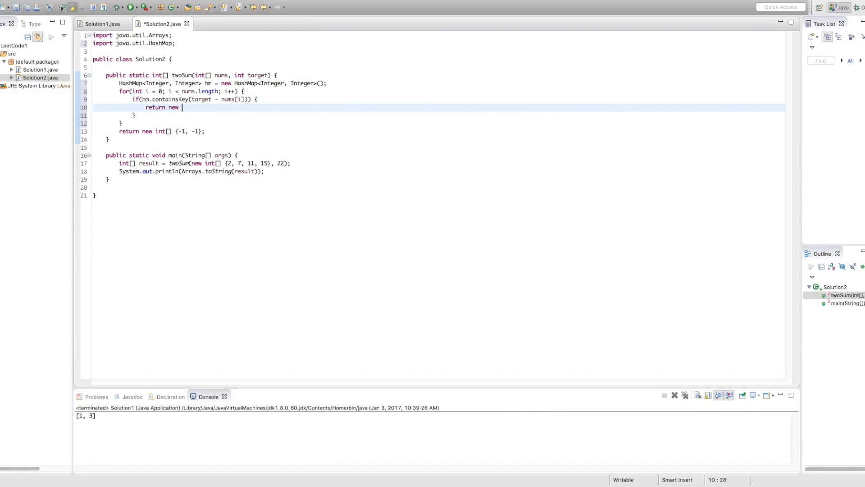
type("int[] {")
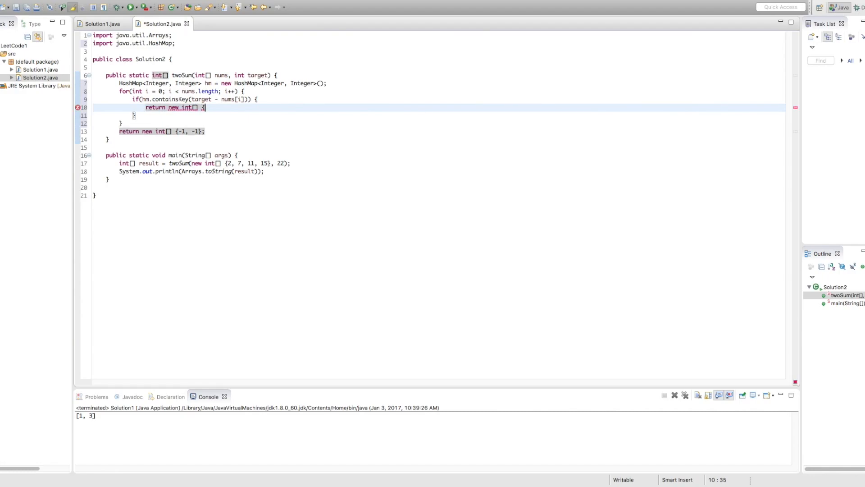
key("Backspace")
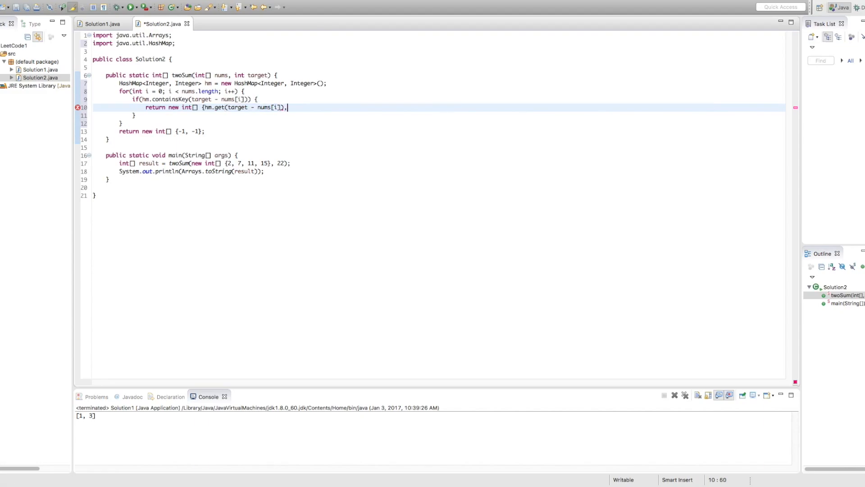
type("i")
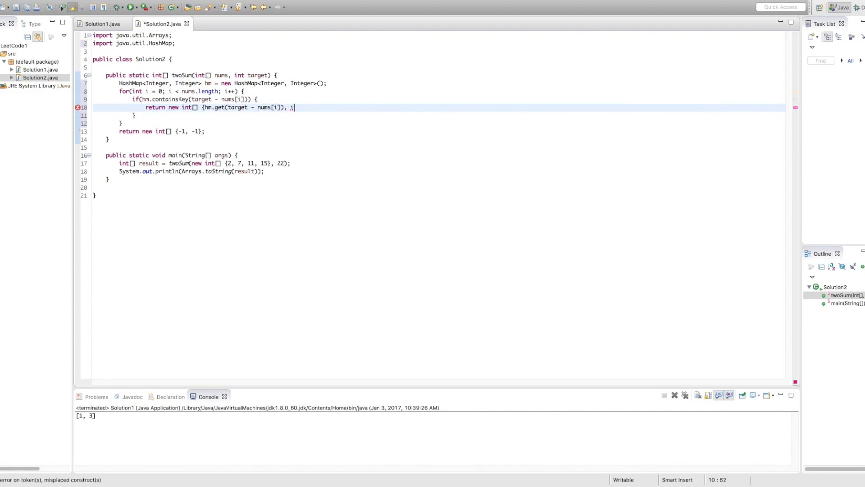
type("};")
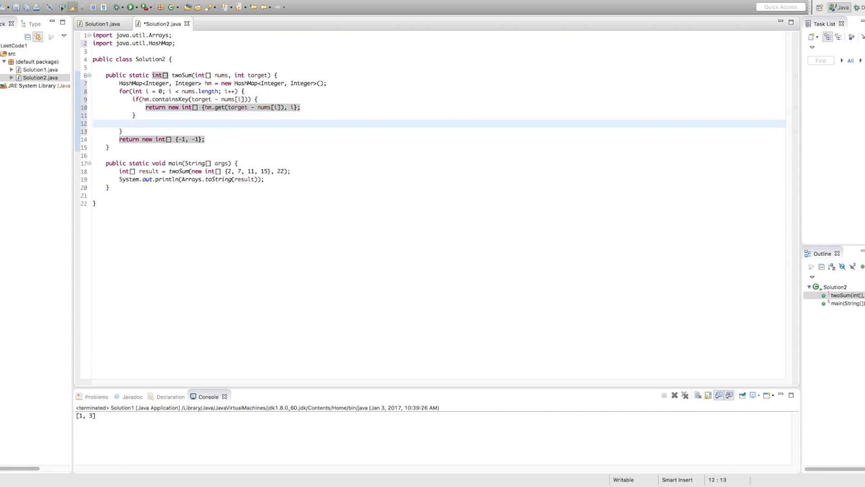
Add hm.put(nums[i], i); after the if block and save Solution2.java
type("hm")
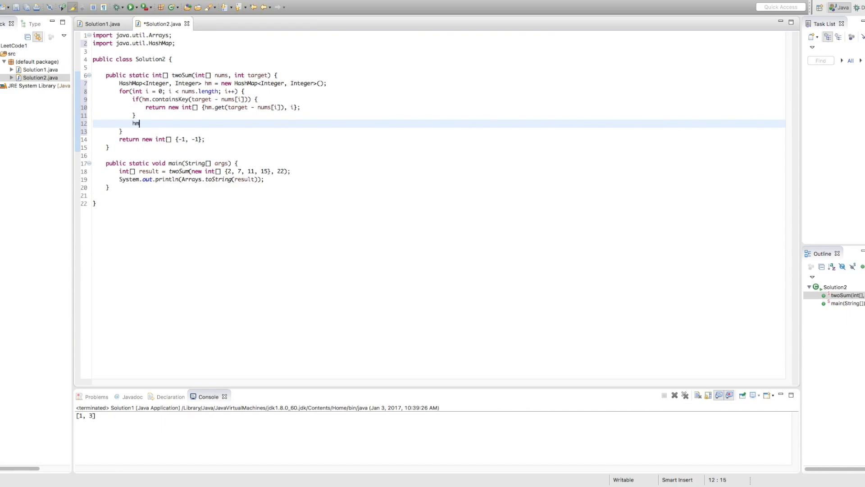
type(".put(key, value")
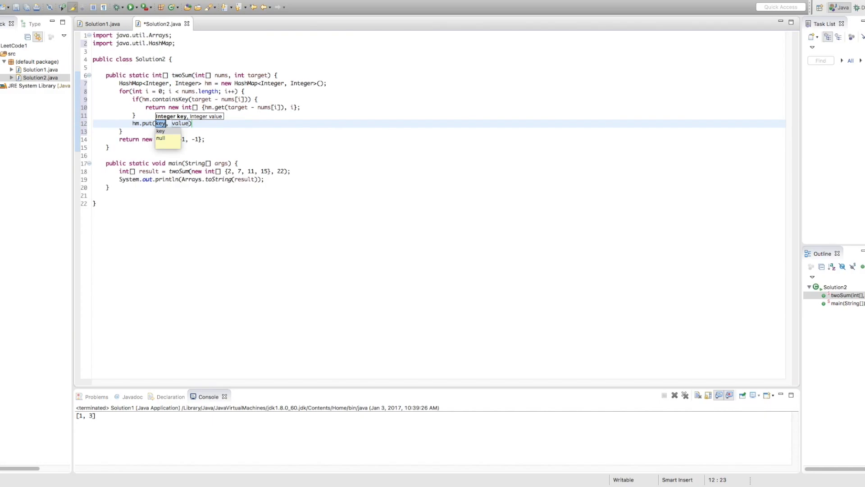
type("nums[i]")
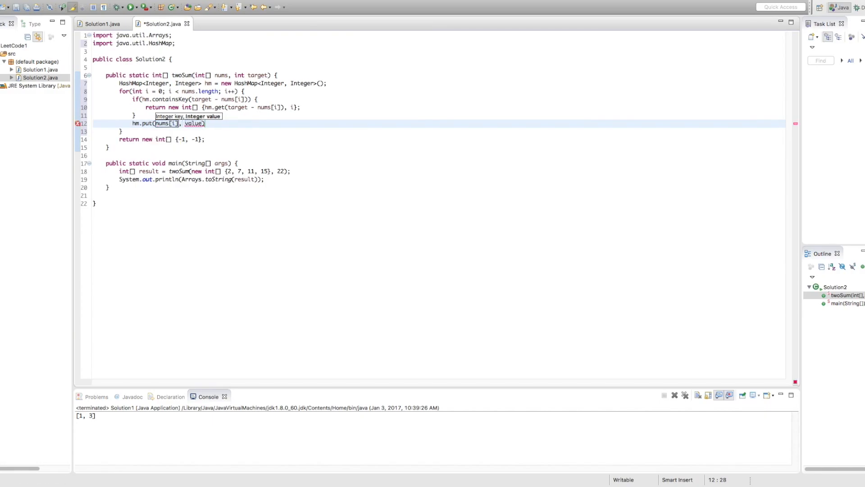
key("Backspace")
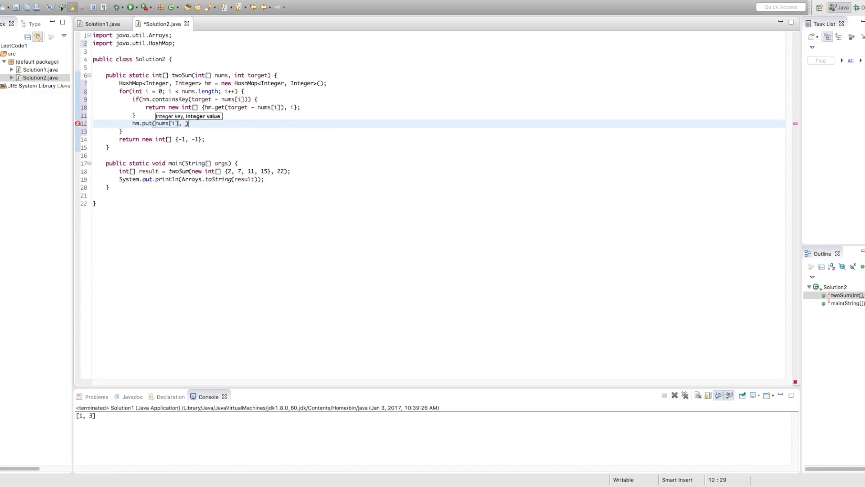
type("i);")
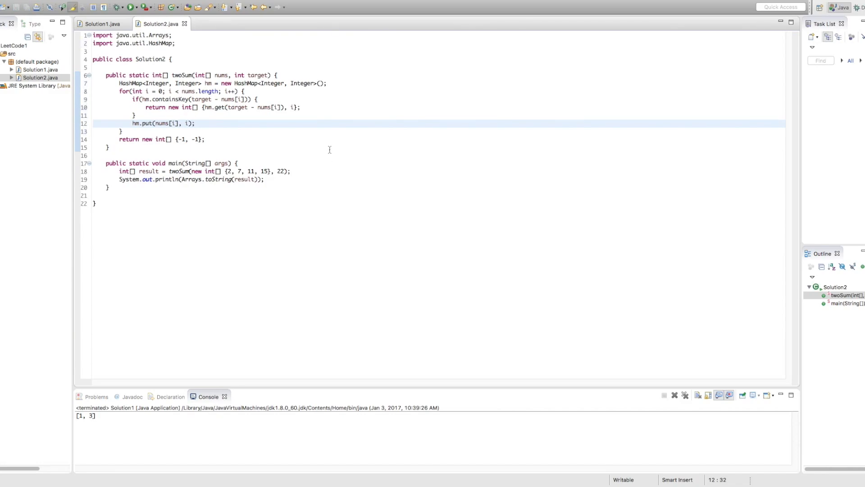
mouse_move(131, 8)
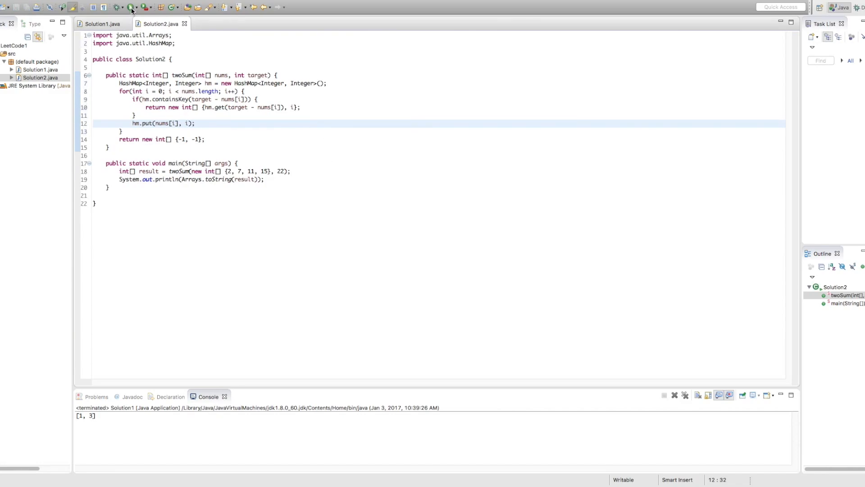
Run Solution2 and confirm the console prints [1, 3]
left_click(130, 7)
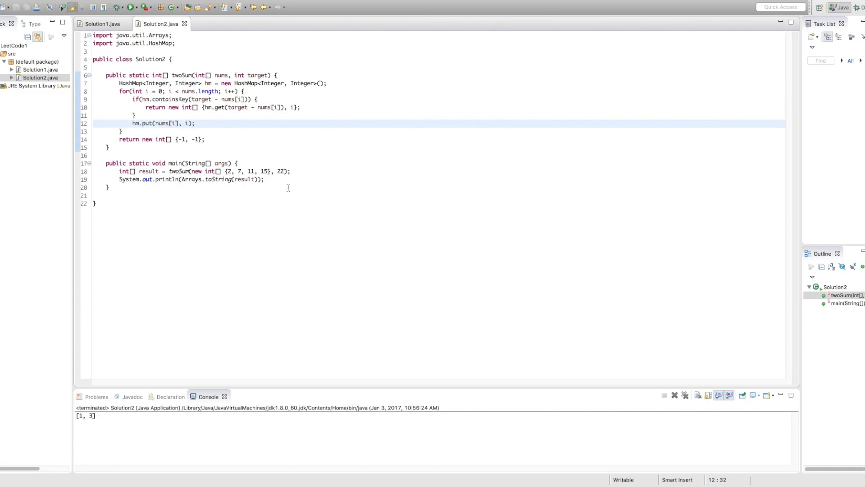
left_click(194, 123)
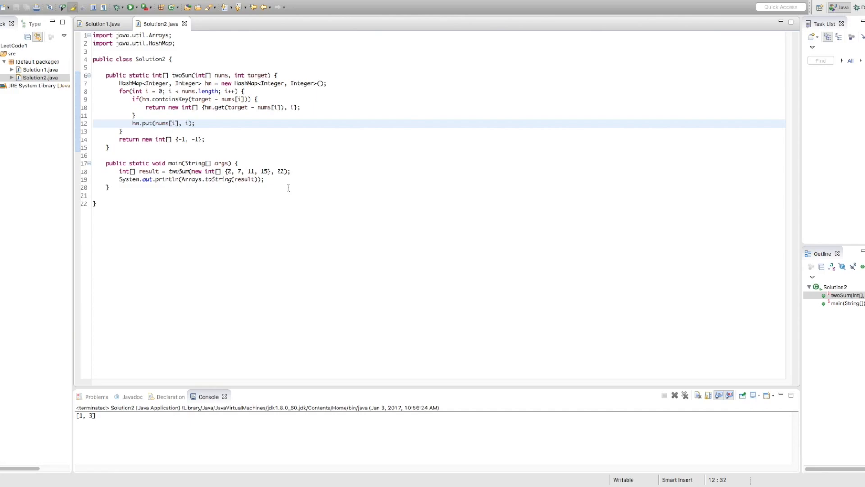
left_click(195, 123)
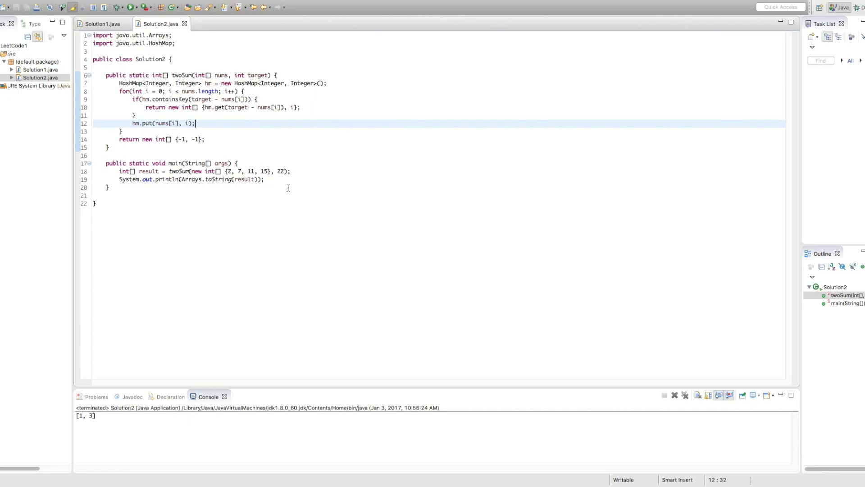